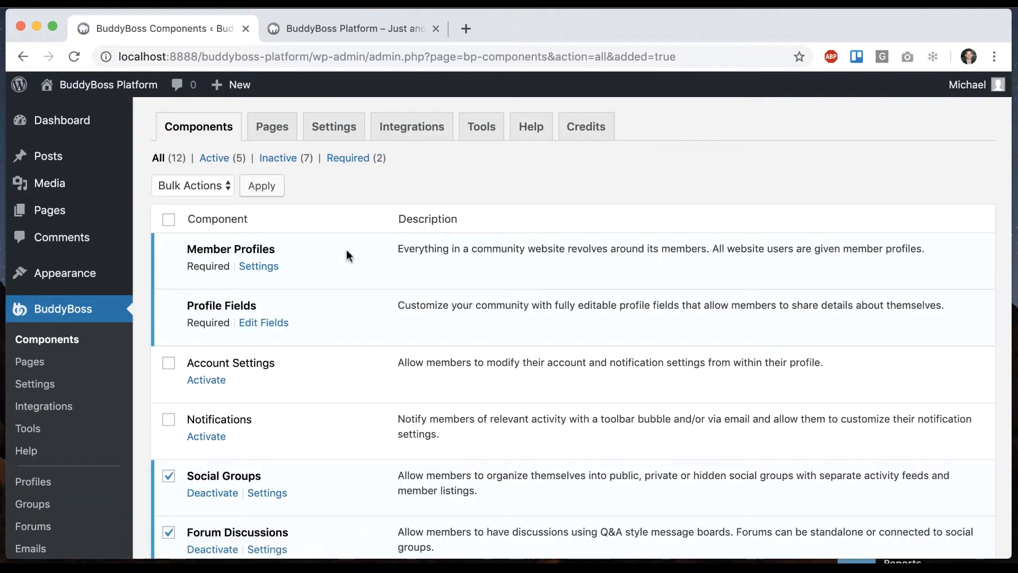
Step: From the Members directory, start a new message to Maverick from his profile
left_click(352, 27)
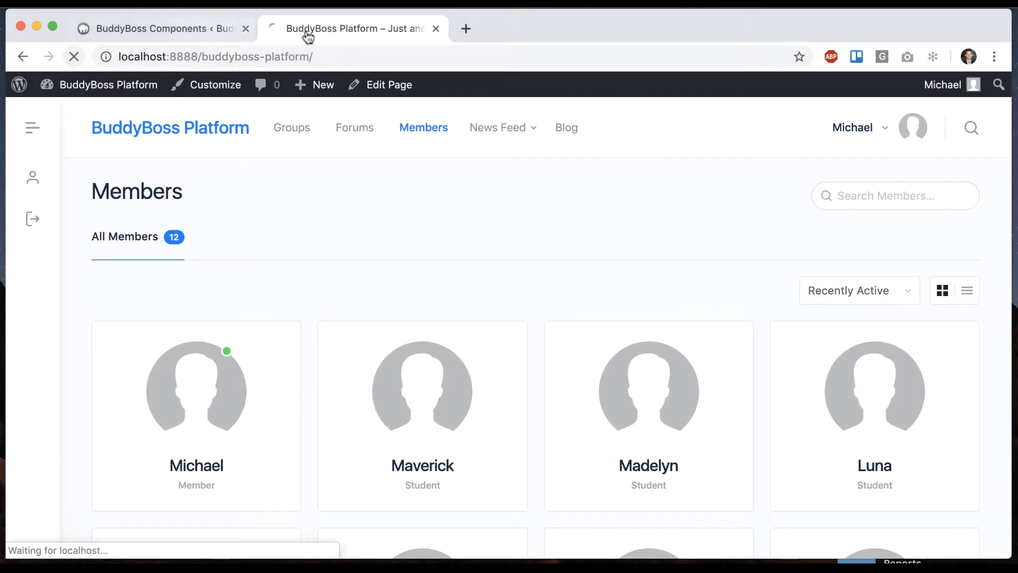
left_click(943, 85)
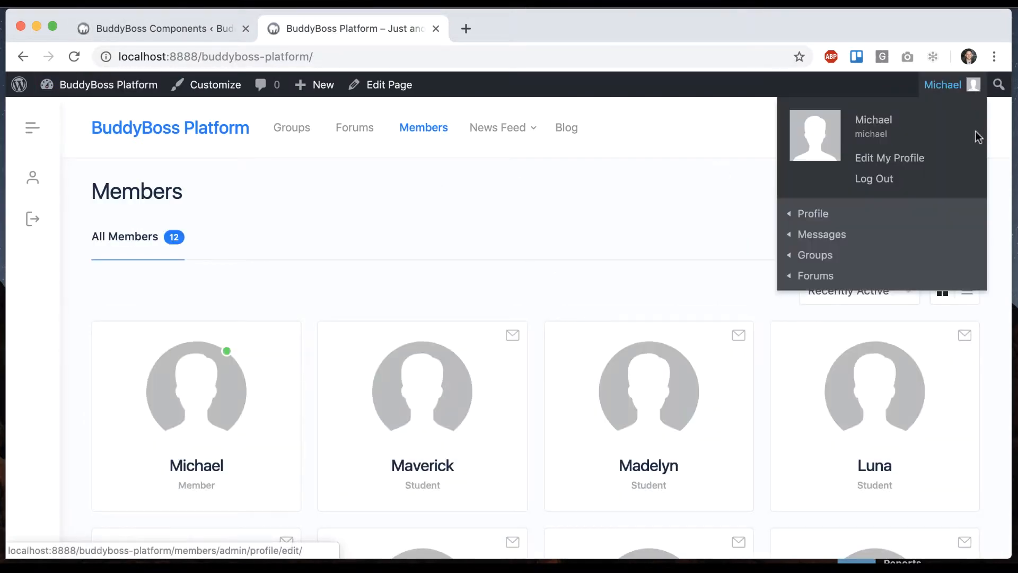
left_click(963, 127)
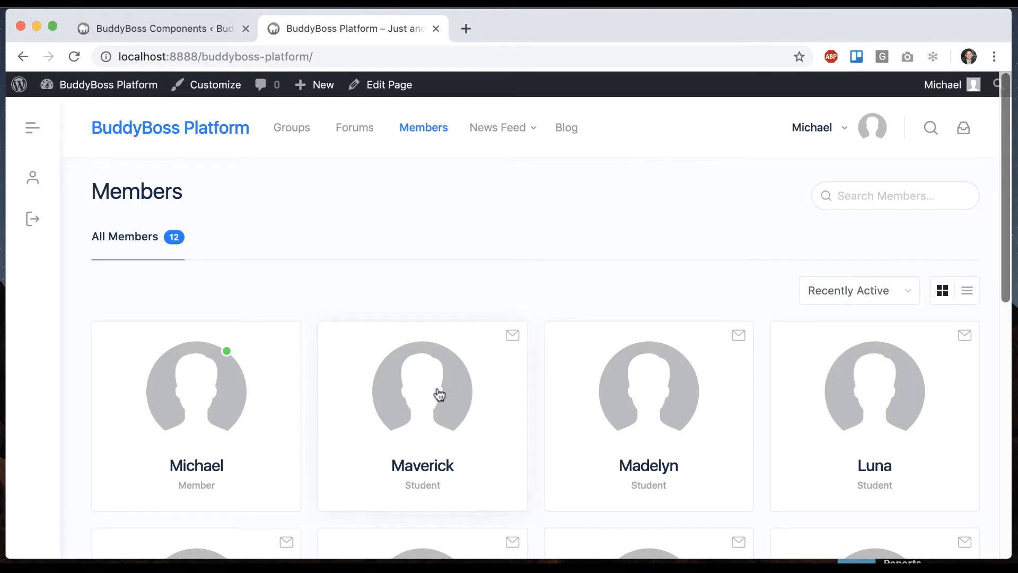
left_click(423, 389)
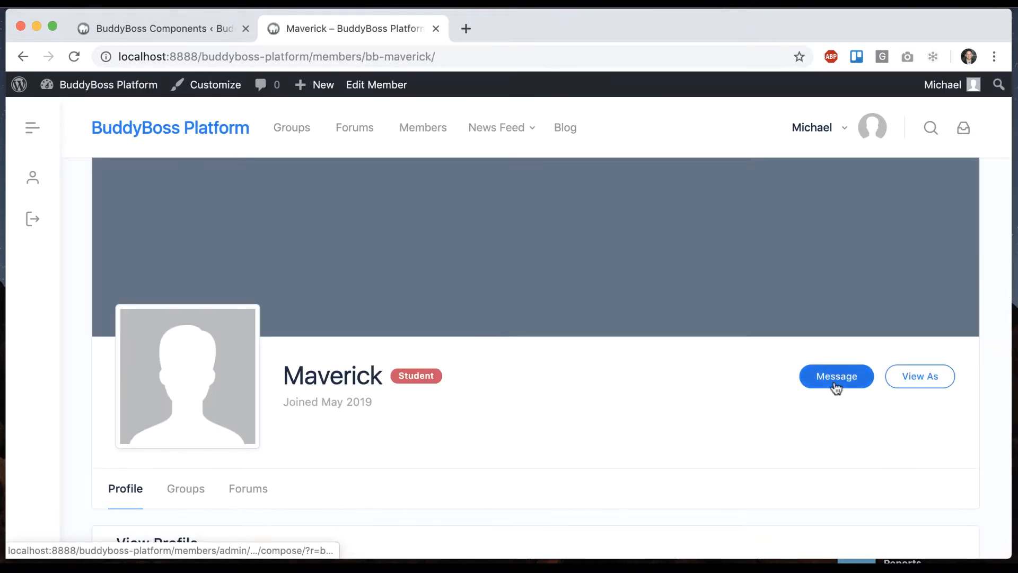
left_click(837, 375)
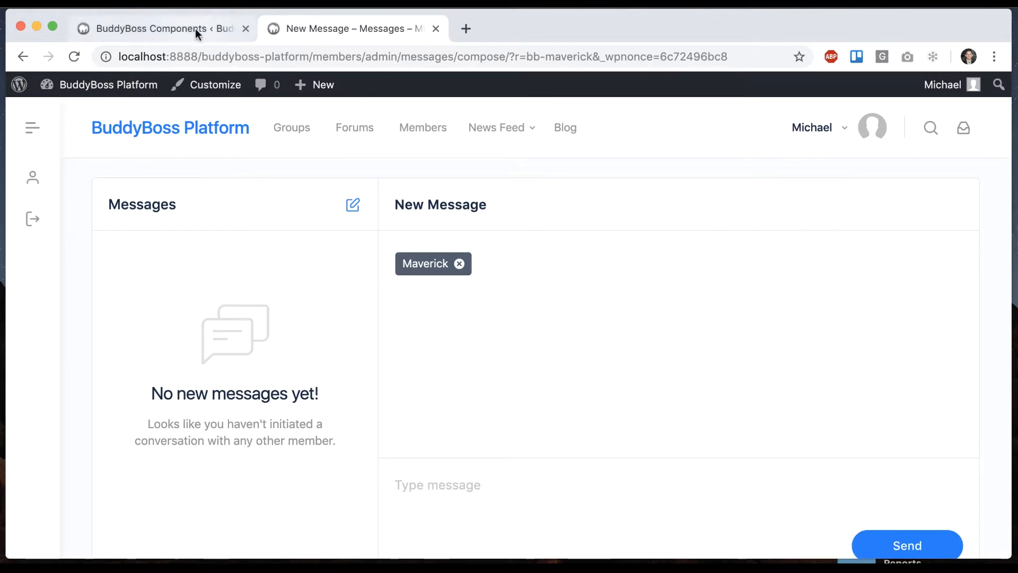
Step: Import the Private messages default data in BuddyBoss Tools, then return to the site
left_click(156, 27)
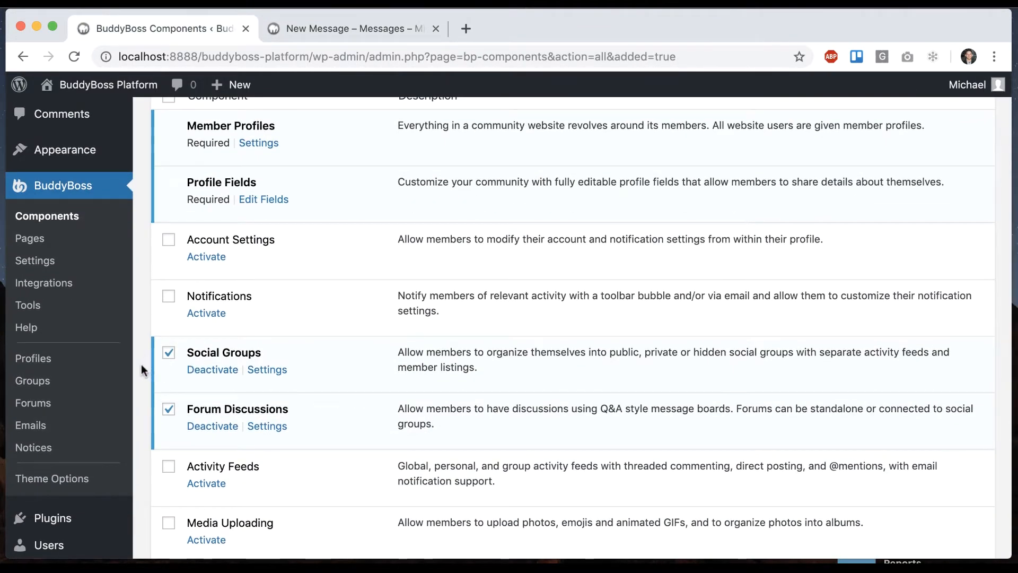
scroll("down", 3)
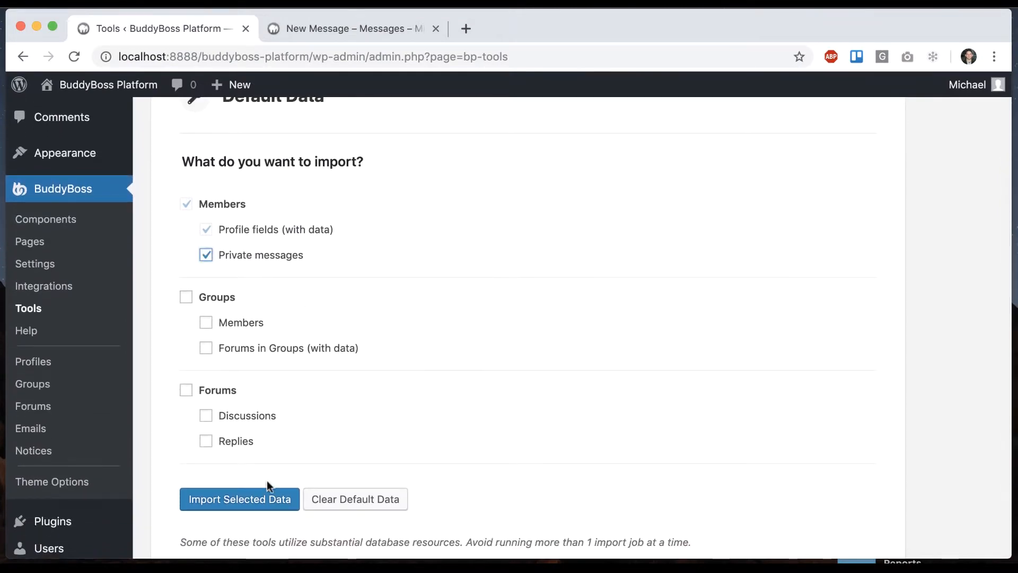
left_click(240, 498)
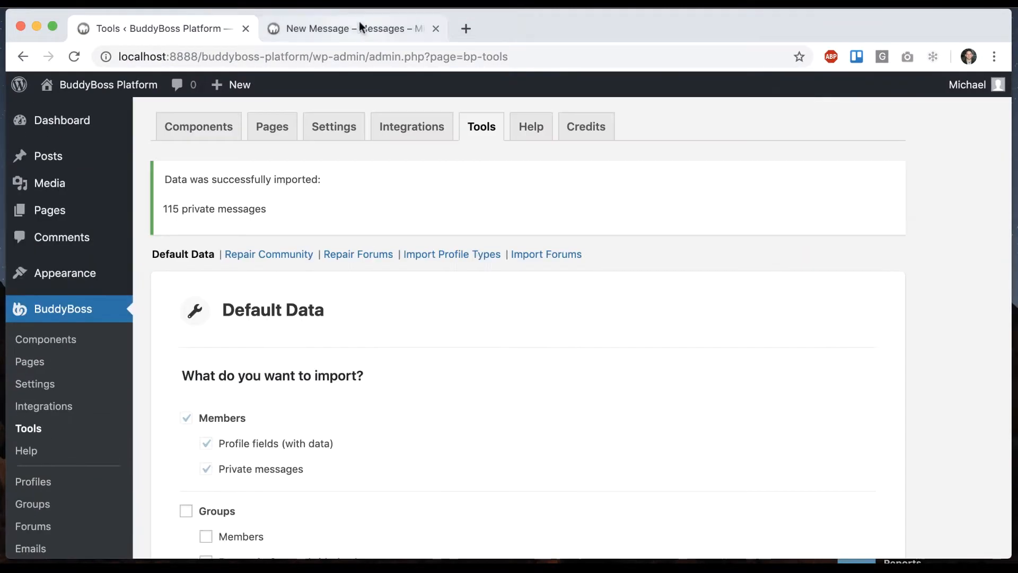
left_click(351, 28)
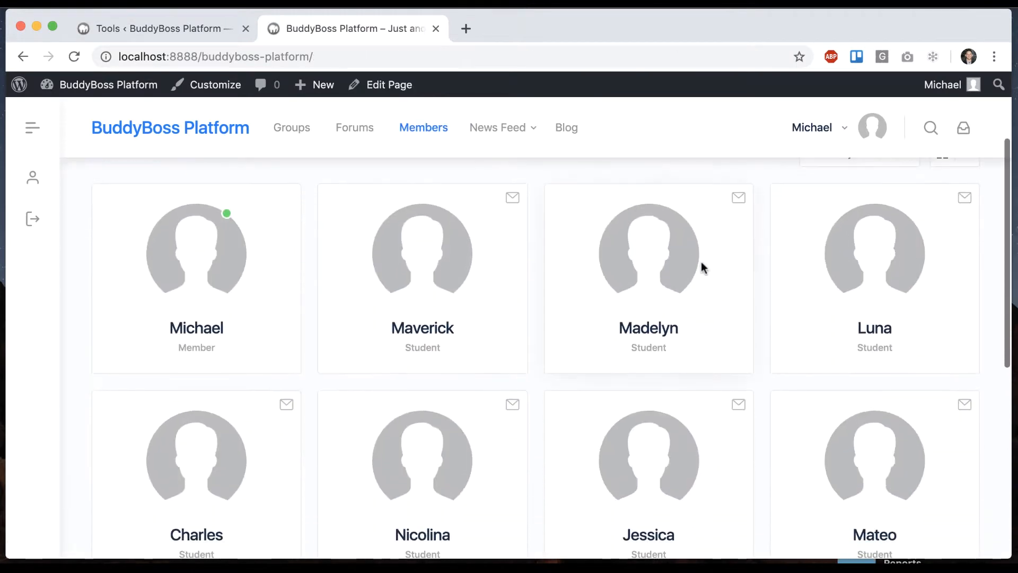
Step: View the site as Luna and reply "Hey back" with "back" italicised in her conversation
left_click(874, 328)
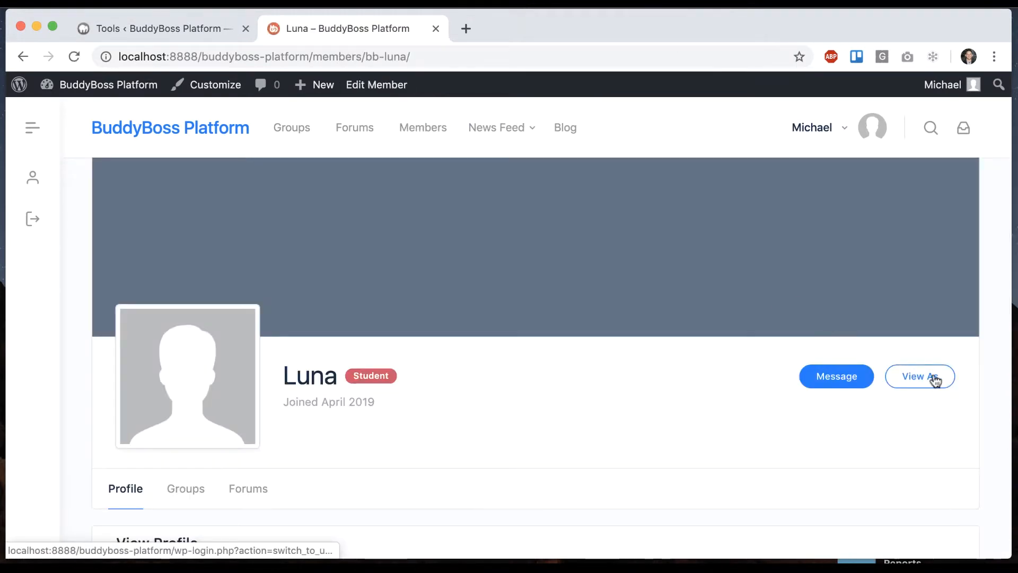
left_click(919, 376)
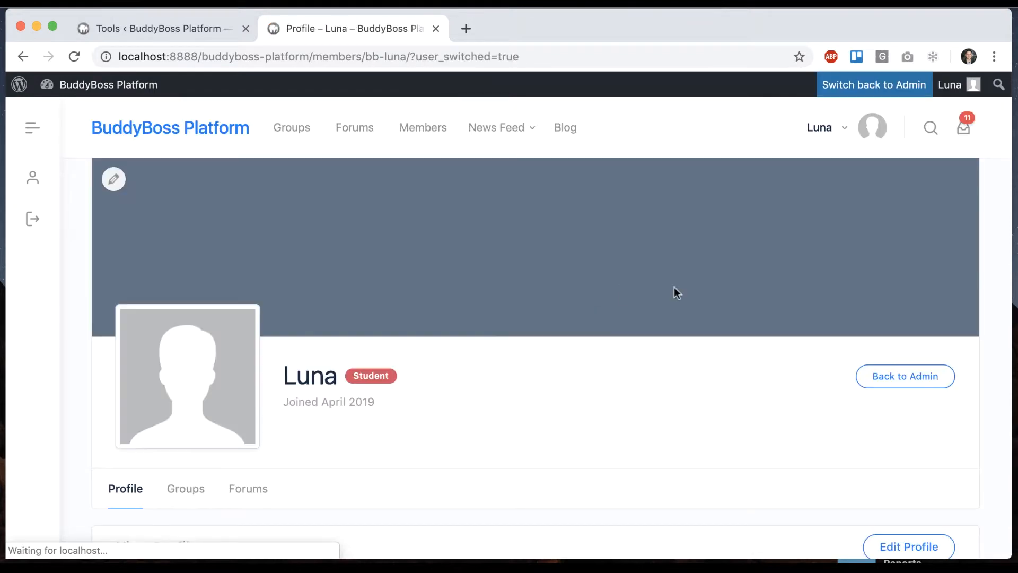
left_click(965, 126)
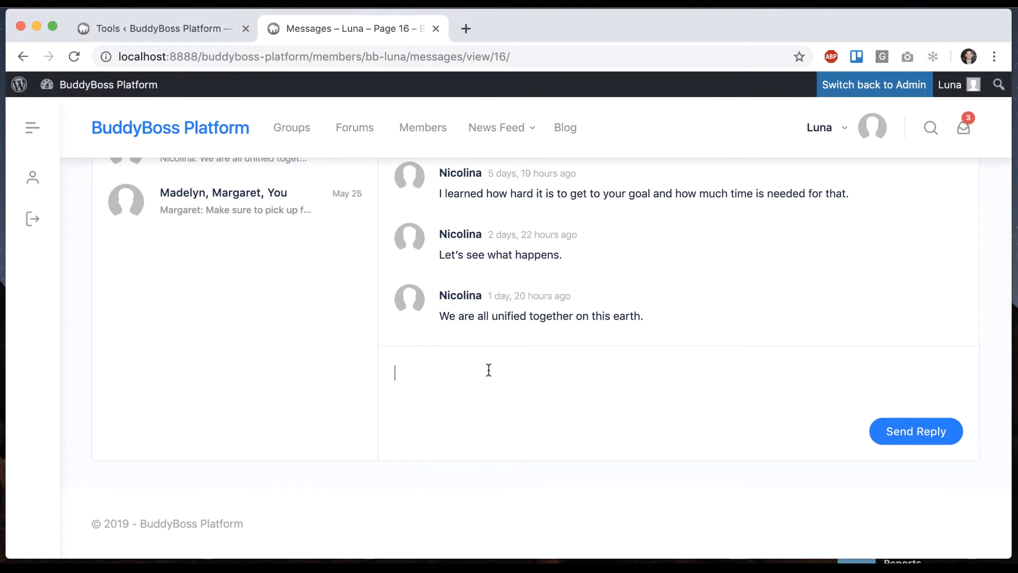
type("Hey bac")
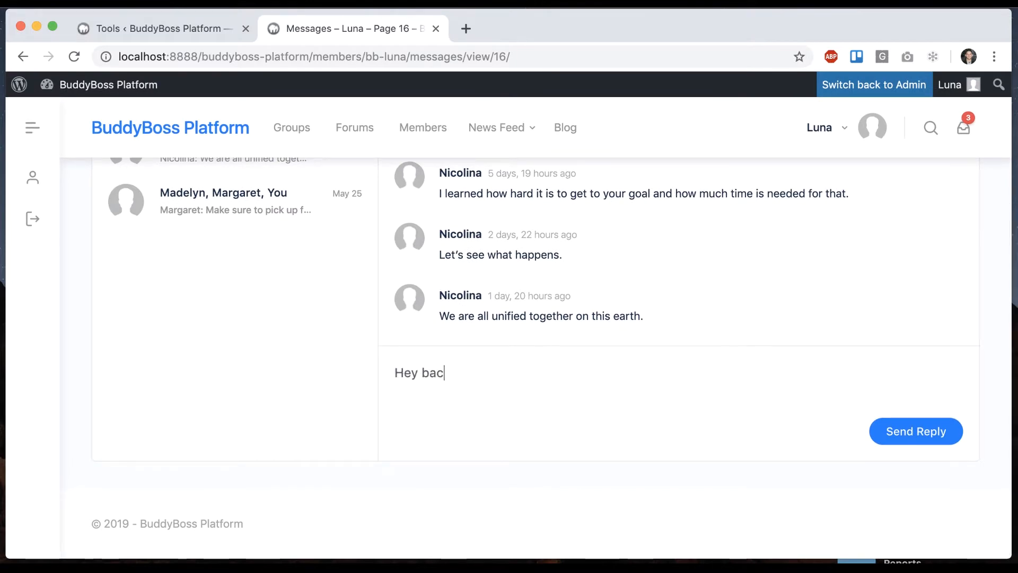
double_click(439, 373)
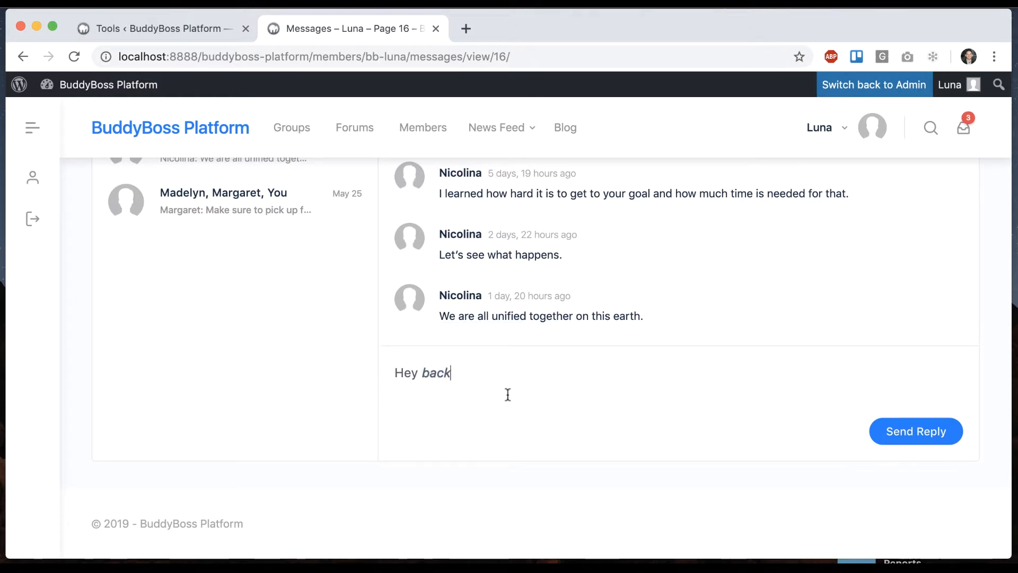
left_click(916, 432)
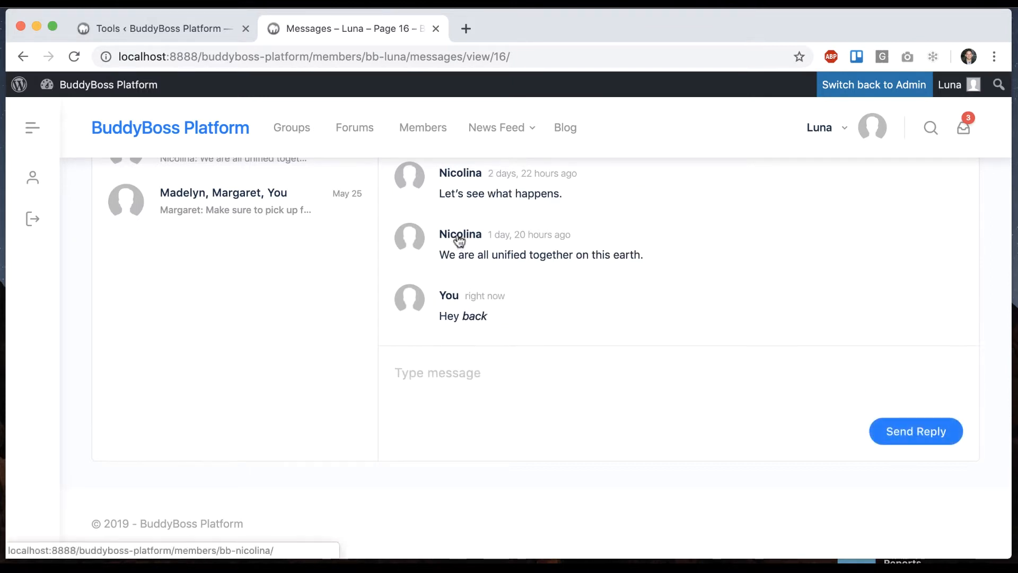
Step: Start a one-on-one conversation with Nicolina by sending "Hey there!"
left_click(460, 235)
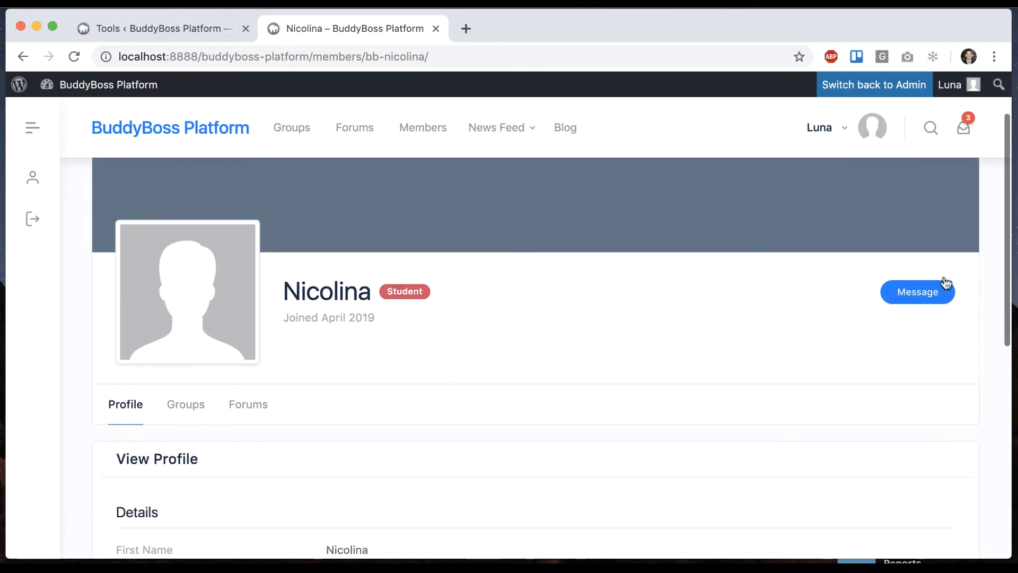
left_click(917, 292)
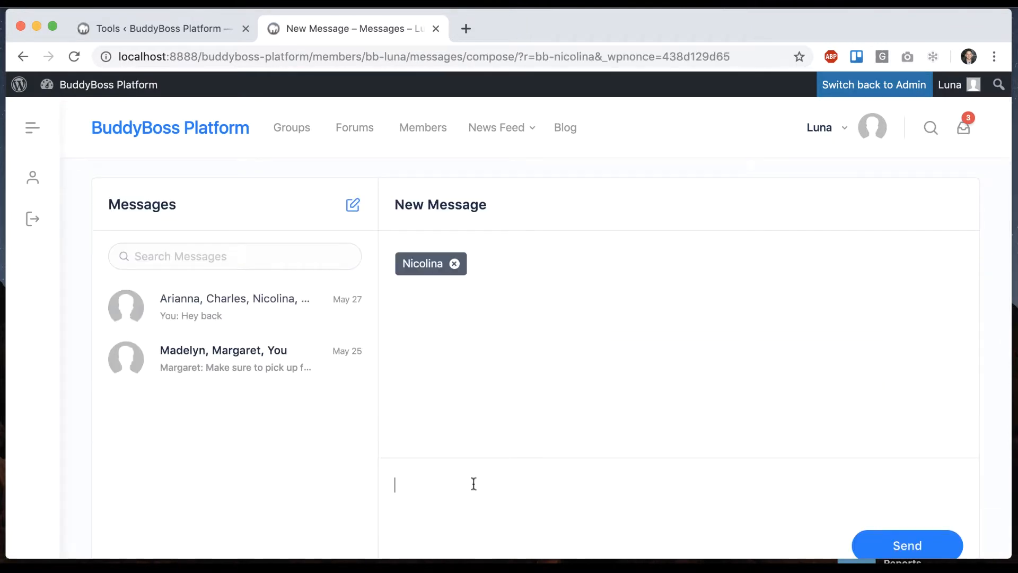
type("Hey there!")
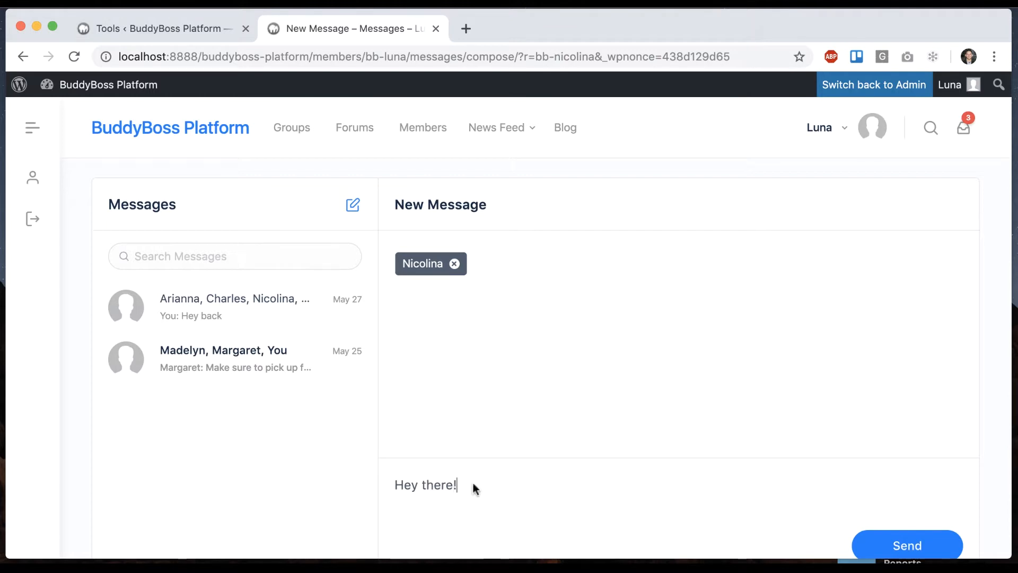
left_click(907, 545)
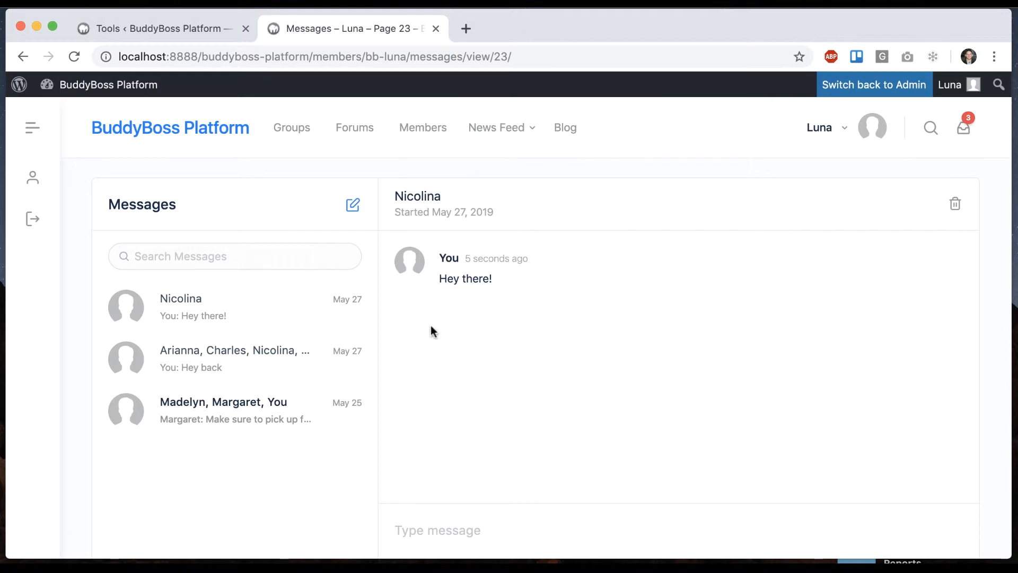
mouse_move(417, 351)
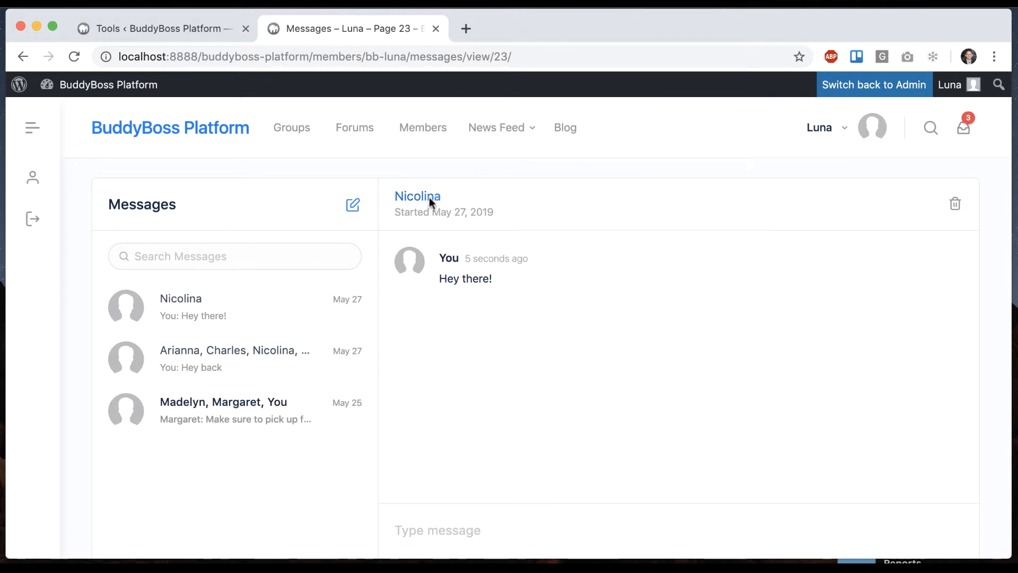
mouse_move(413, 329)
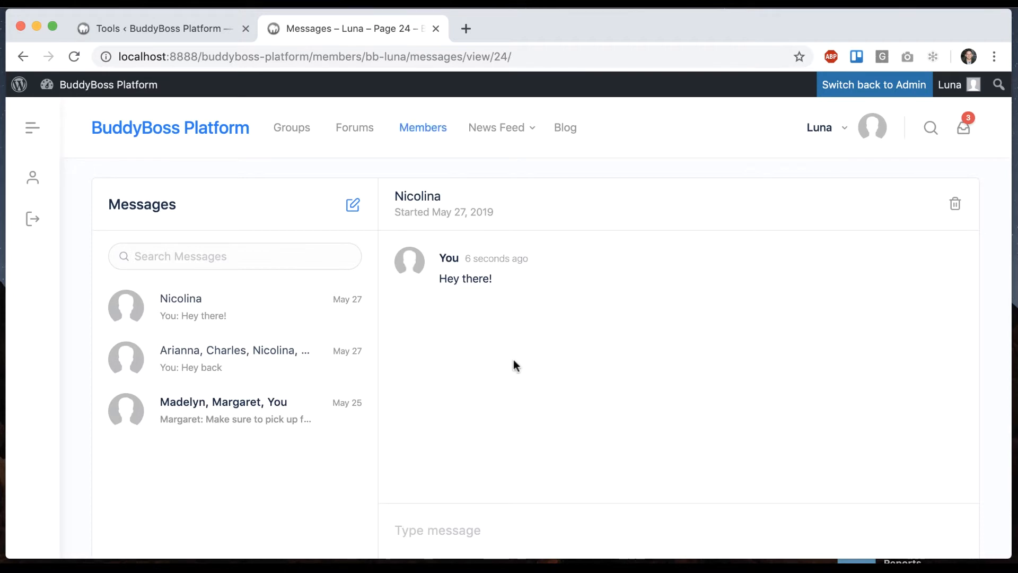
Step: Find Maverick in the members directory and send him "hey buddy"
left_click(352, 204)
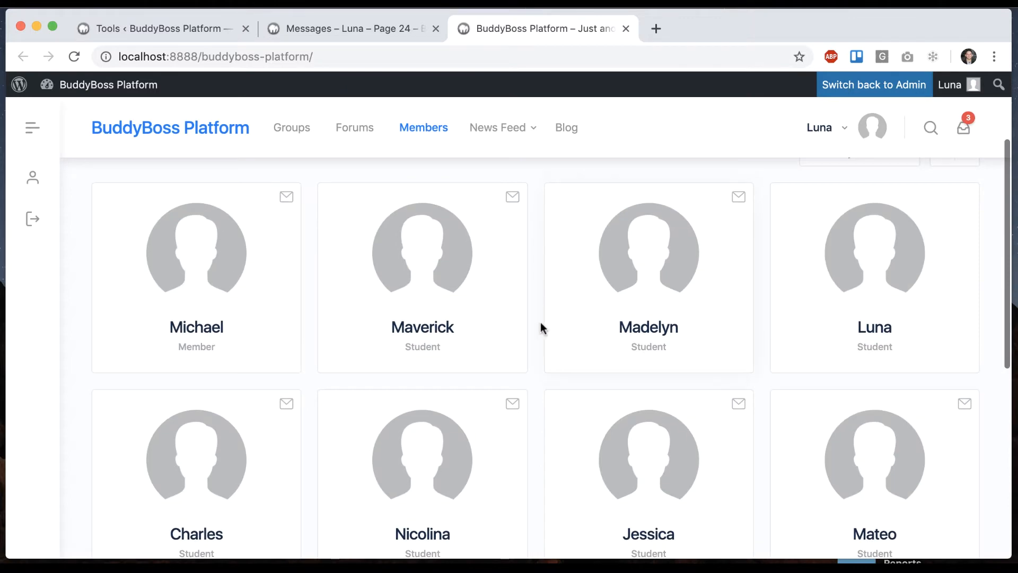
scroll("down", 3)
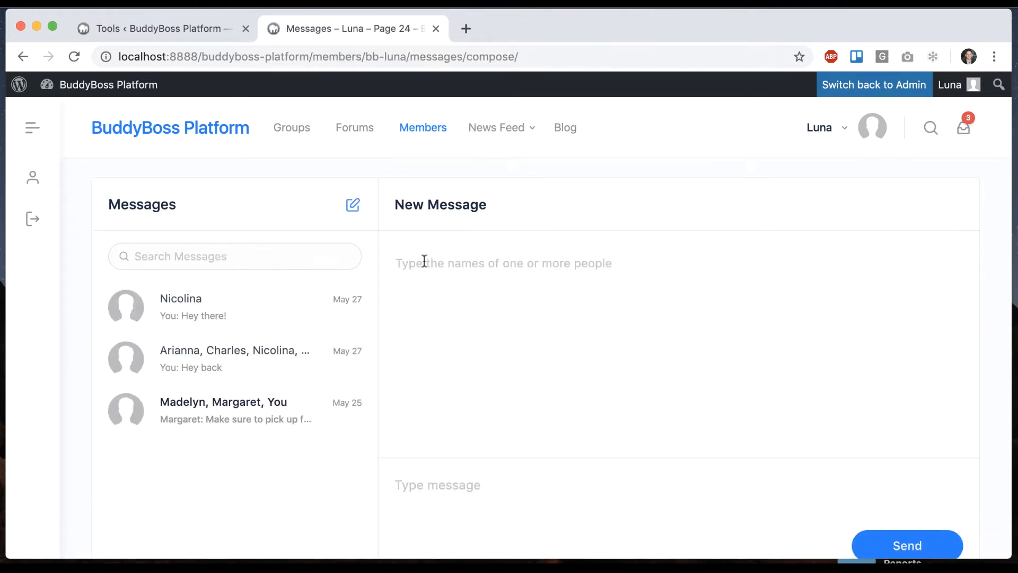
type("Maverick")
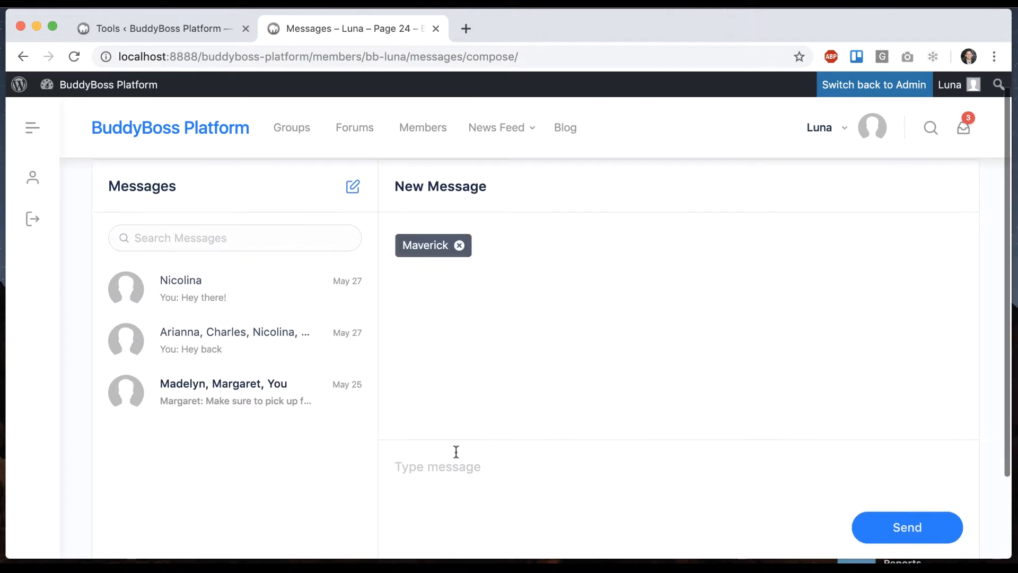
type("hey")
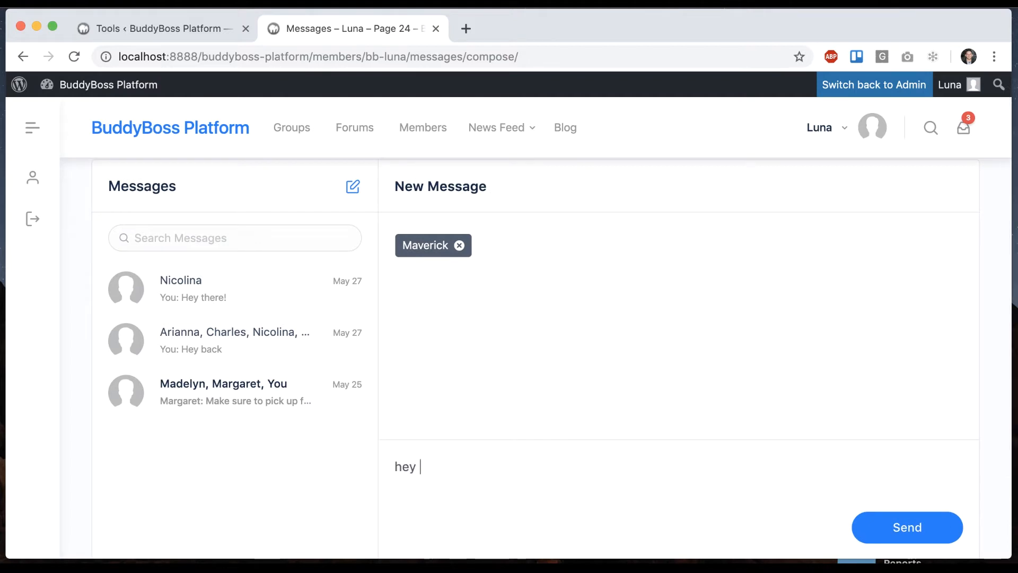
type("buddy")
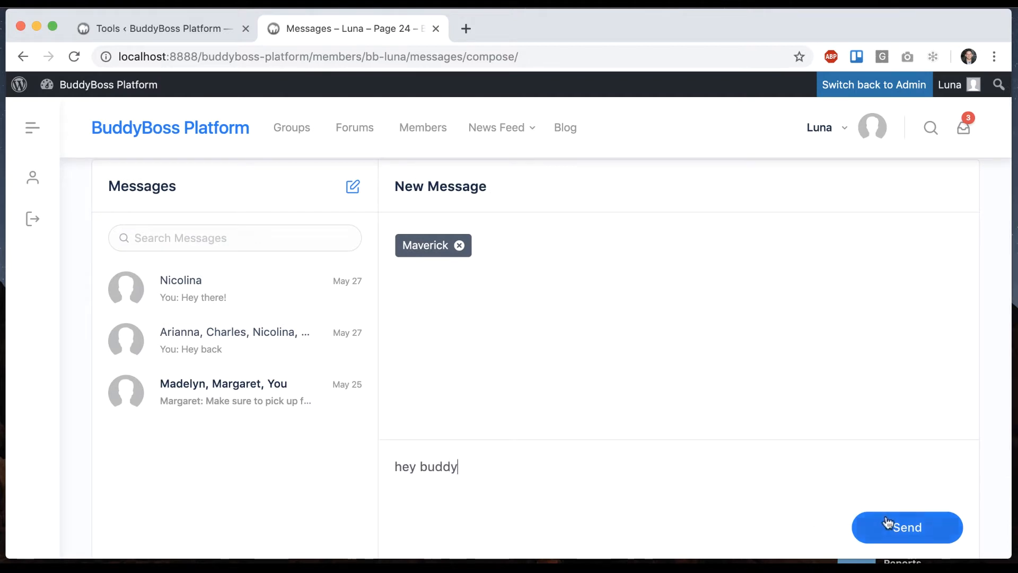
left_click(907, 528)
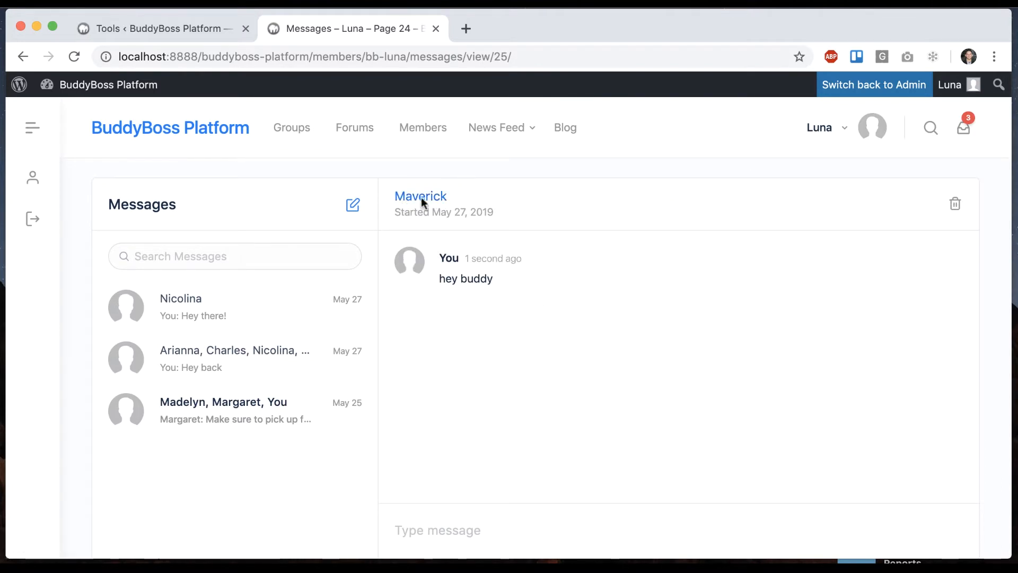
mouse_move(98, 70)
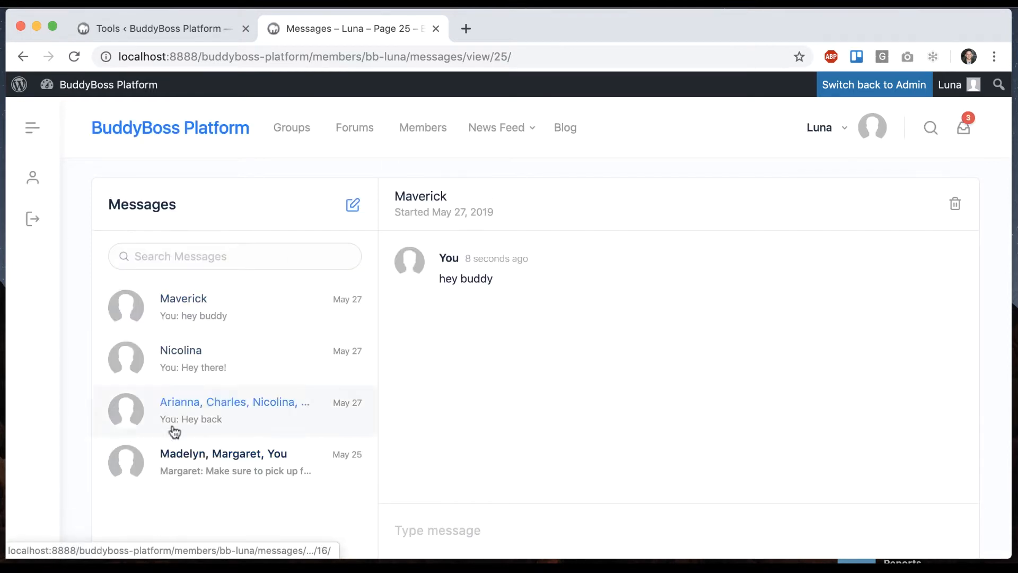
mouse_move(251, 285)
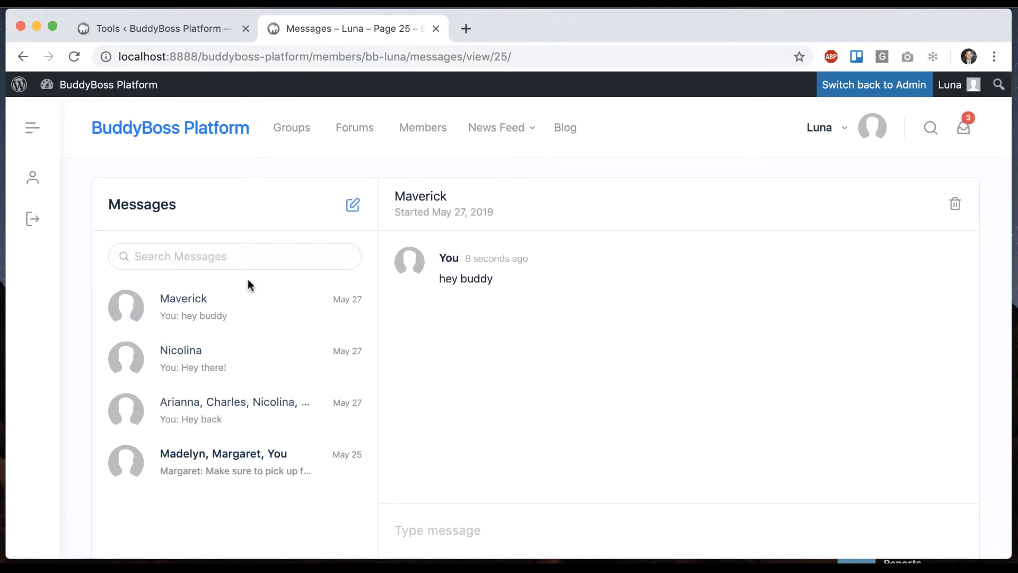
Step: Filter the conversation list by searching messages for "buddy"
type("buddy")
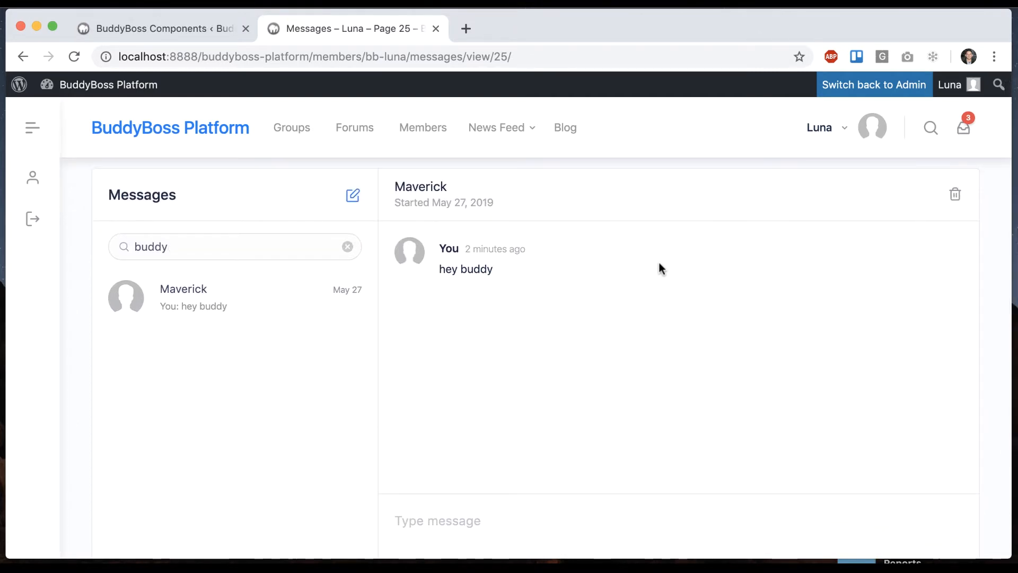
mouse_move(874, 85)
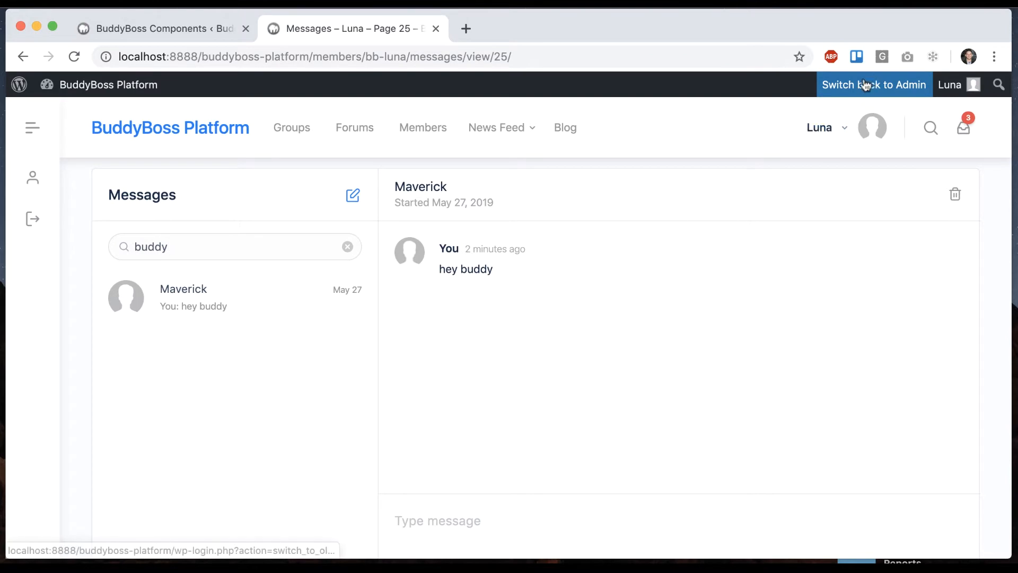
Step: Switch back to the admin account and activate the Media Uploading component
left_click(875, 85)
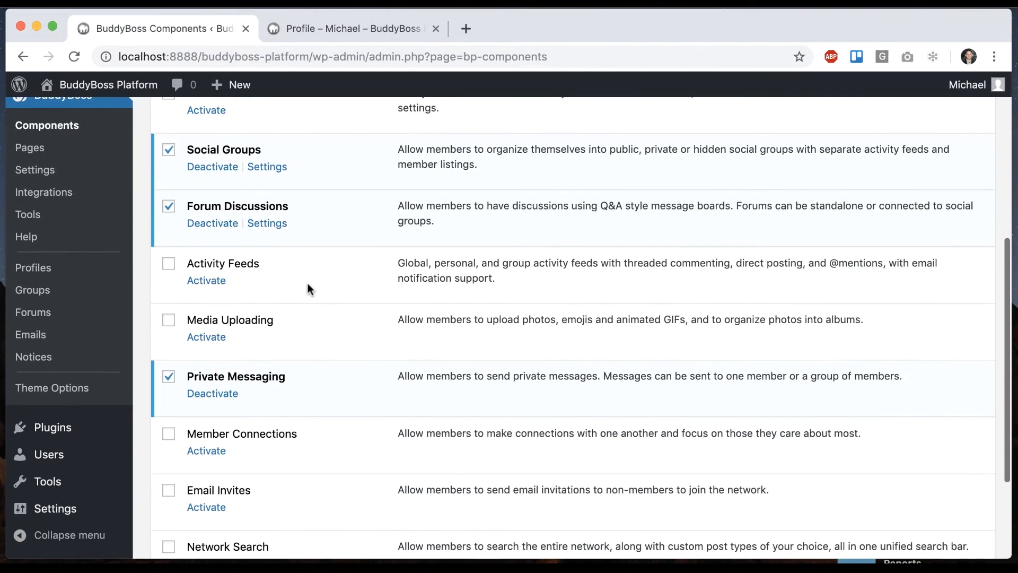
left_click(206, 336)
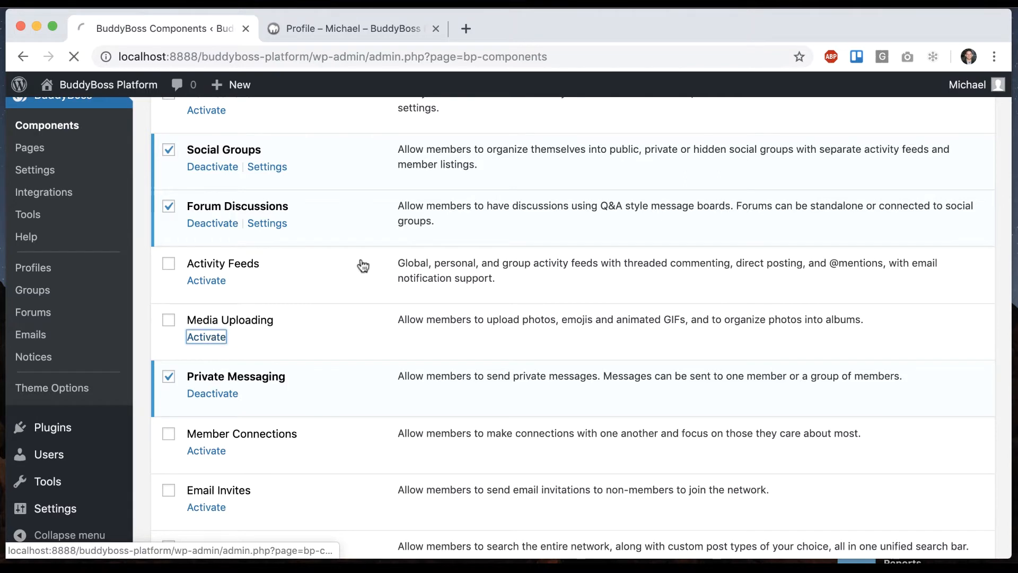
left_click(207, 336)
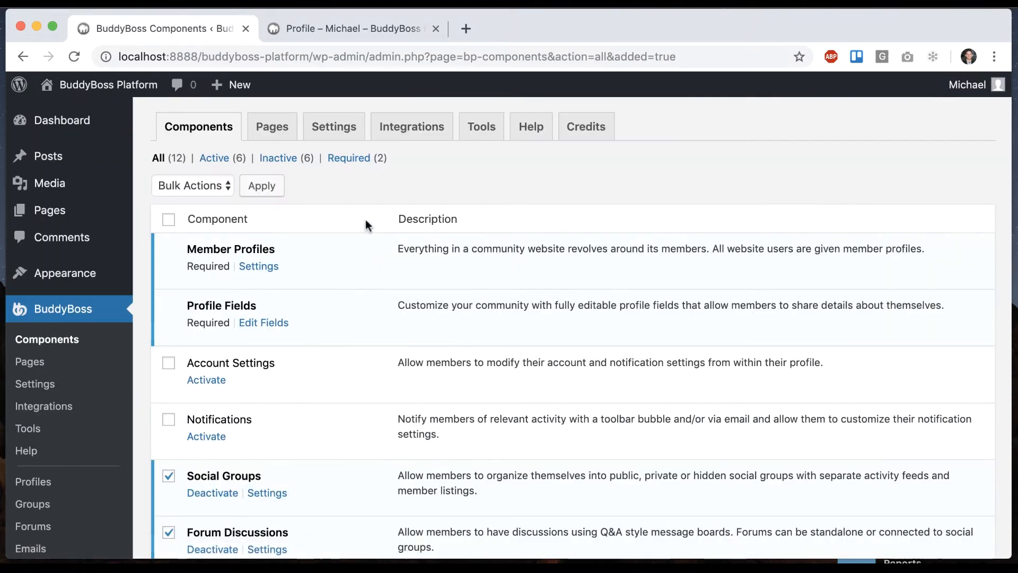
Step: In Settings > Media, allow photo uploads in private messages
left_click(334, 126)
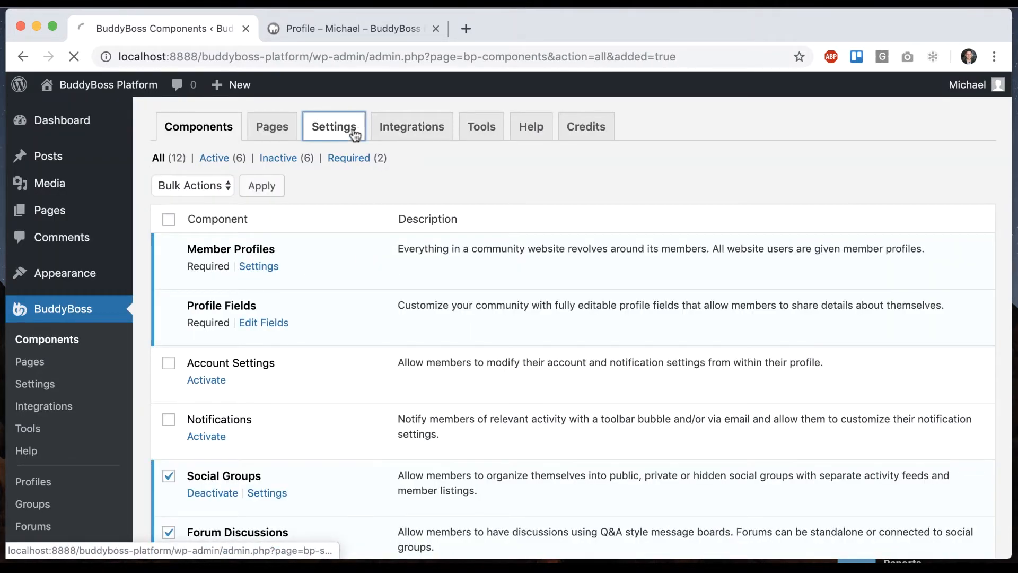
left_click(334, 126)
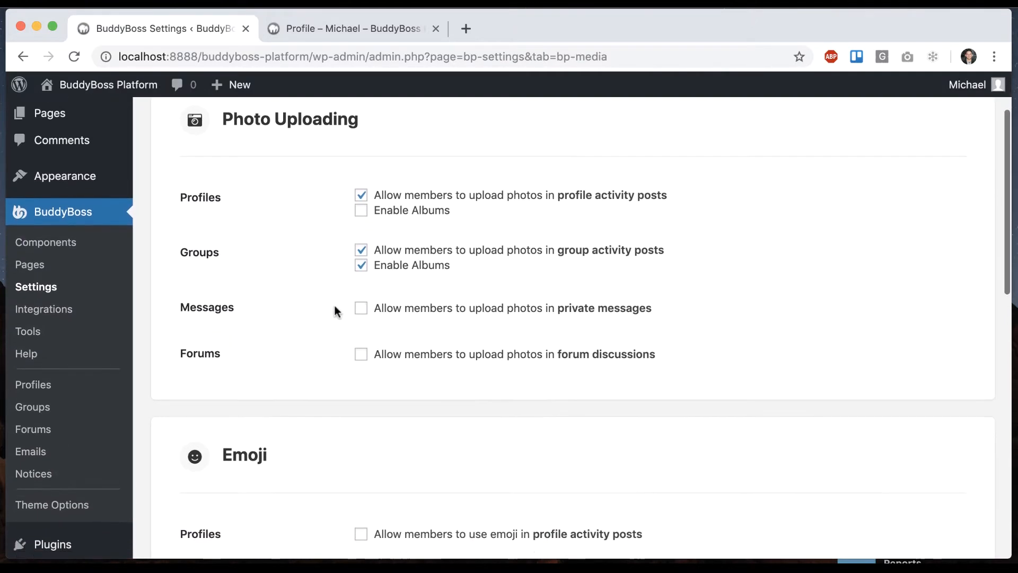
scroll("down", 3)
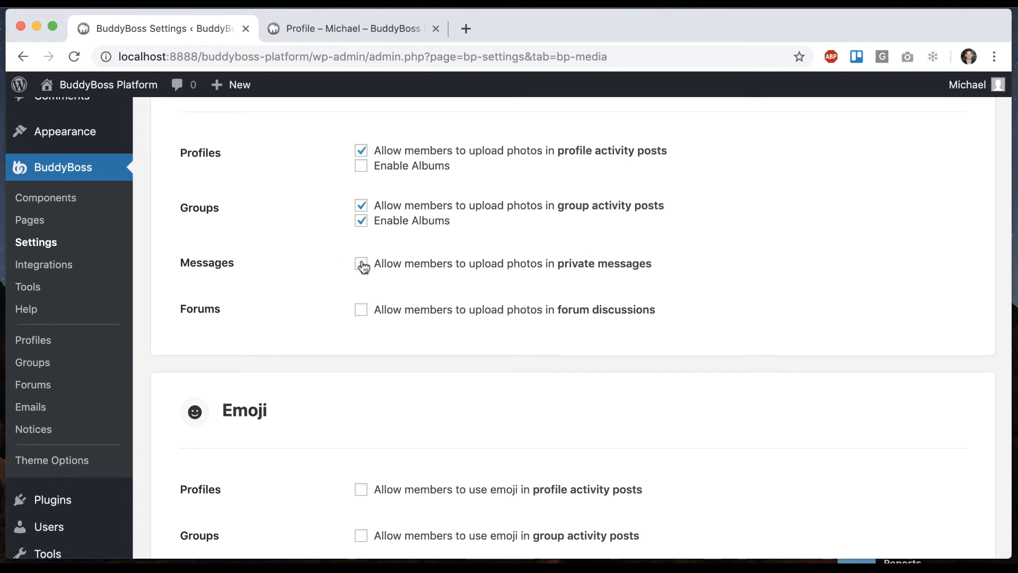
left_click(360, 263)
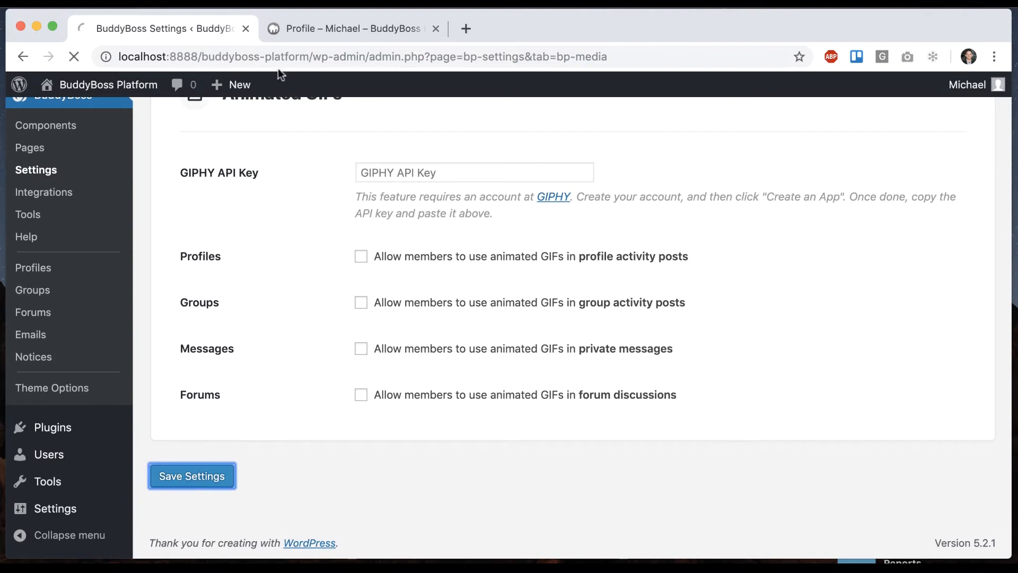
Step: On the site, start a new inbox message addressed to Luna
left_click(351, 27)
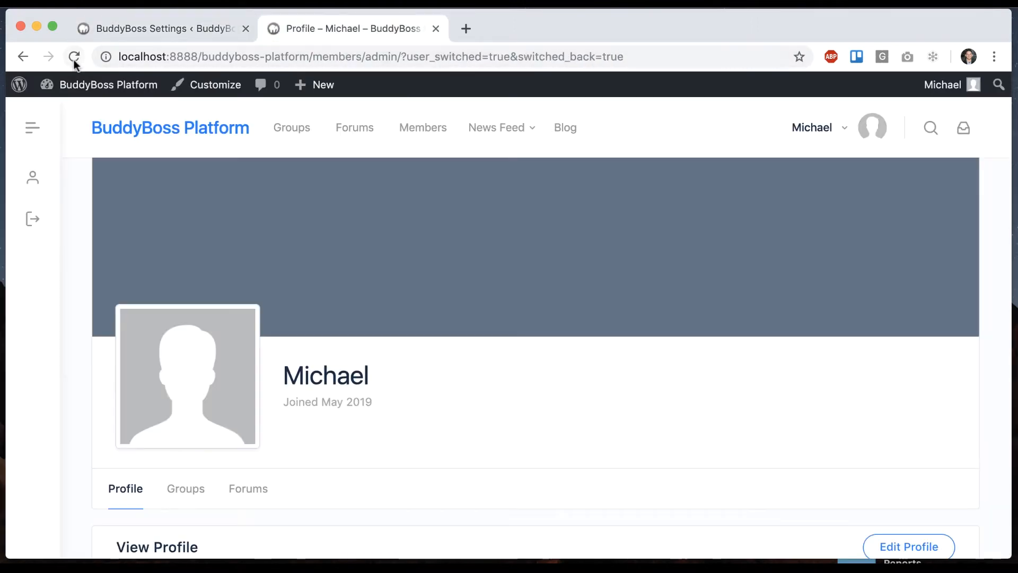
mouse_move(811, 128)
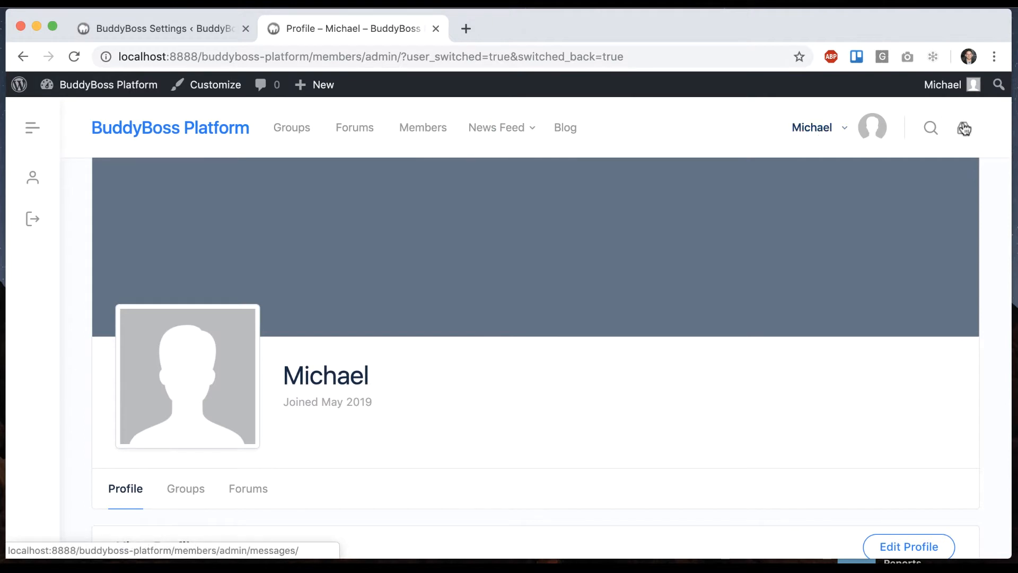
left_click(964, 128)
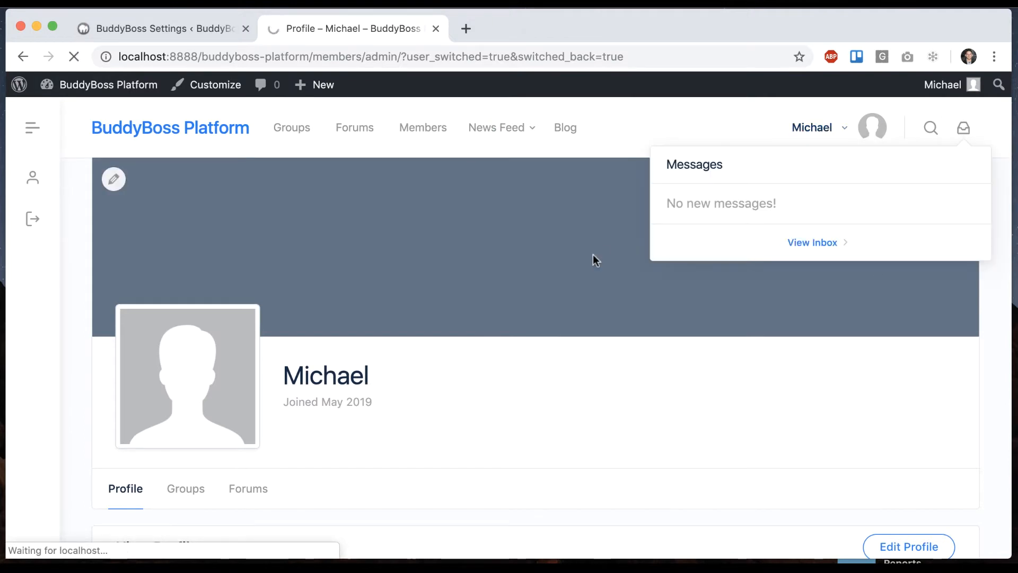
left_click(811, 241)
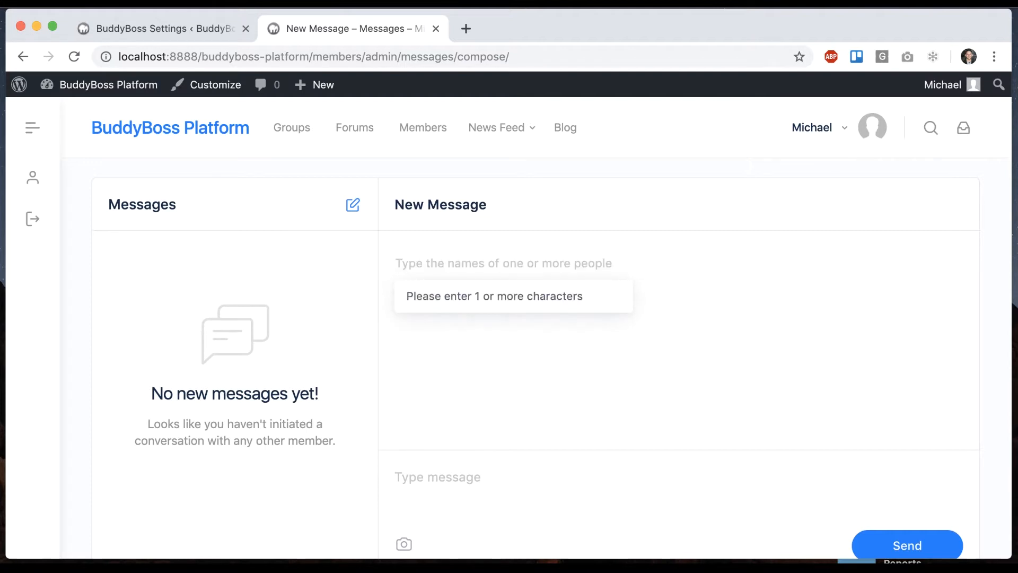
type("luna")
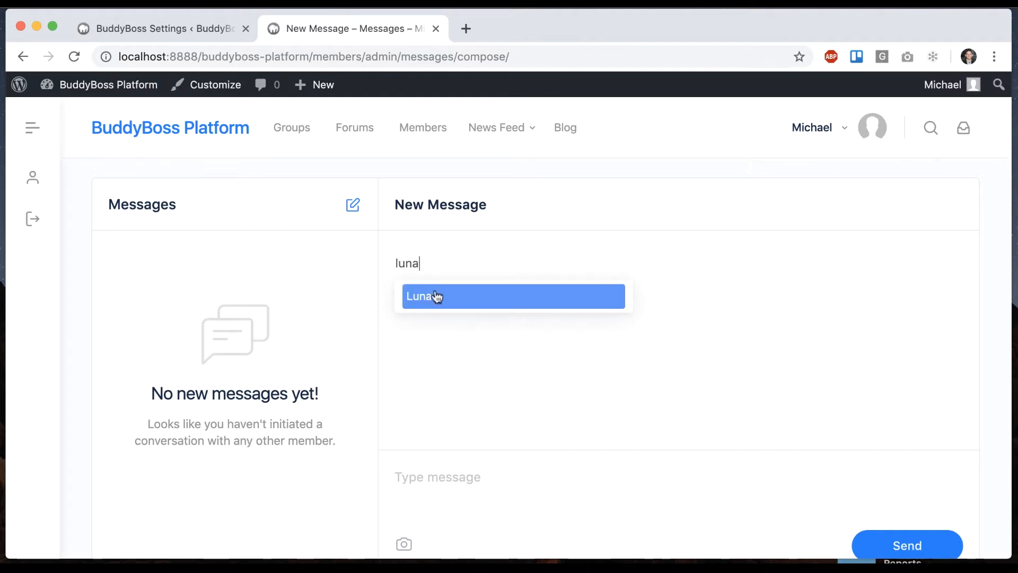
left_click(513, 296)
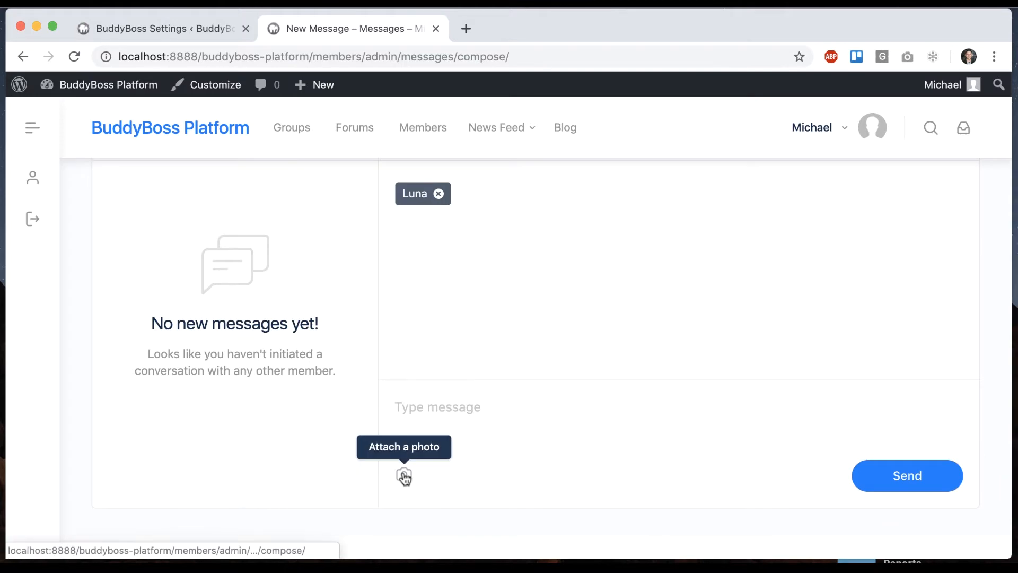
Step: Attach two photos and send "Sharing some cool pics" to Luna
left_click(403, 475)
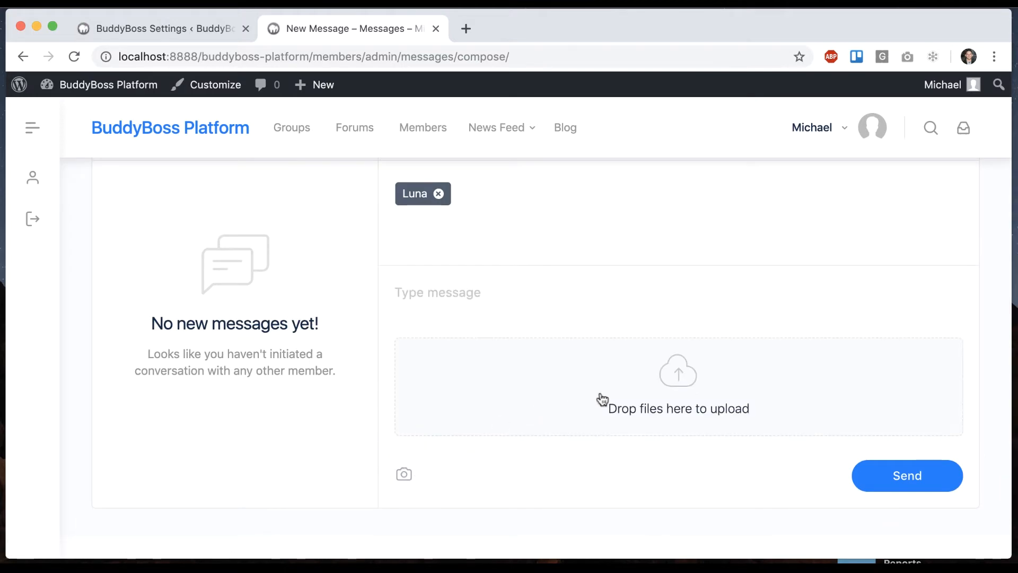
left_click(678, 385)
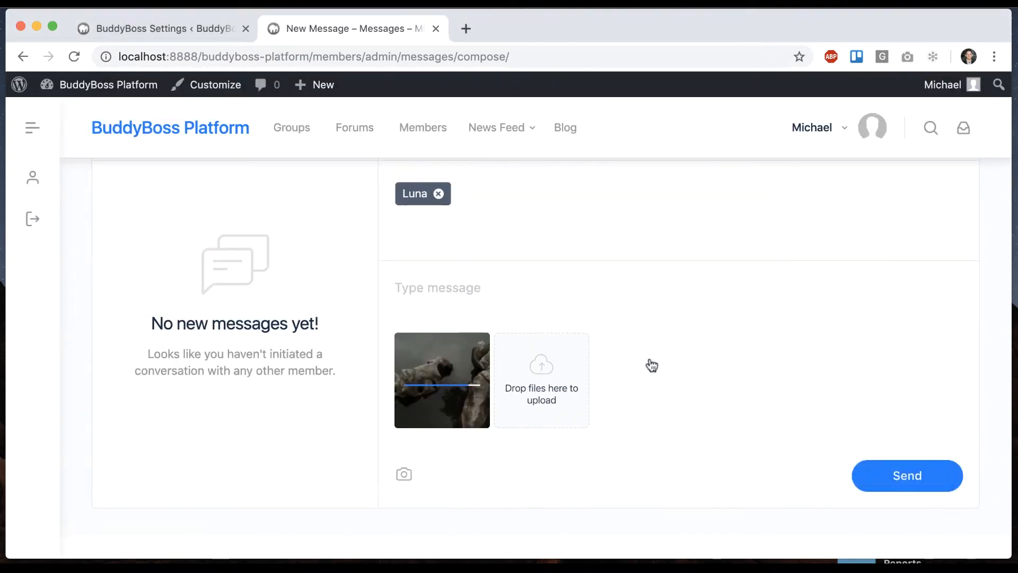
left_click(541, 380)
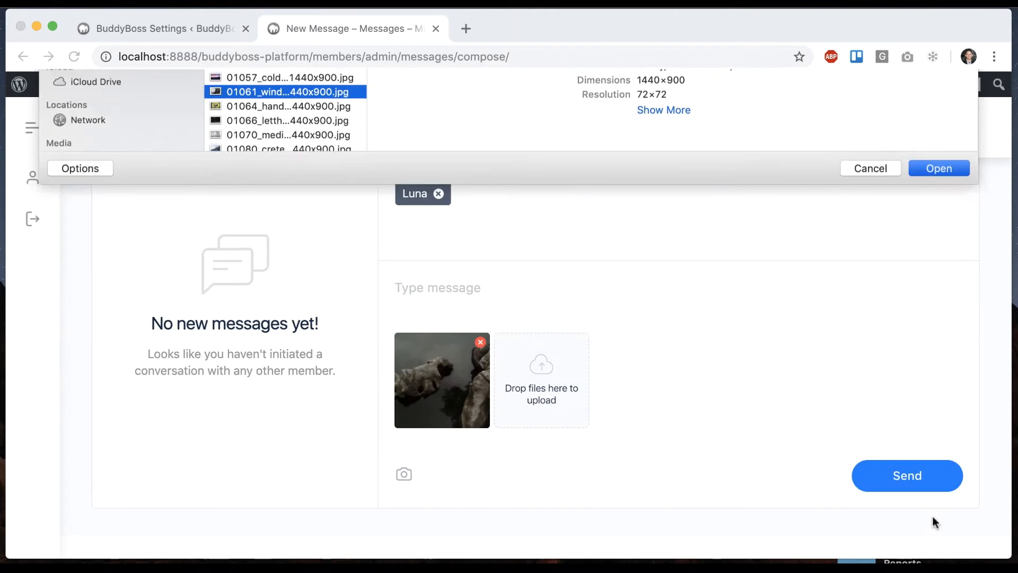
left_click(937, 169)
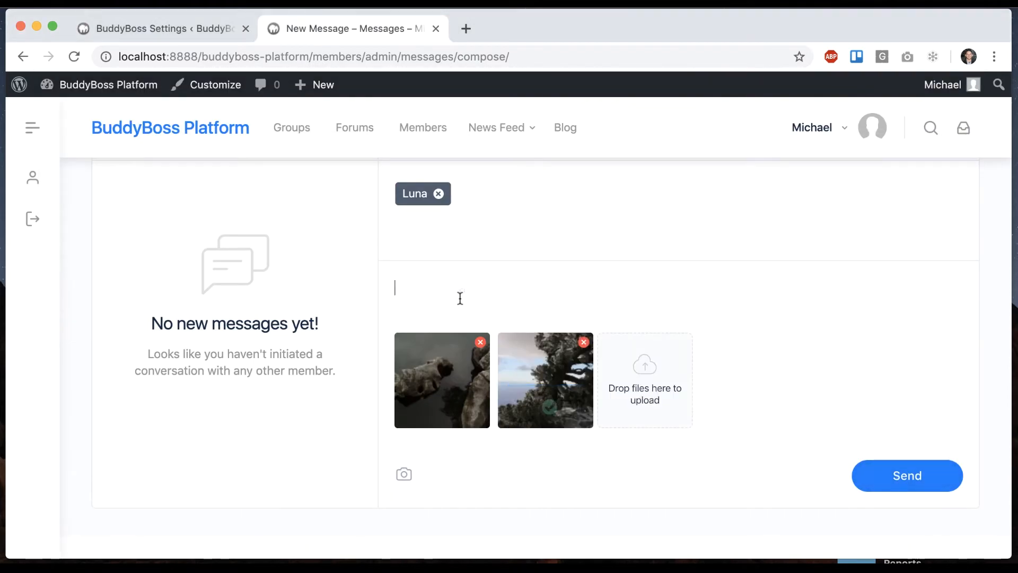
type("Sharing some coo")
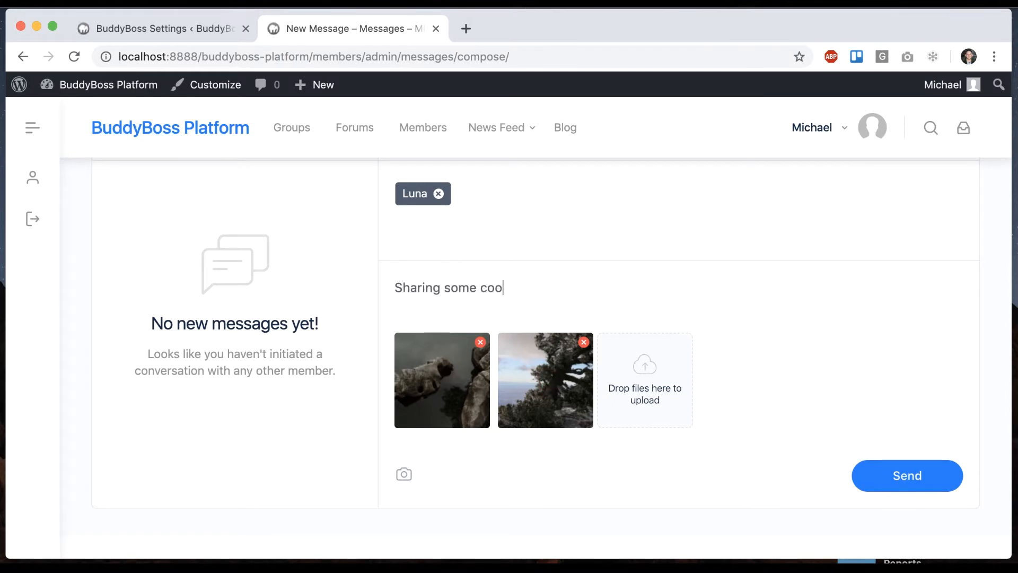
type("l pics")
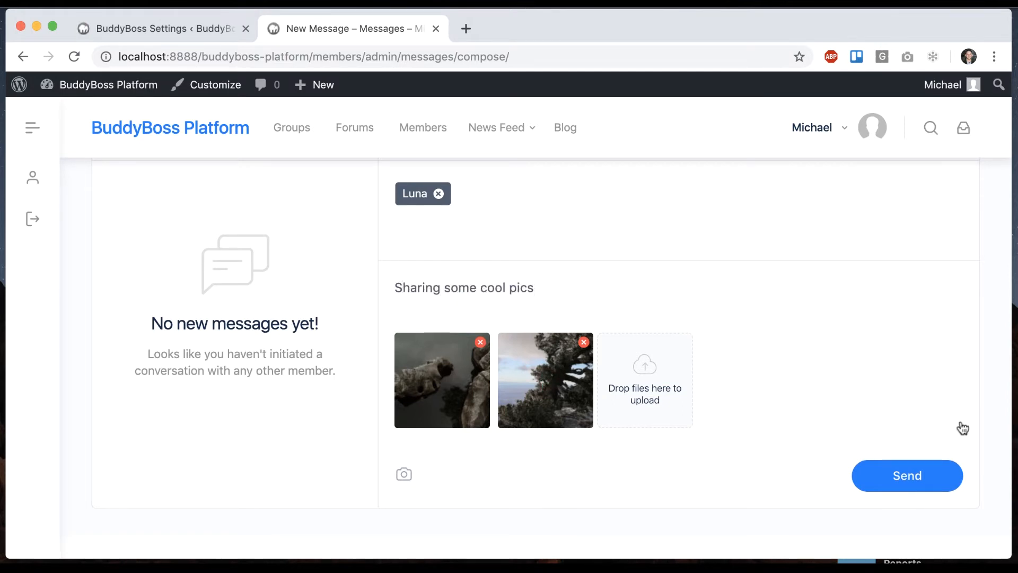
left_click(907, 475)
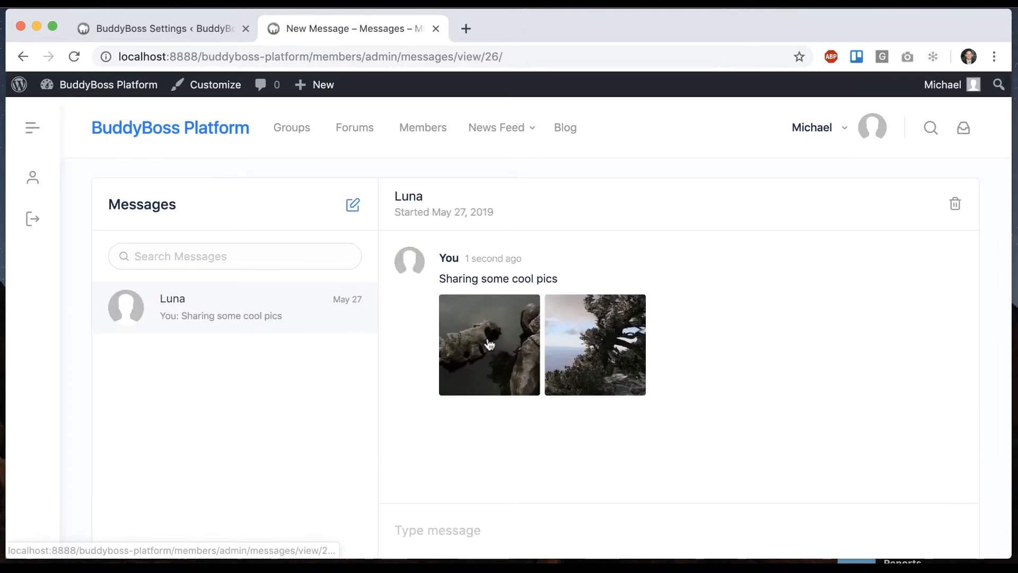
Step: View both sent photos full size in the conversation viewer
left_click(594, 344)
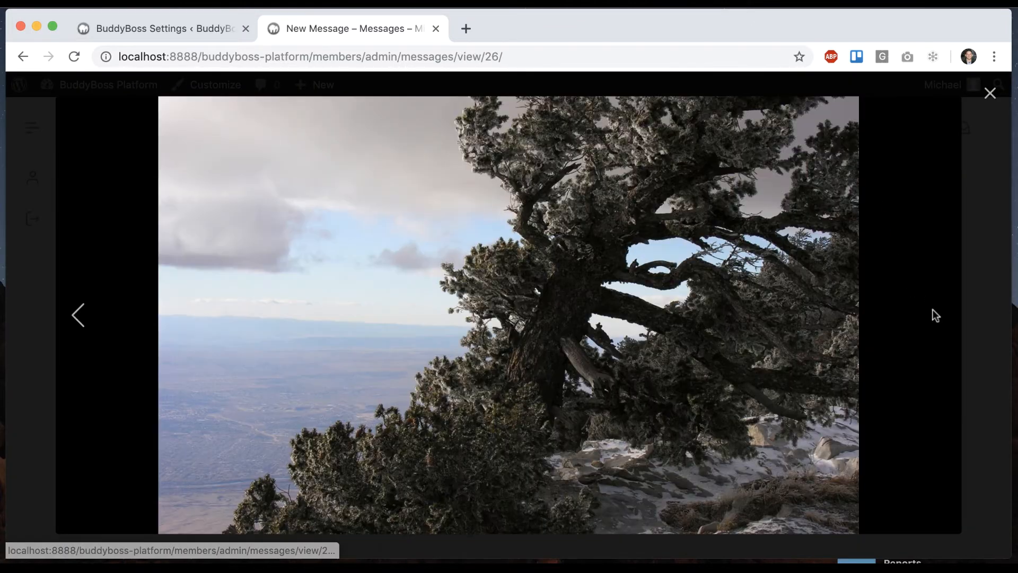
left_click(938, 316)
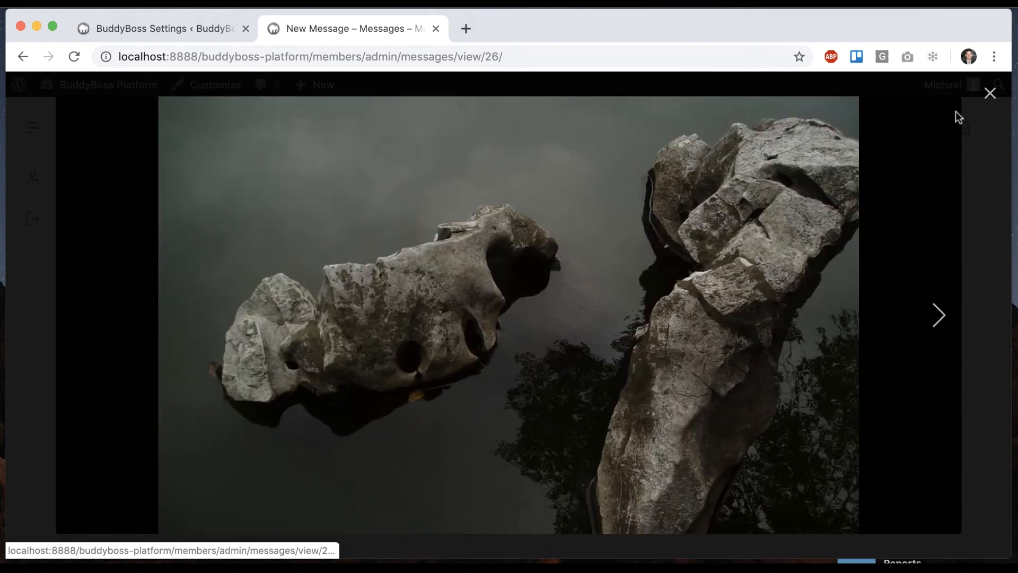
left_click(990, 94)
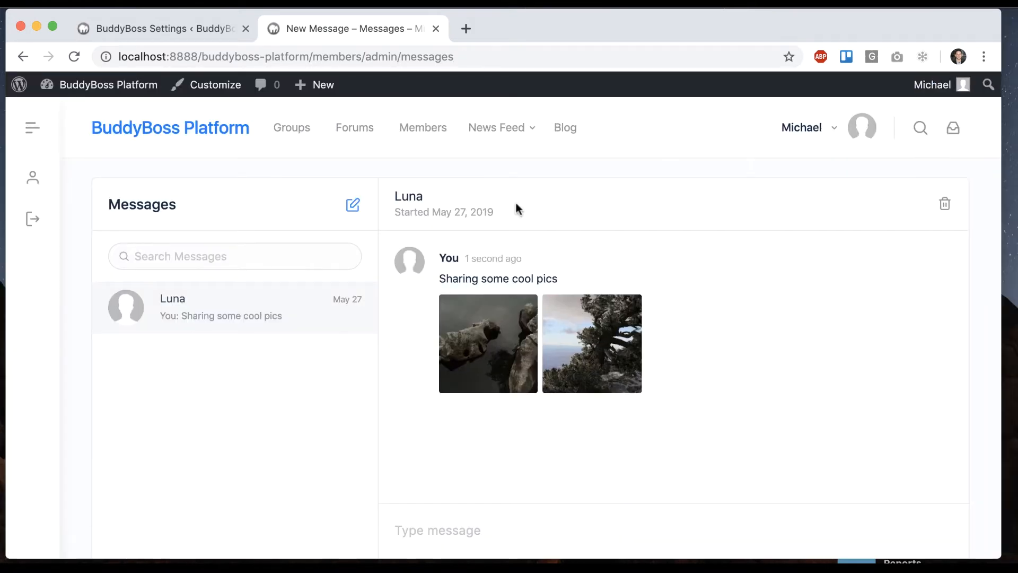
Step: Save the media settings in the admin tab and return to the Luna conversation
left_click(162, 28)
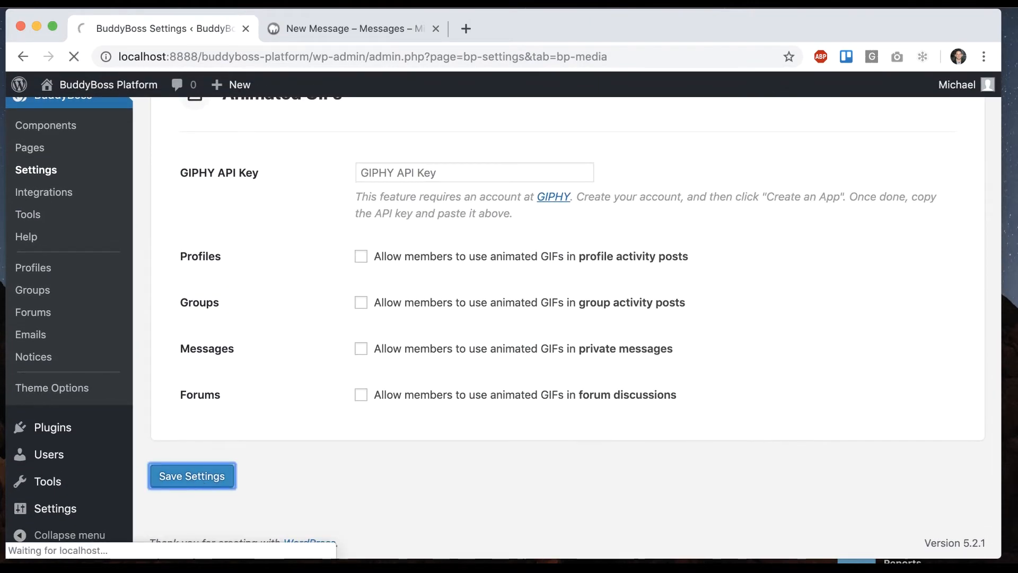
left_click(352, 28)
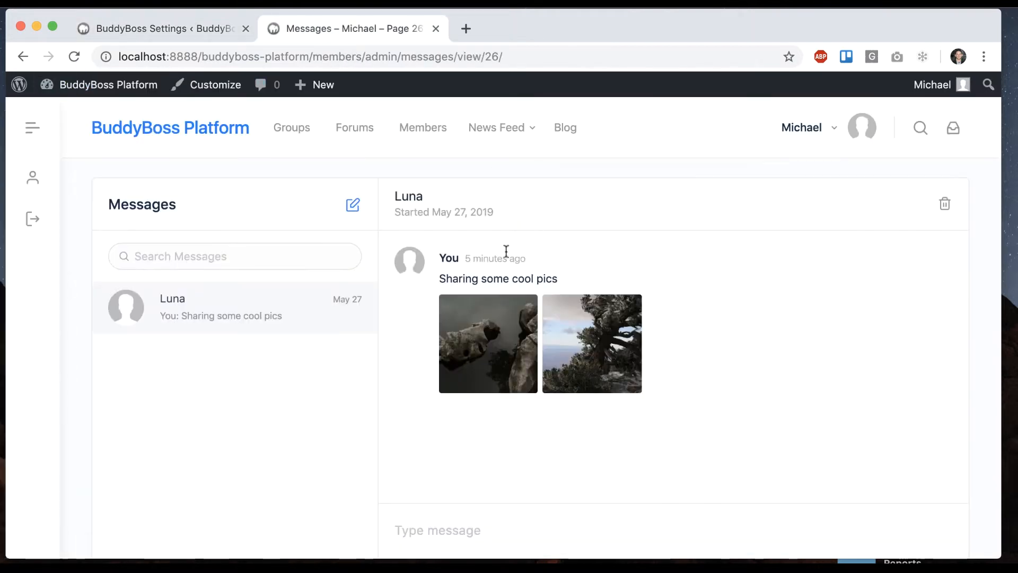
Step: Reply "Cool pics" with a sunglasses emoji in the Luna conversation
scroll("down", 3)
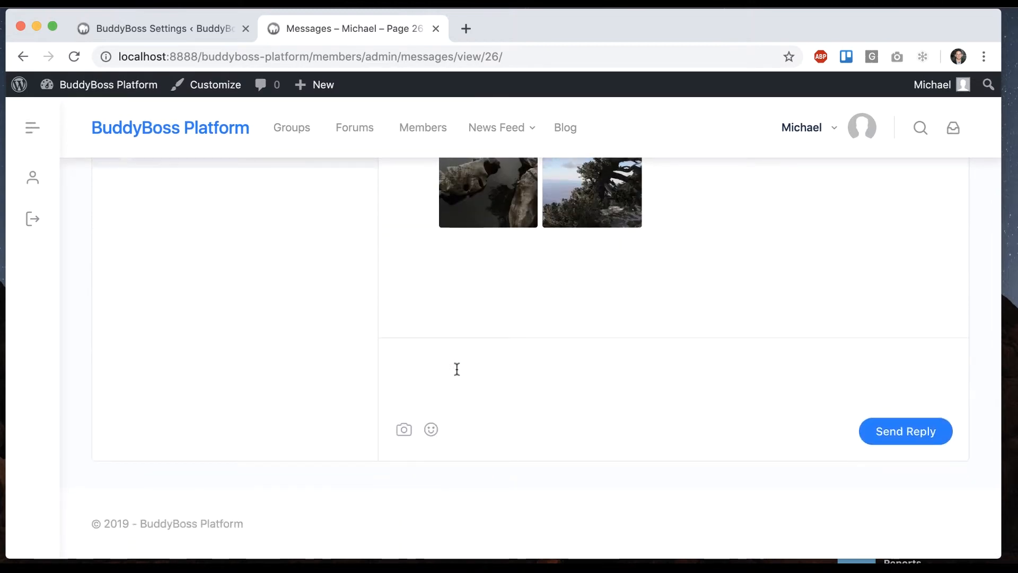
type("Cool pics")
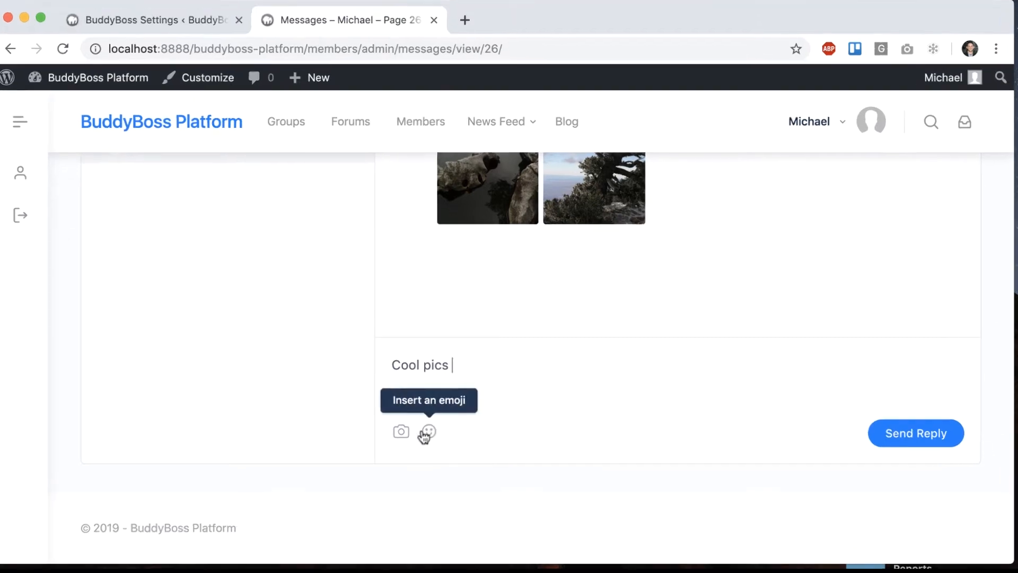
left_click(426, 431)
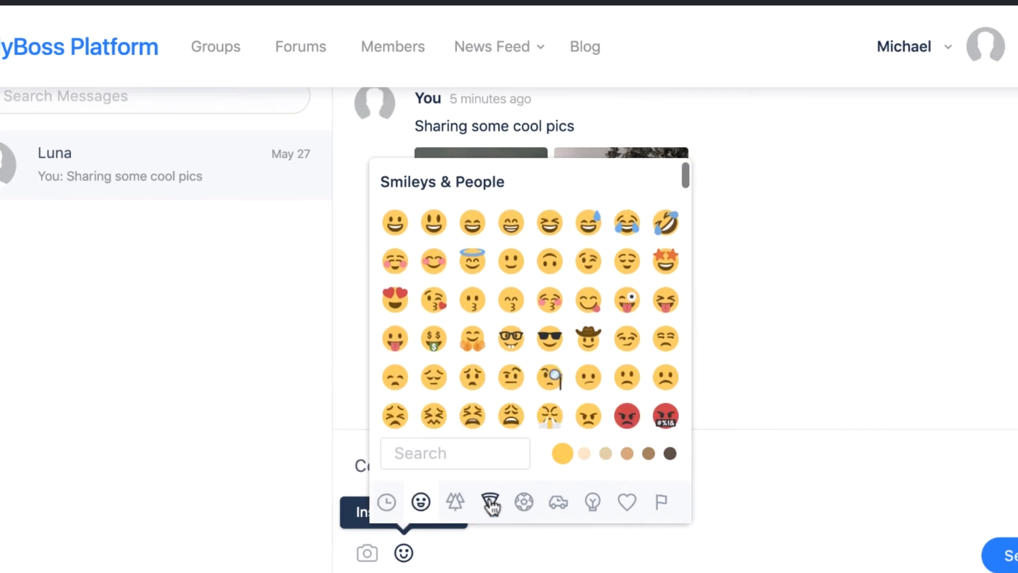
left_click(556, 501)
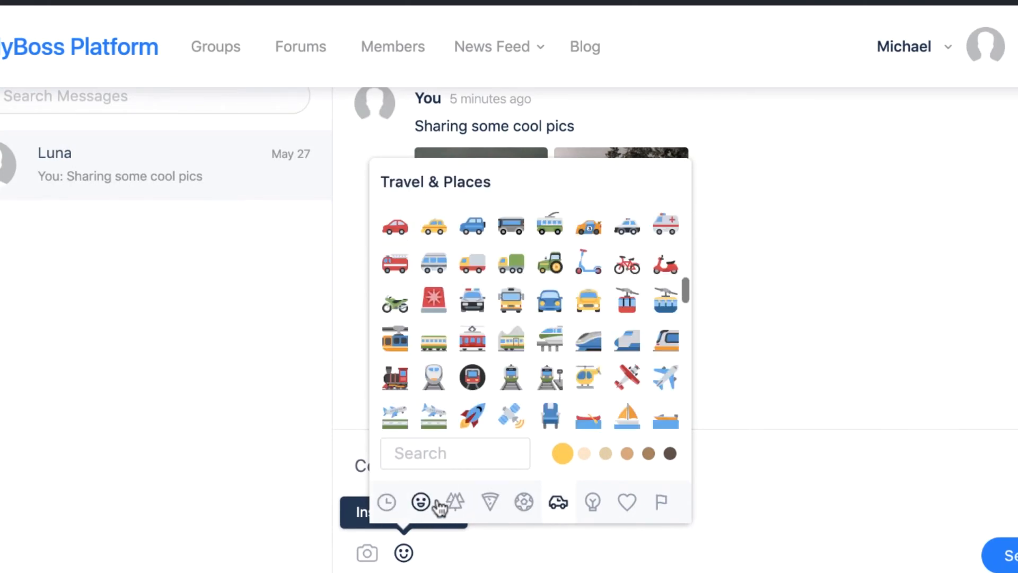
left_click(420, 502)
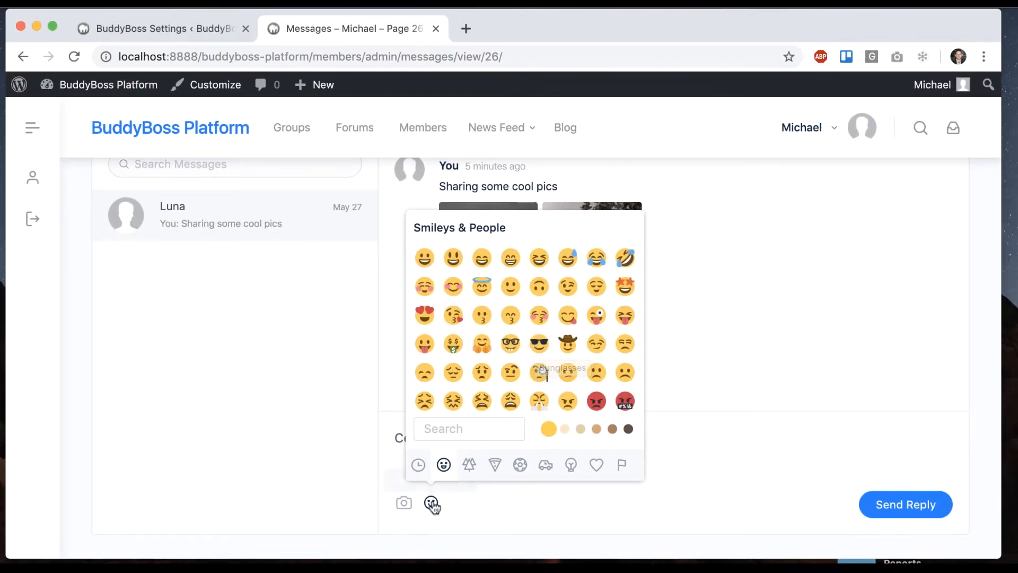
left_click(539, 344)
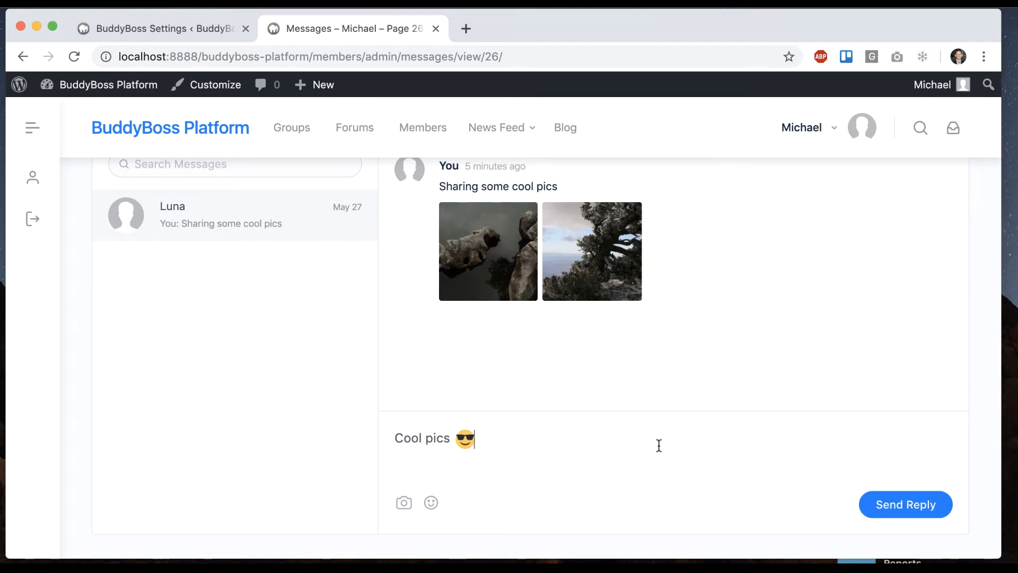
left_click(905, 505)
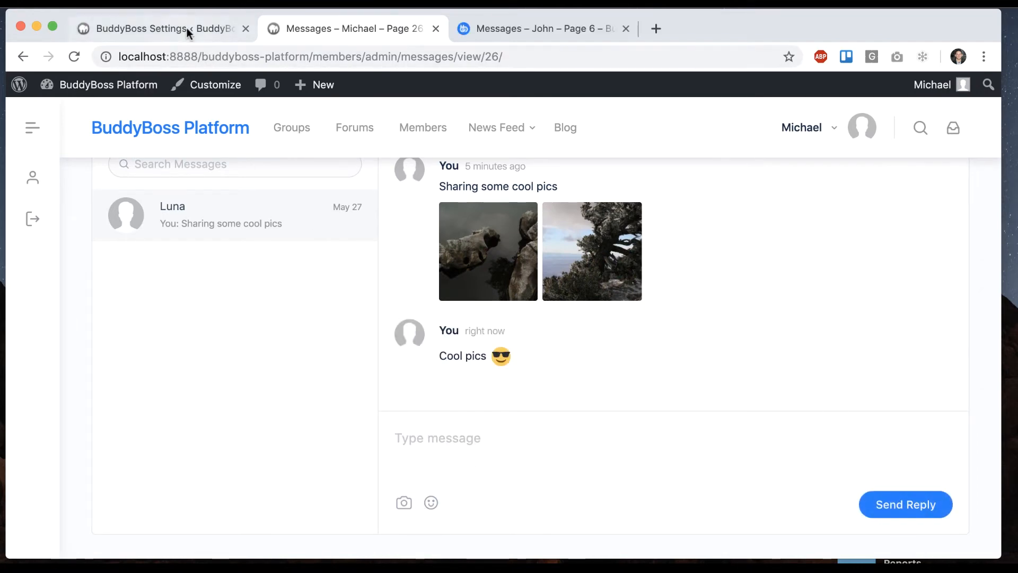
Step: Review the Animated GIFs settings, leaving Messages GIFs off, then view the demo group conversation
left_click(149, 29)
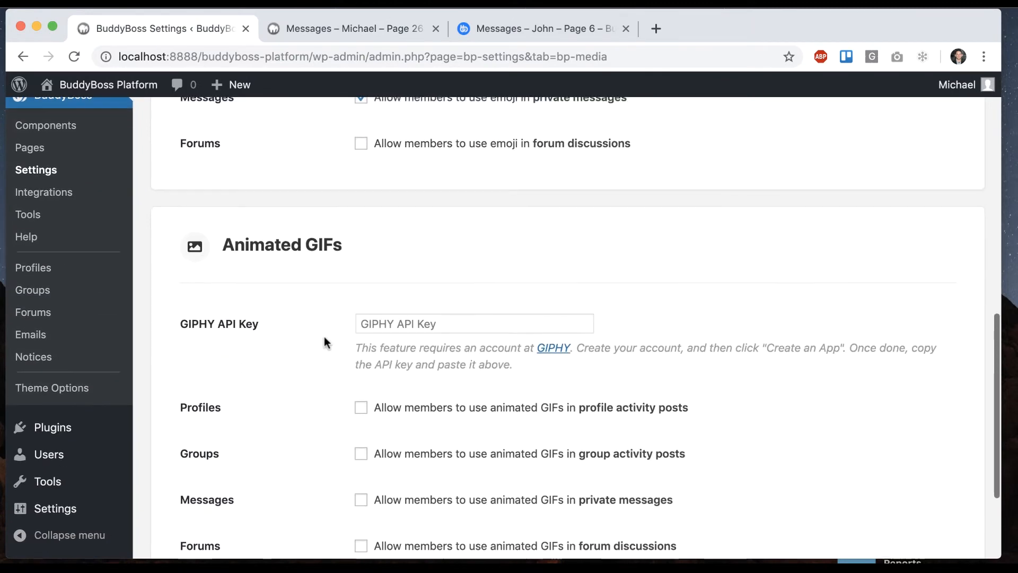
scroll("down", 3)
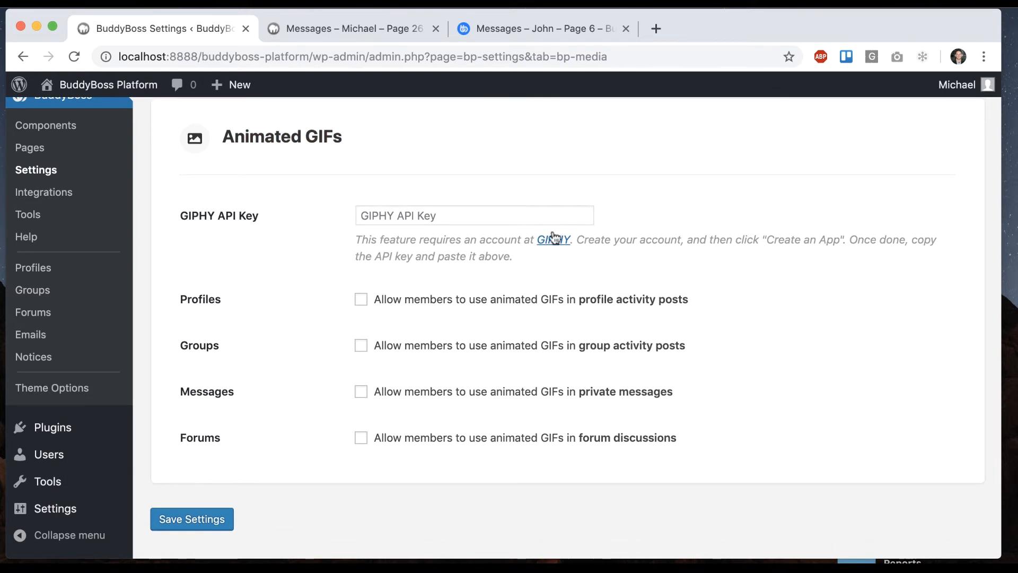
left_click(474, 216)
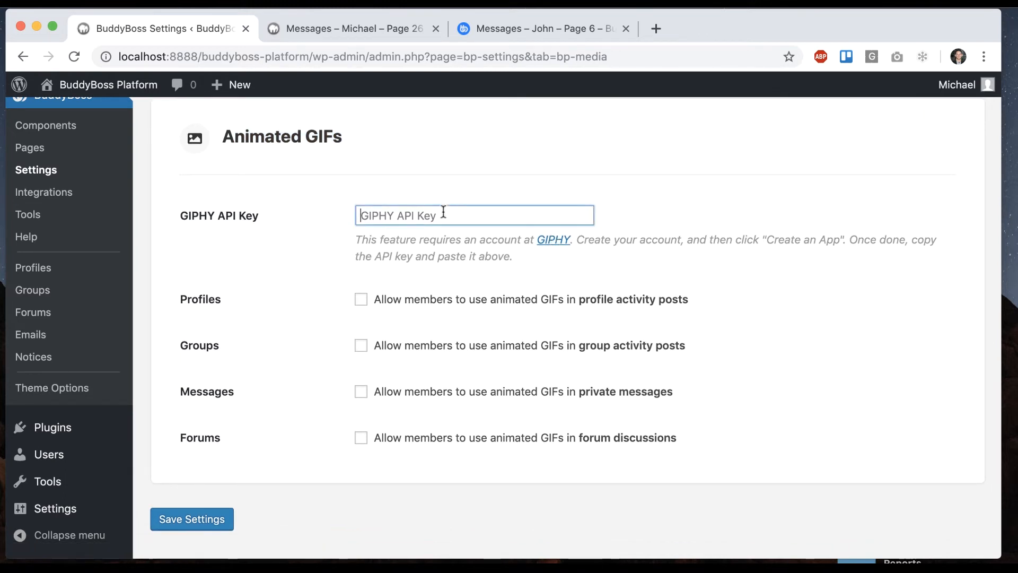
left_click(360, 391)
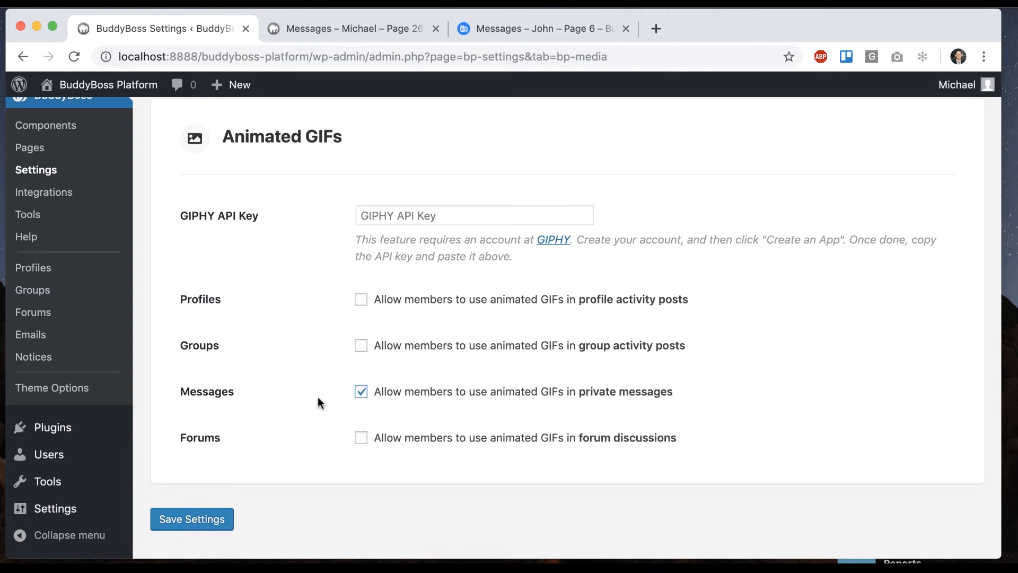
left_click(361, 391)
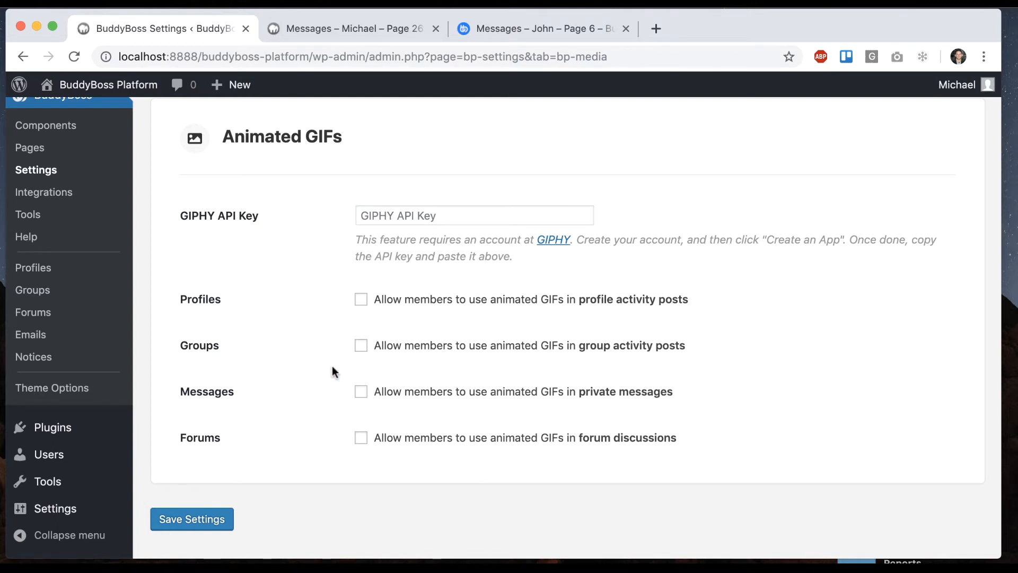
mouse_move(379, 173)
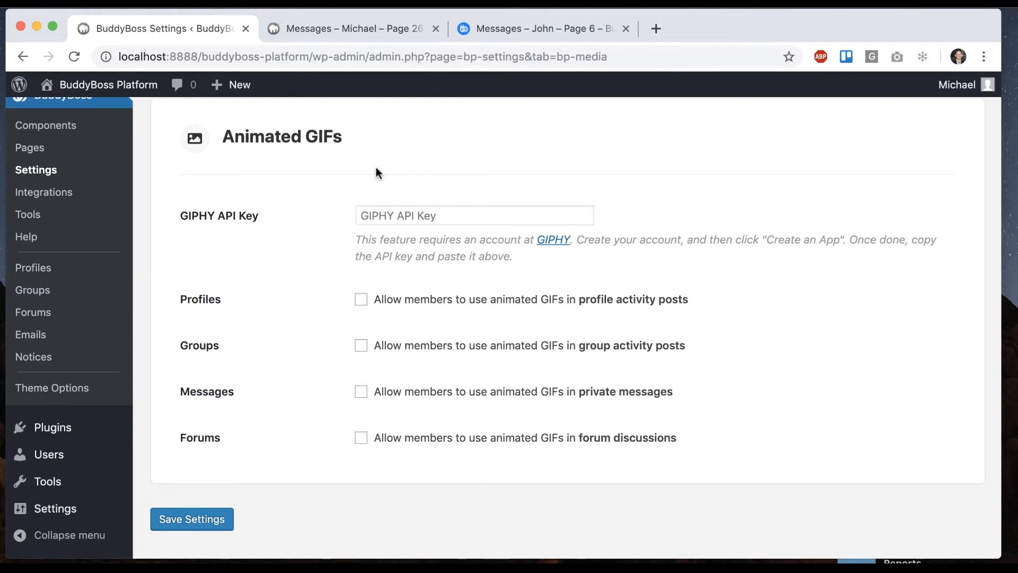
left_click(539, 28)
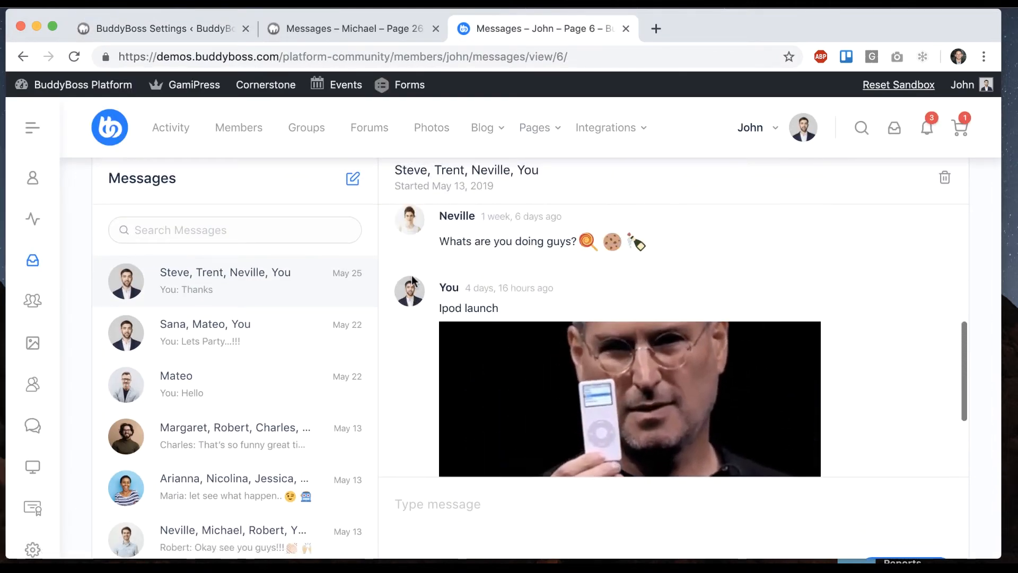
Step: Scroll through the demo group conversation to view the animated GIF replies
scroll("down", 3)
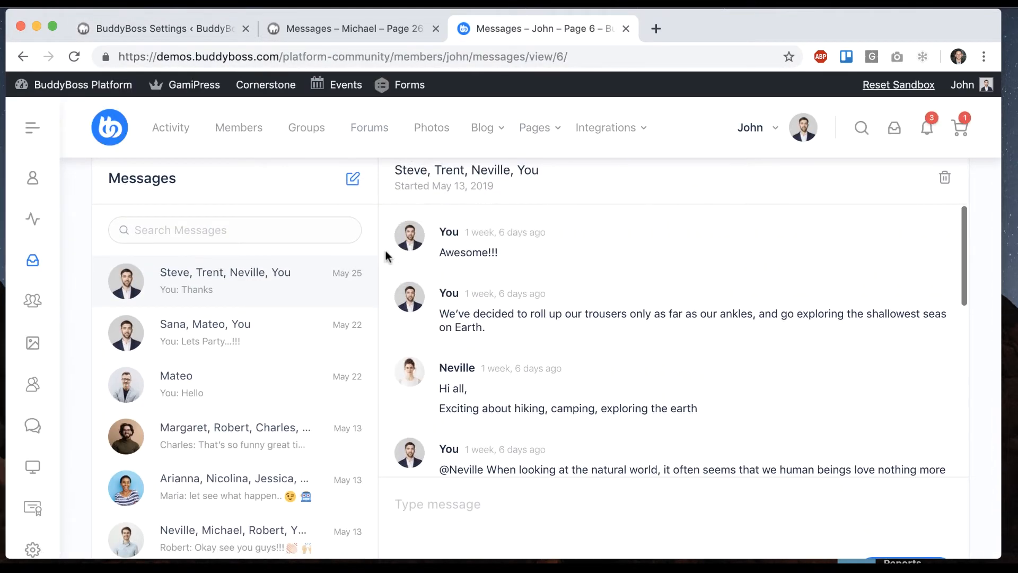
scroll("down", 3)
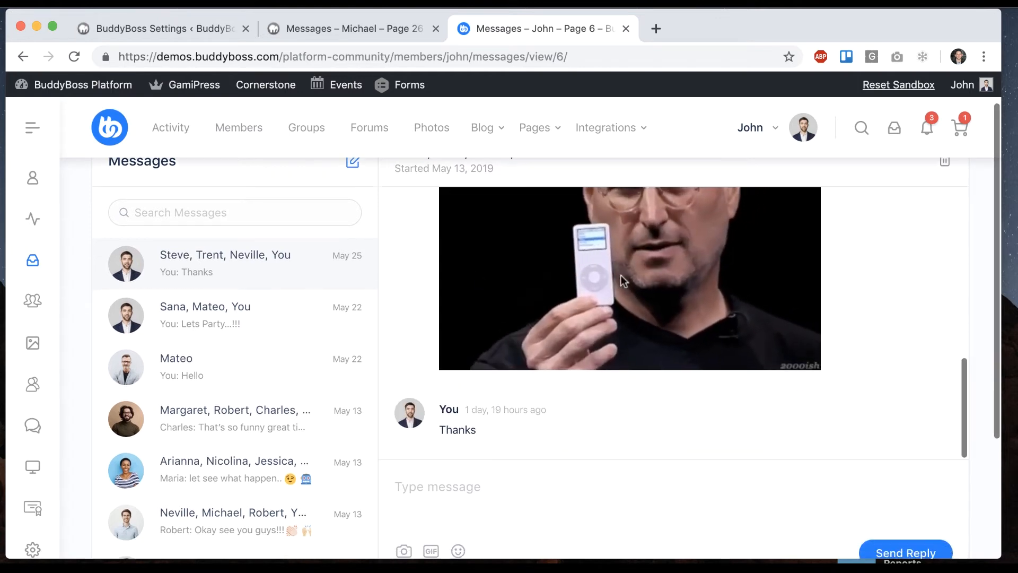
scroll("down", 3)
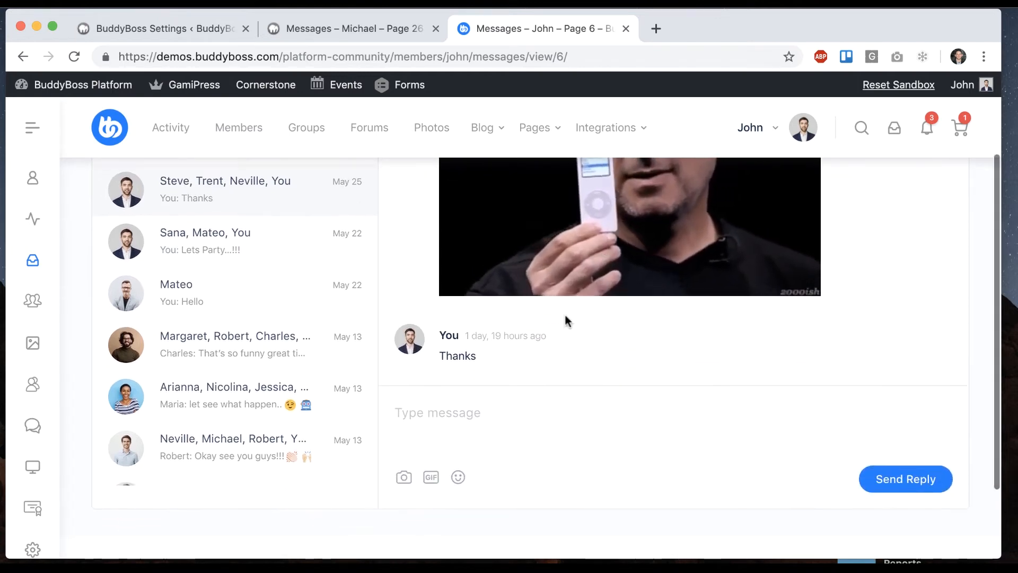
left_click(431, 477)
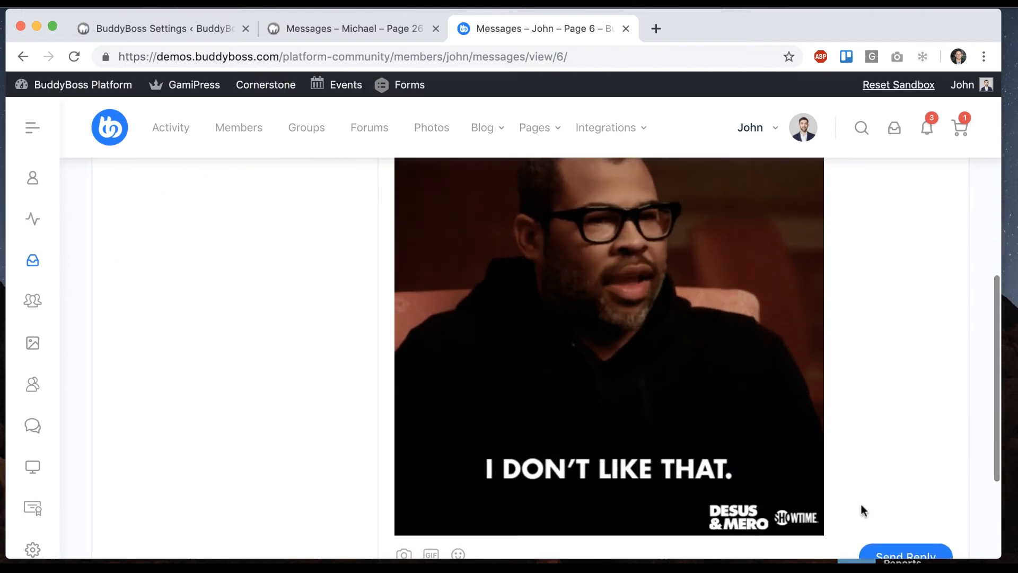
scroll("down", 3)
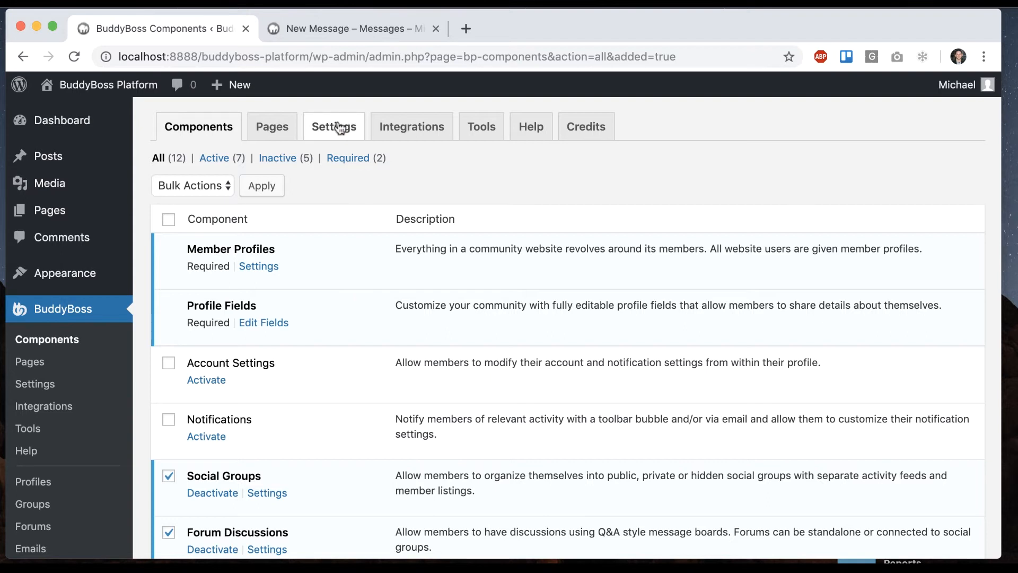
Step: In Settings > Connections, uncheck 'Require users to be connected before they can message each other'
left_click(334, 127)
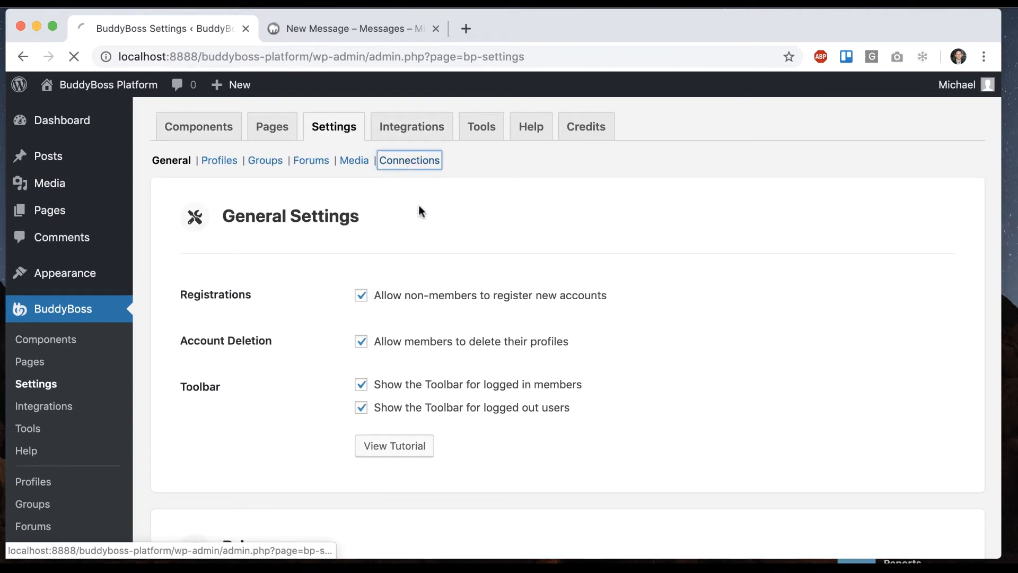
left_click(409, 161)
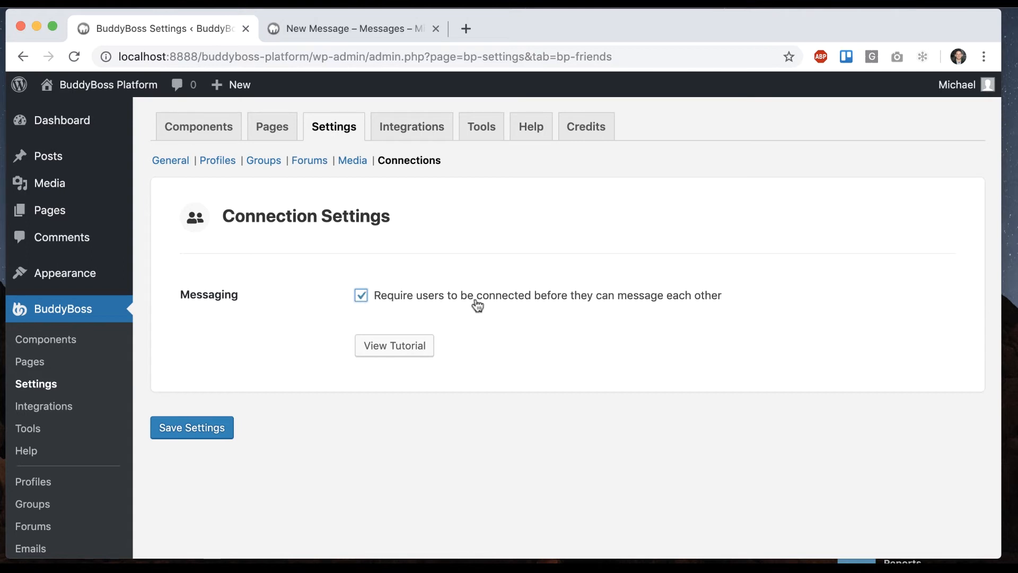
left_click(191, 428)
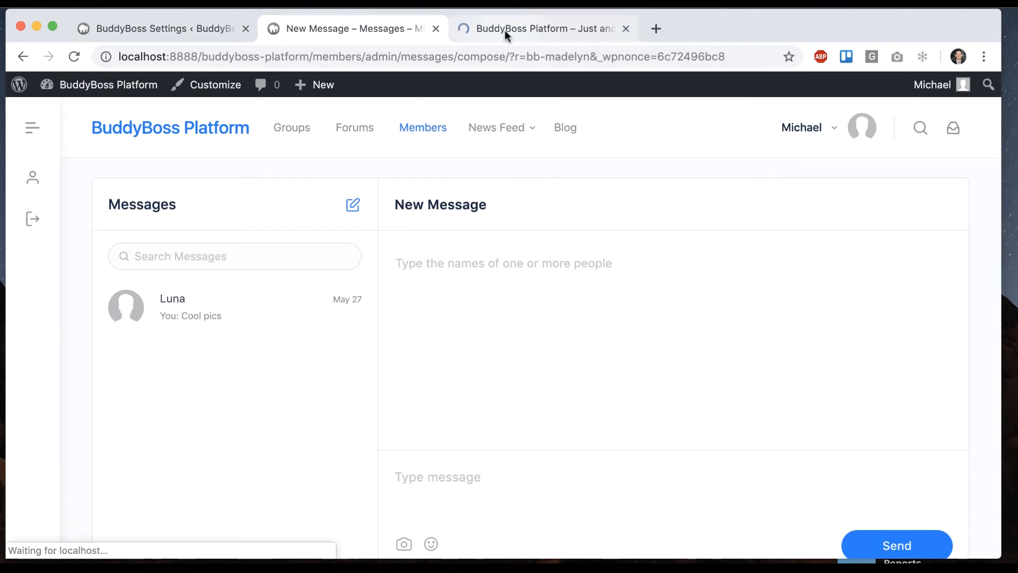
Step: Send the message 'hey' to Madelyn, starting a new conversation listed above Luna's
left_click(542, 27)
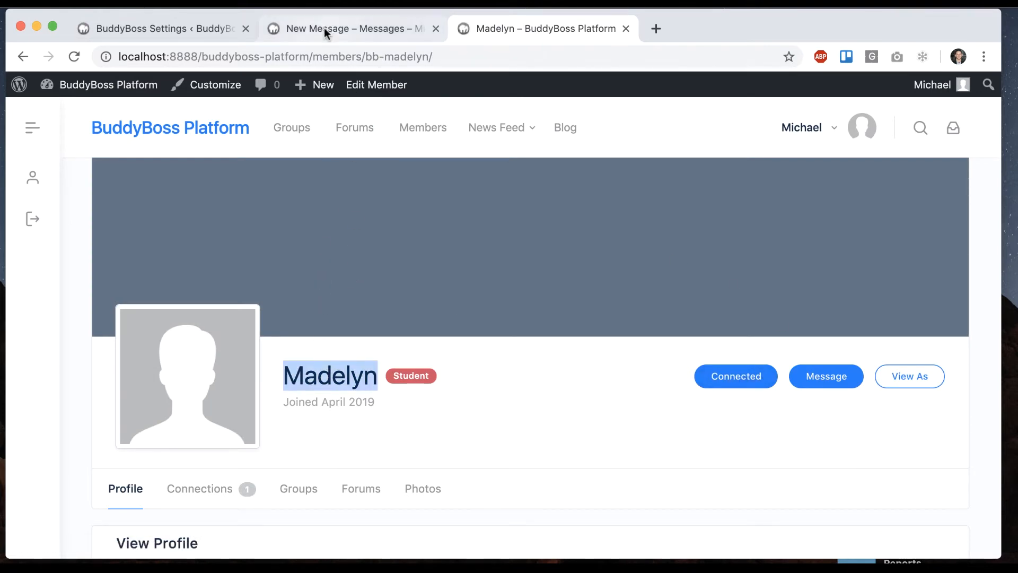
left_click(351, 27)
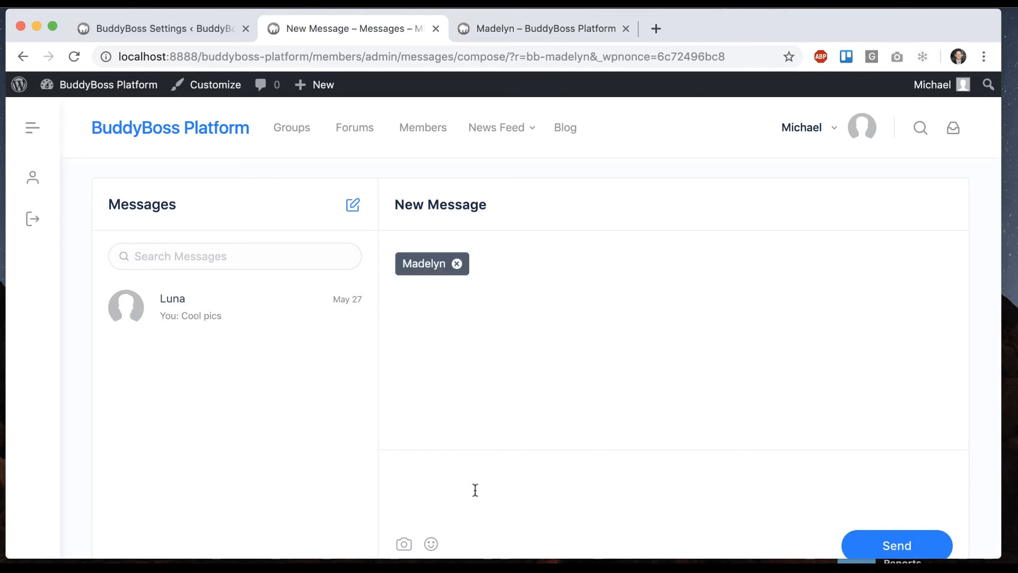
type("hey")
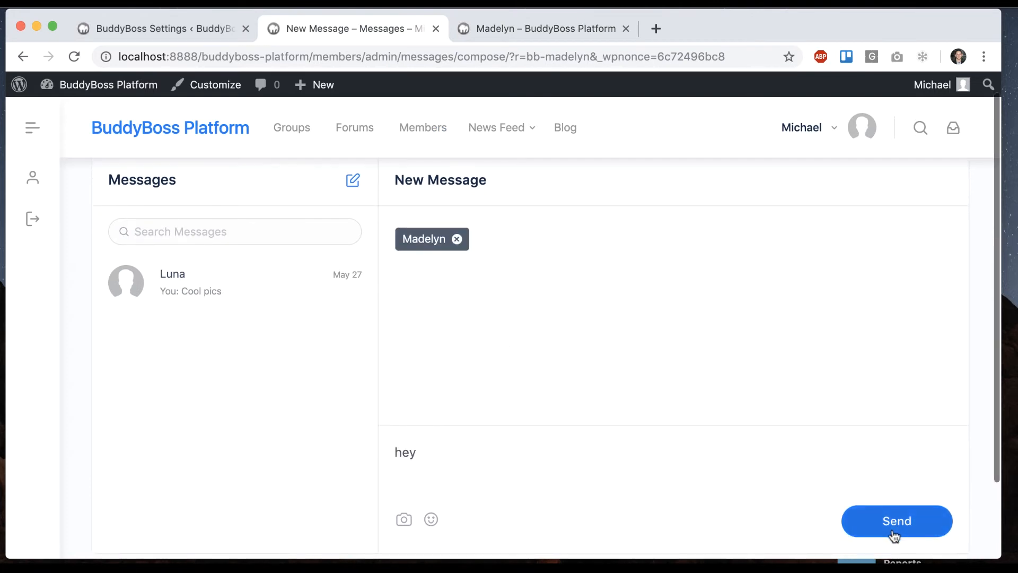
left_click(896, 520)
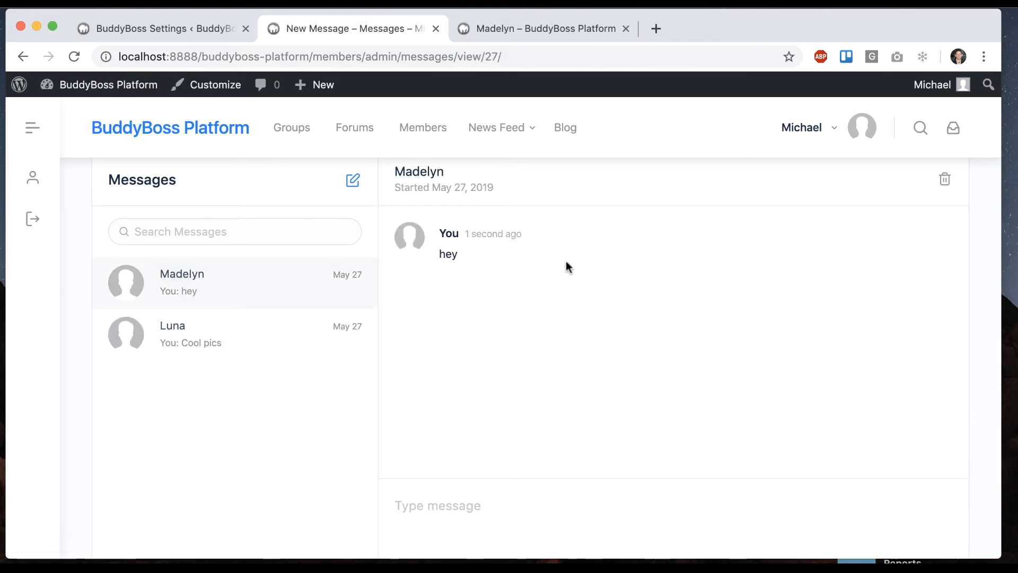
left_click(542, 28)
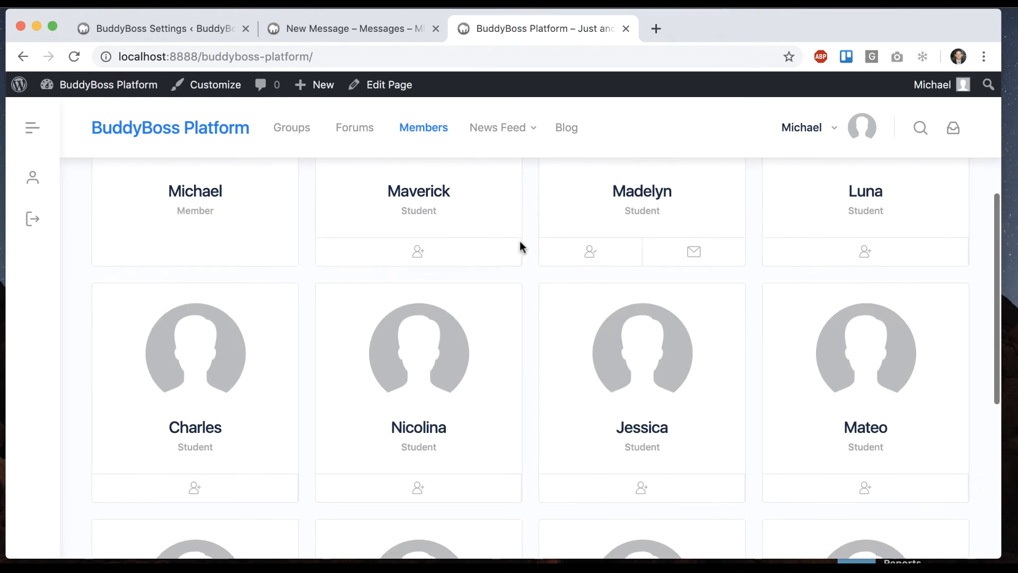
left_click(195, 427)
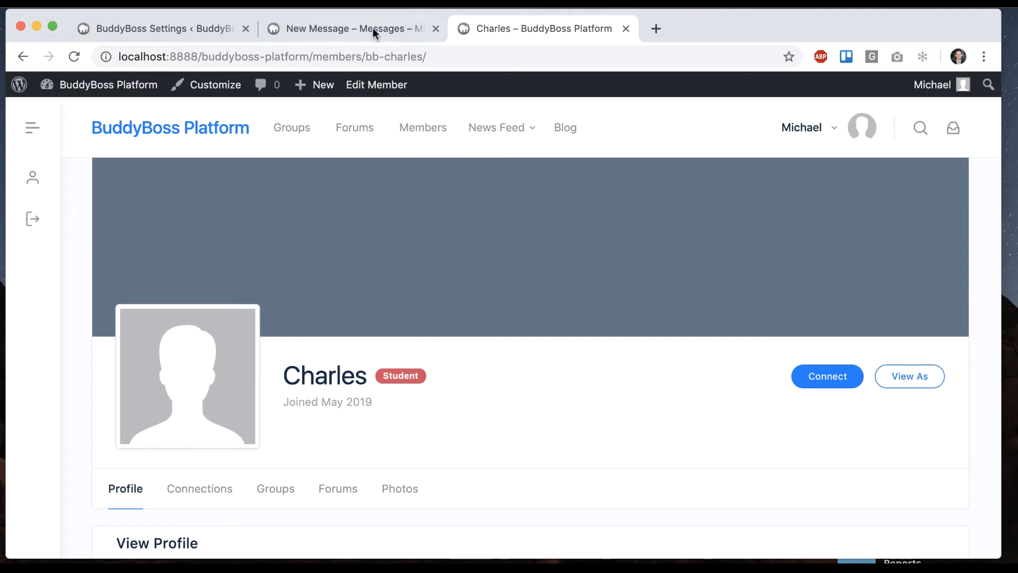
left_click(351, 29)
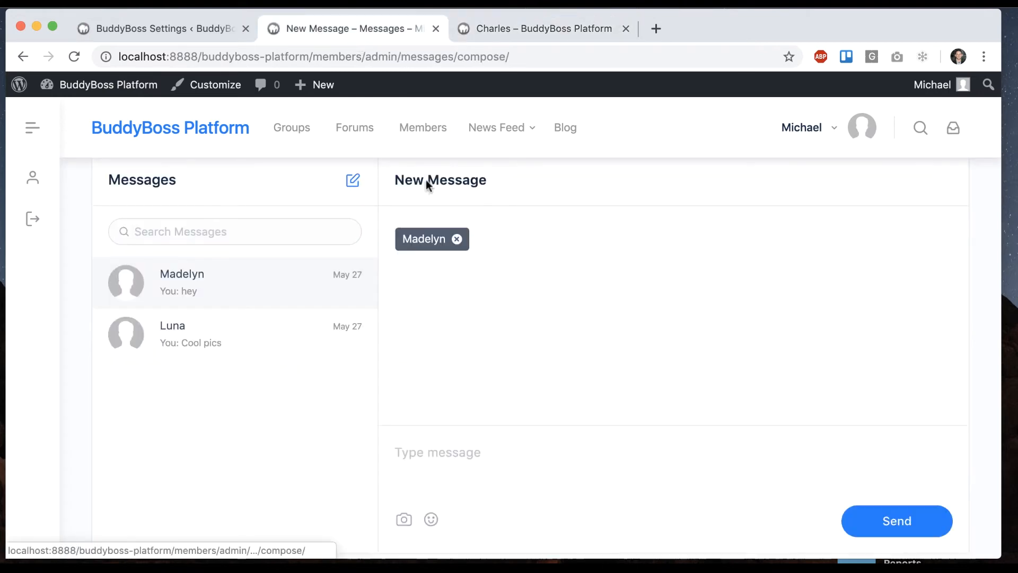
left_click(457, 239)
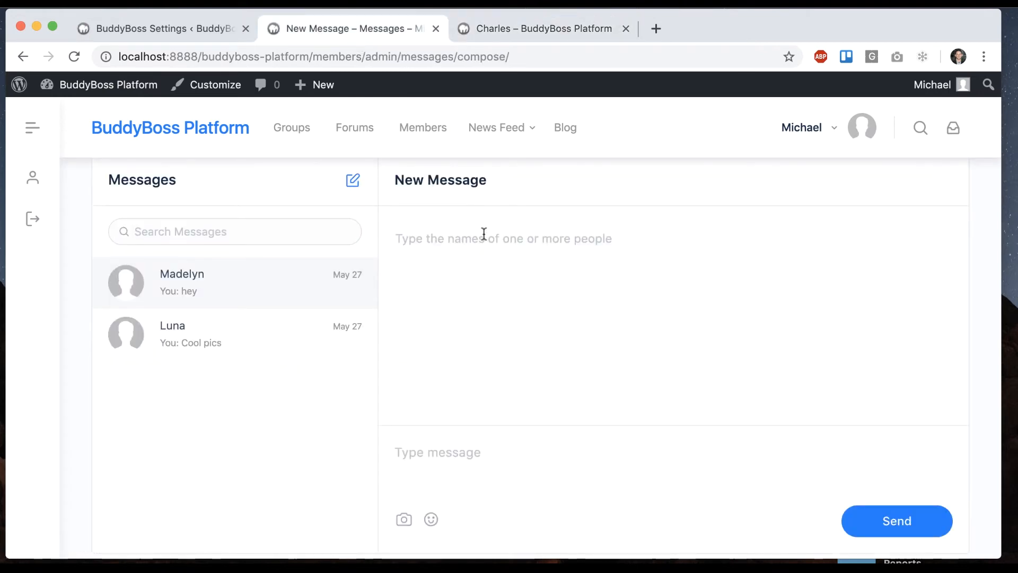
type("Charles")
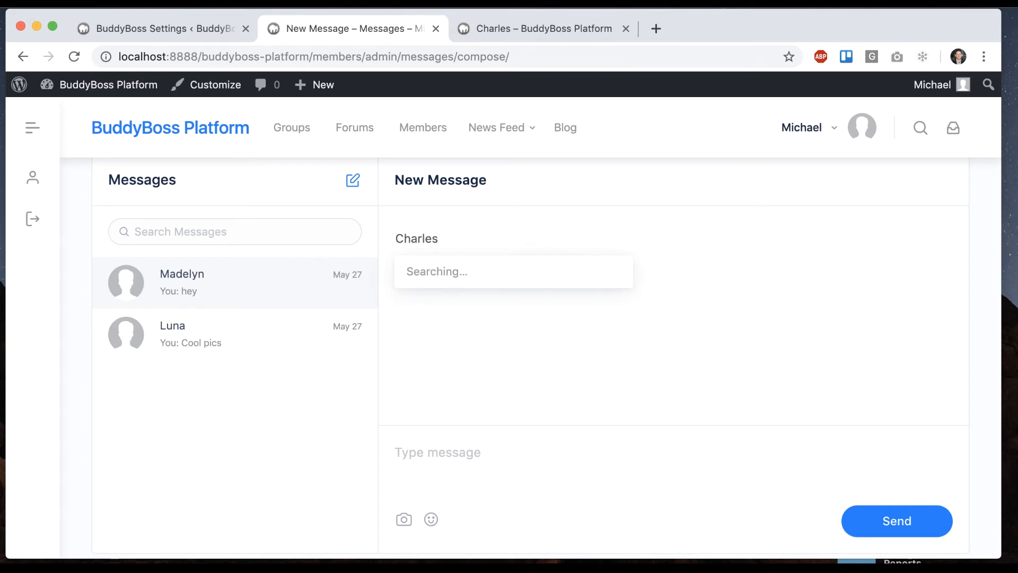
double_click(416, 239)
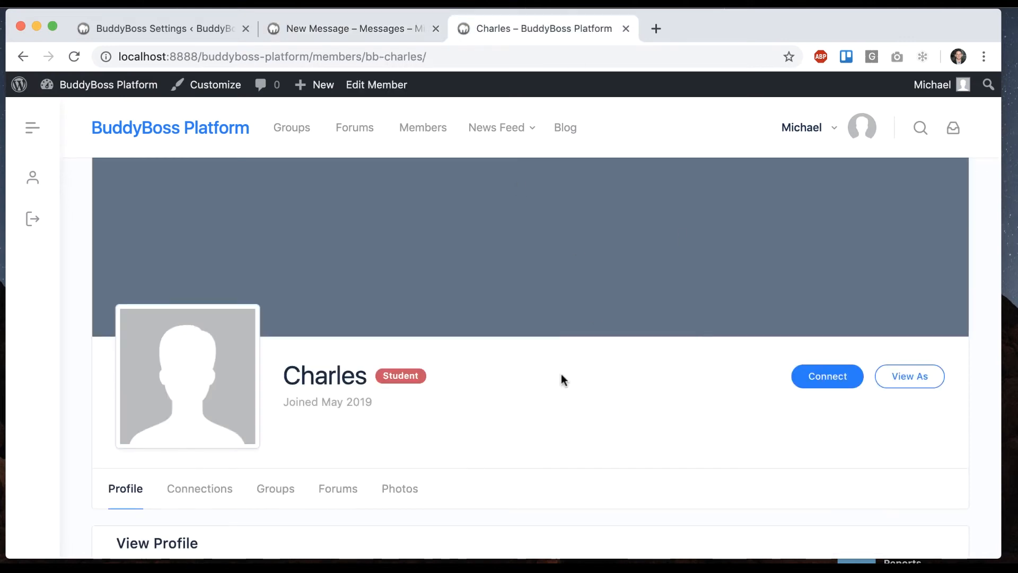
mouse_move(513, 407)
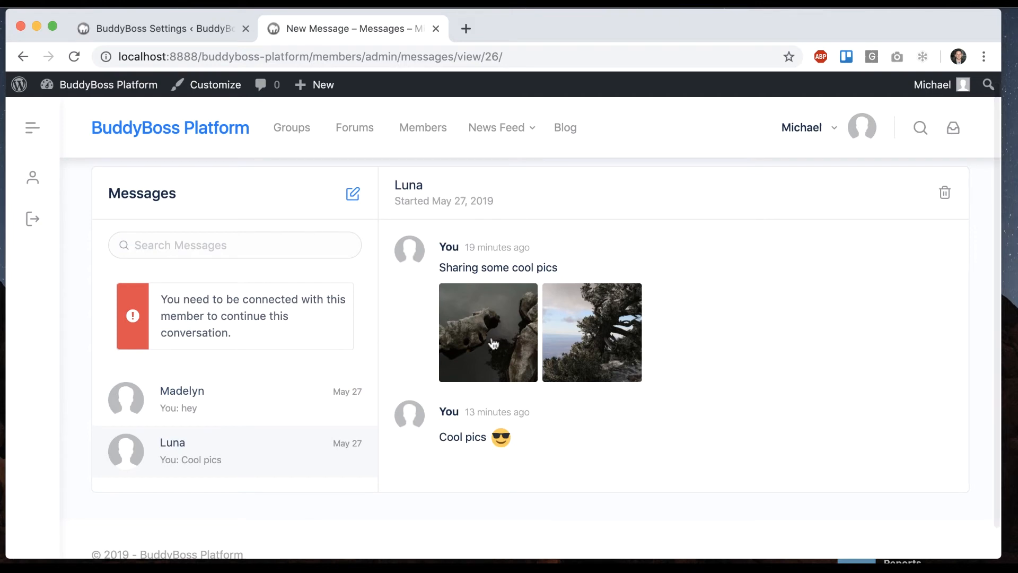
mouse_move(167, 296)
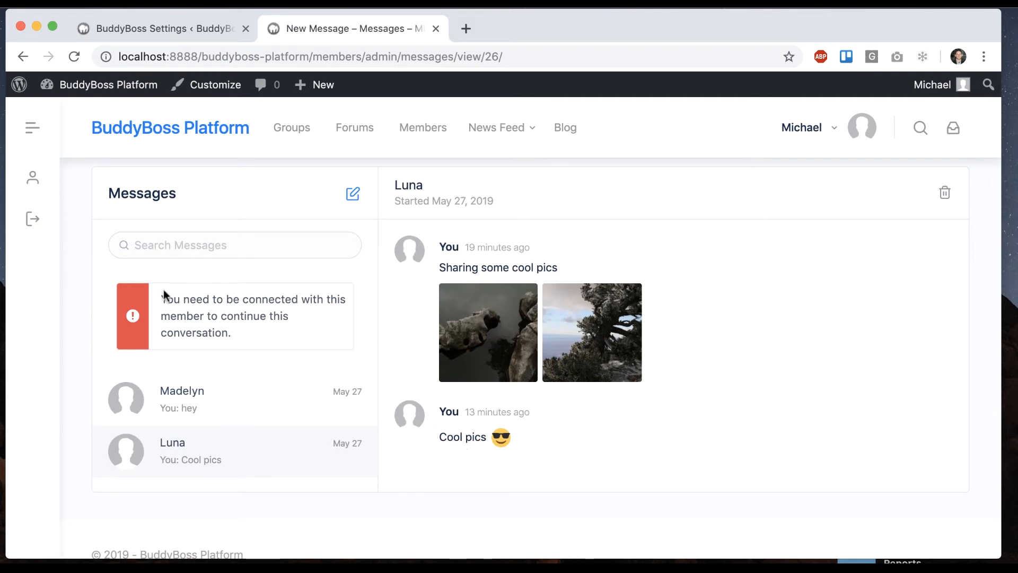
mouse_move(285, 329)
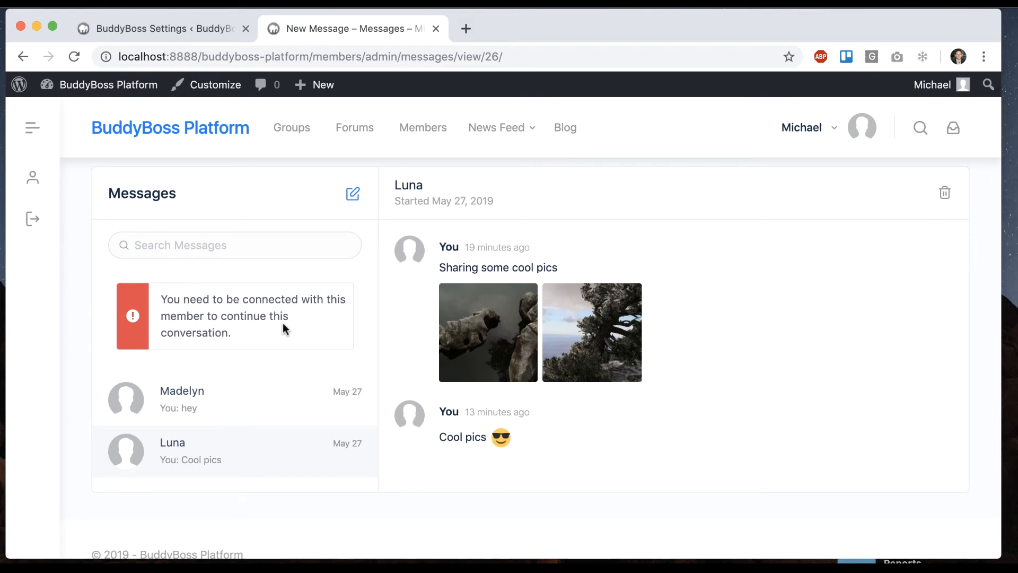
mouse_move(587, 442)
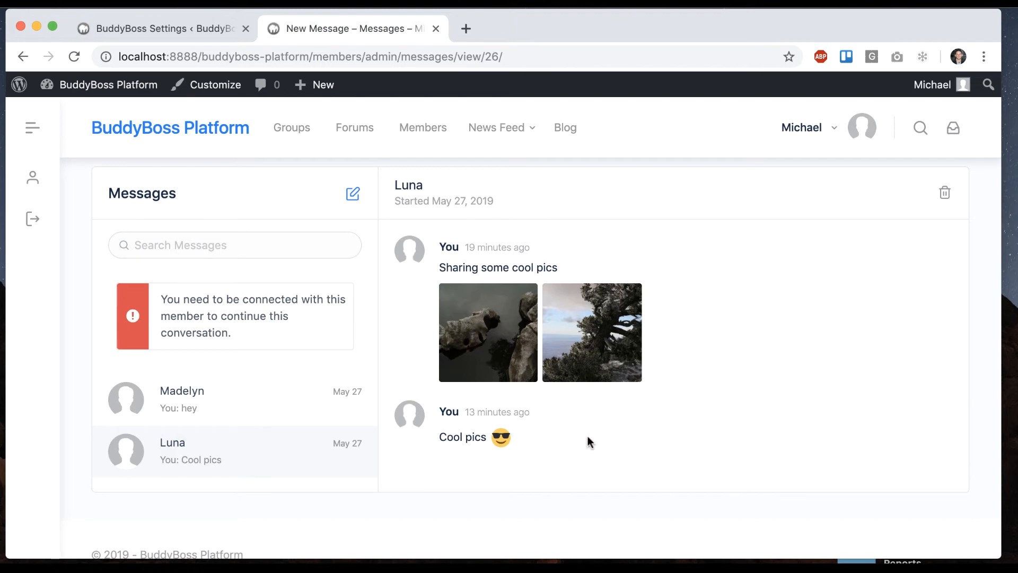
Step: Scroll Luna's conversation to the notice that a connection is required to continue it
scroll("down", 3)
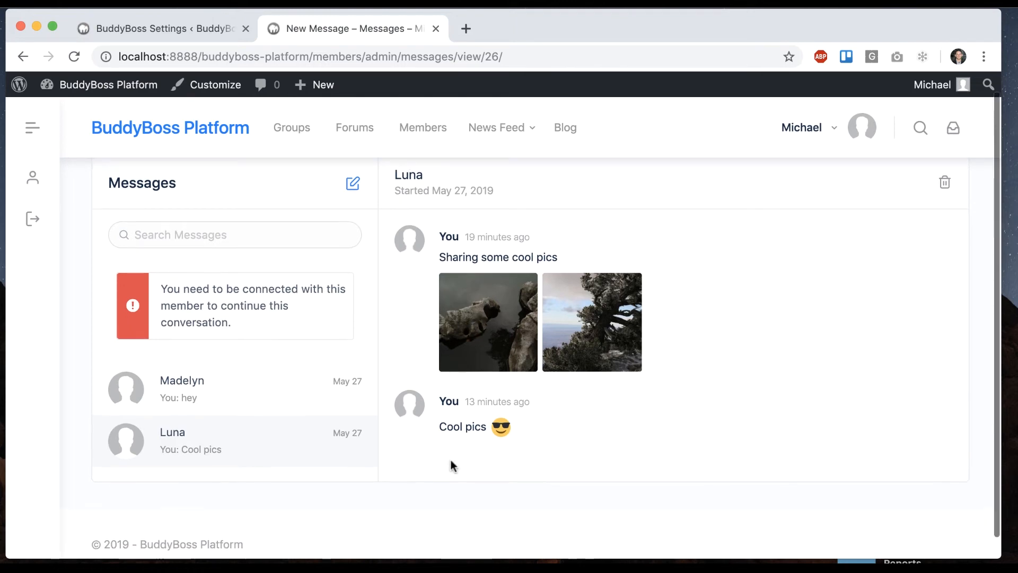
Step: Turn off the connection requirement for messaging and confirm Luna's conversation accepts replies again
left_click(161, 28)
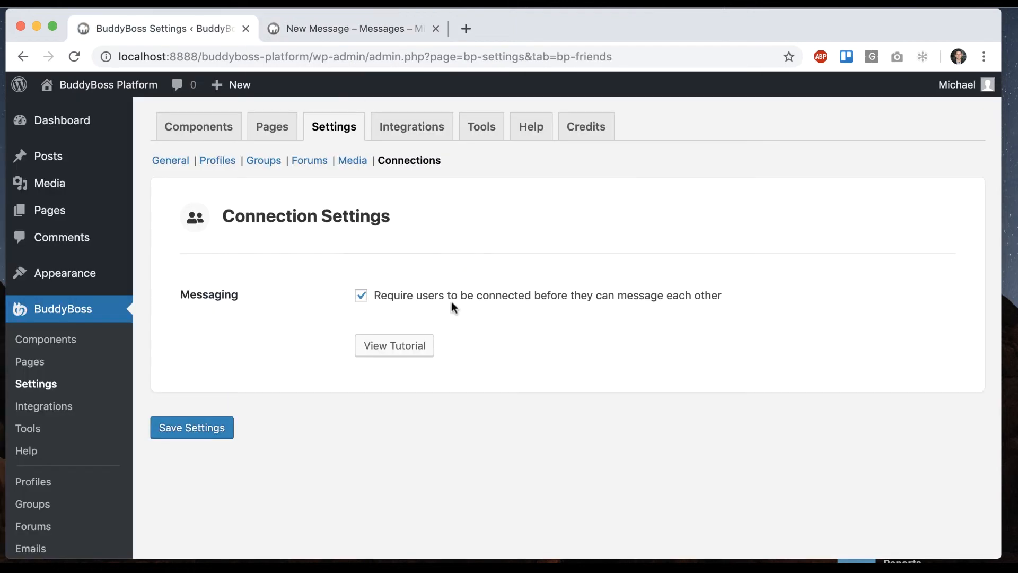
left_click(351, 29)
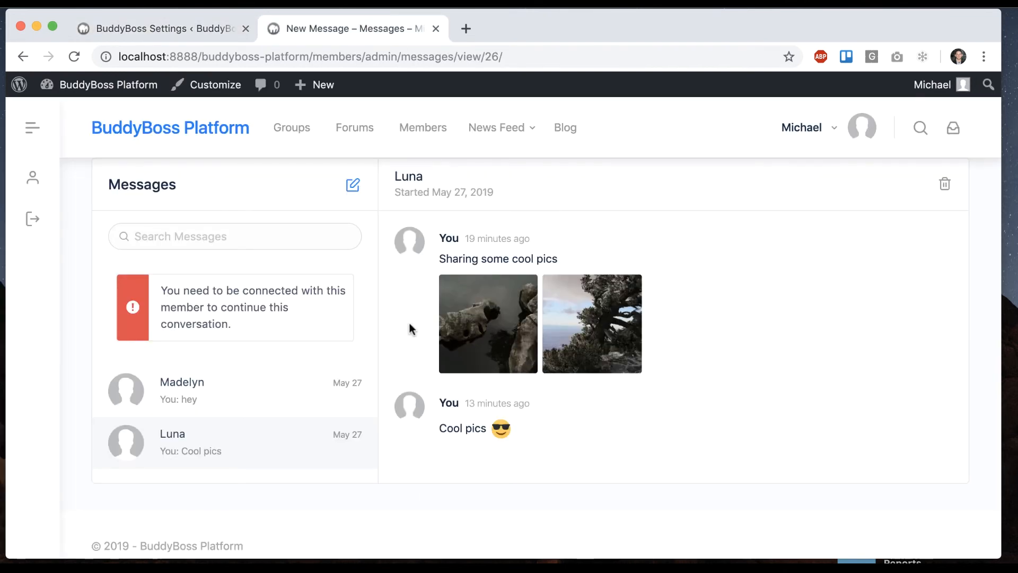
left_click(161, 28)
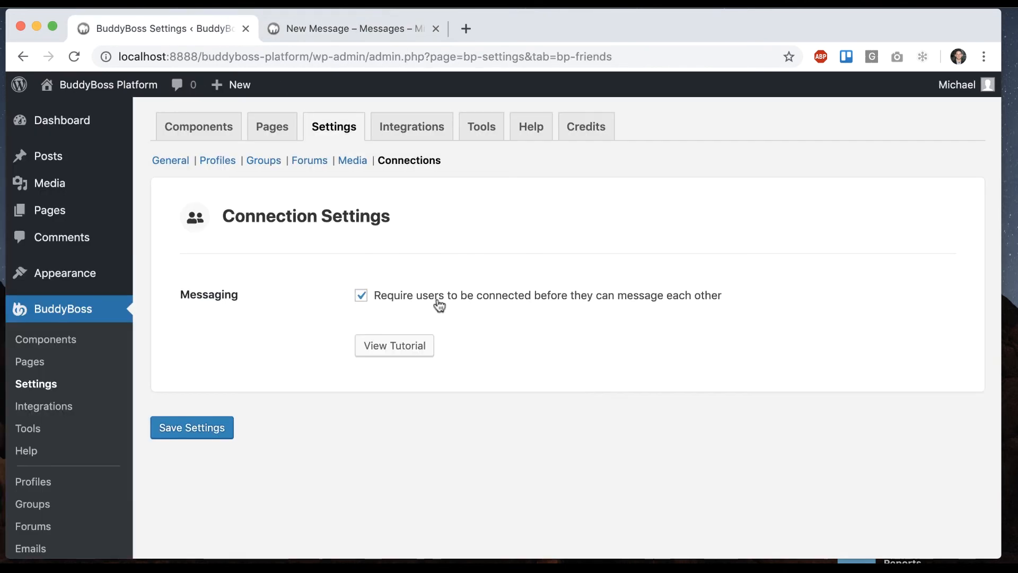
left_click(192, 428)
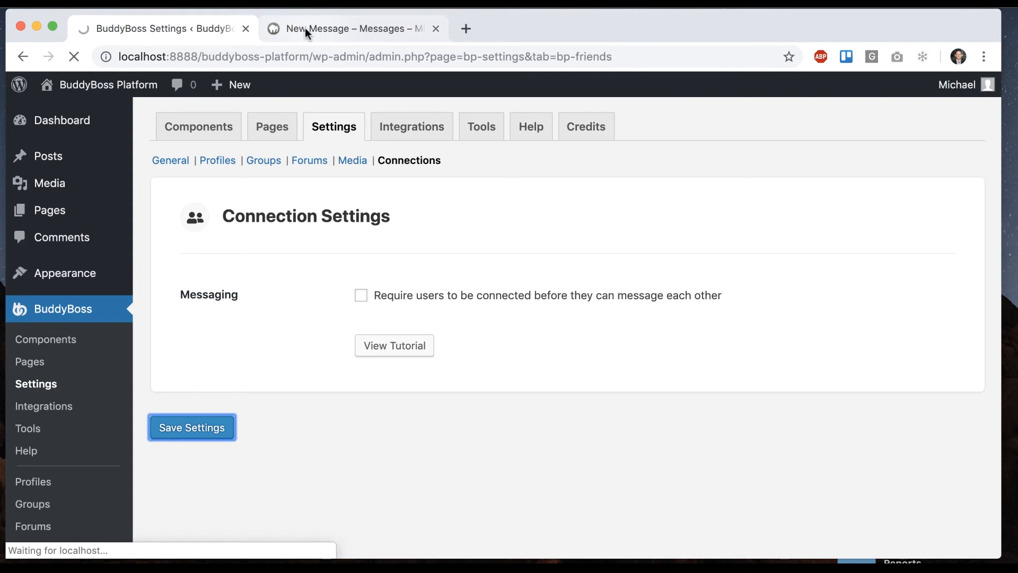
left_click(352, 28)
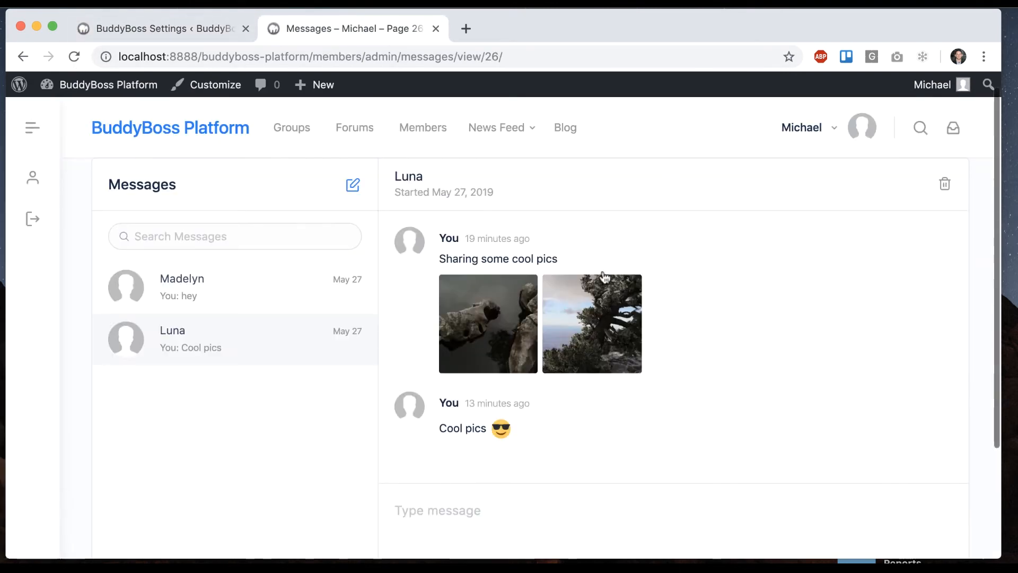
scroll("down", 3)
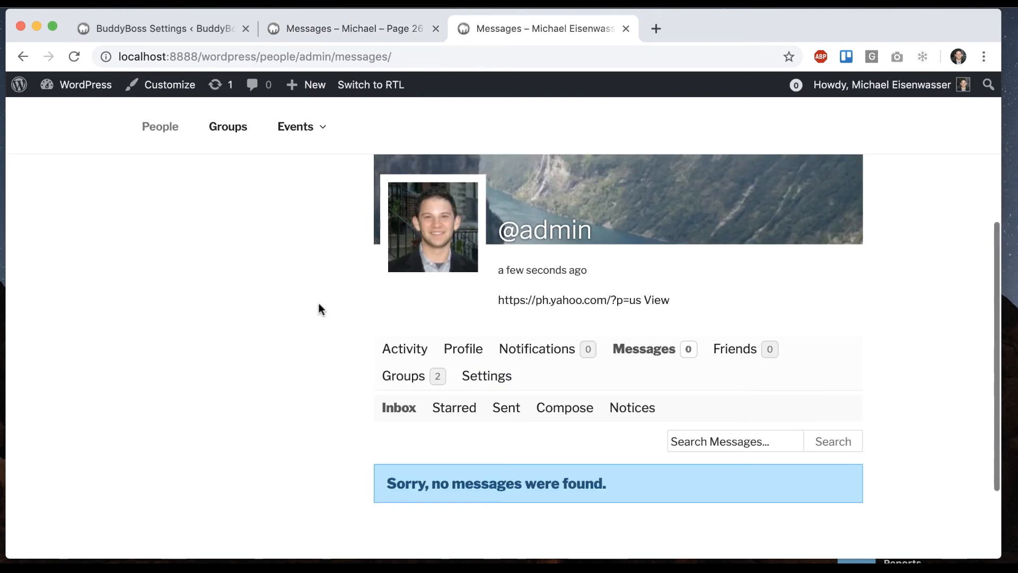
Step: Compare the empty BuddyPress inbox reporting no messages found against the BuddyBoss messages page
scroll("down", 3)
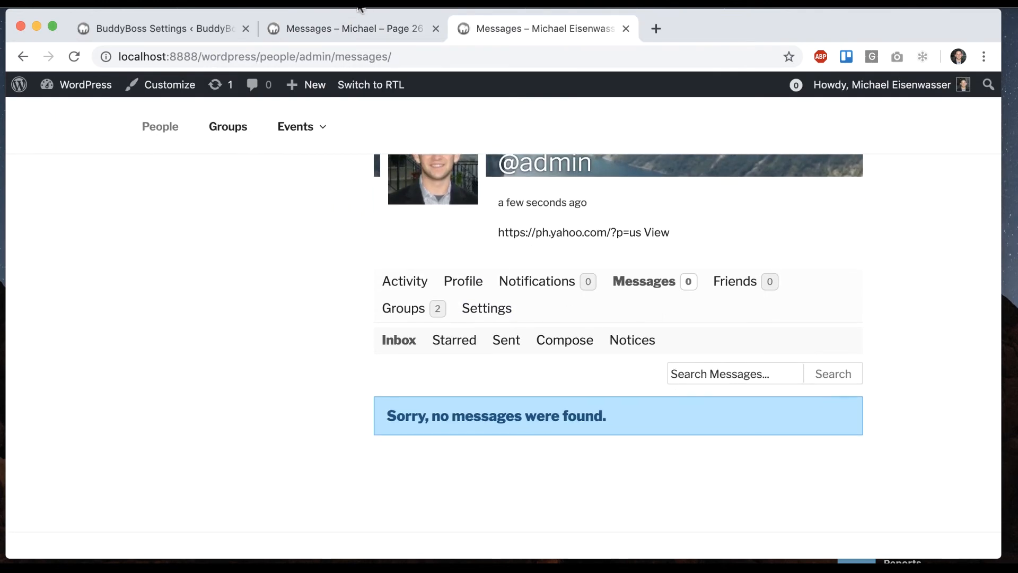
mouse_move(325, 253)
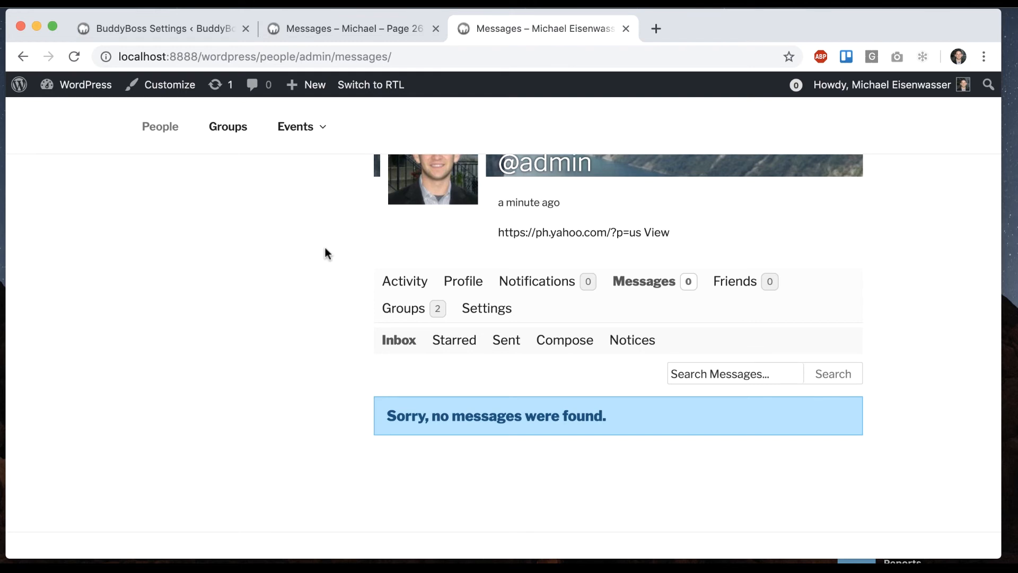
left_click(351, 28)
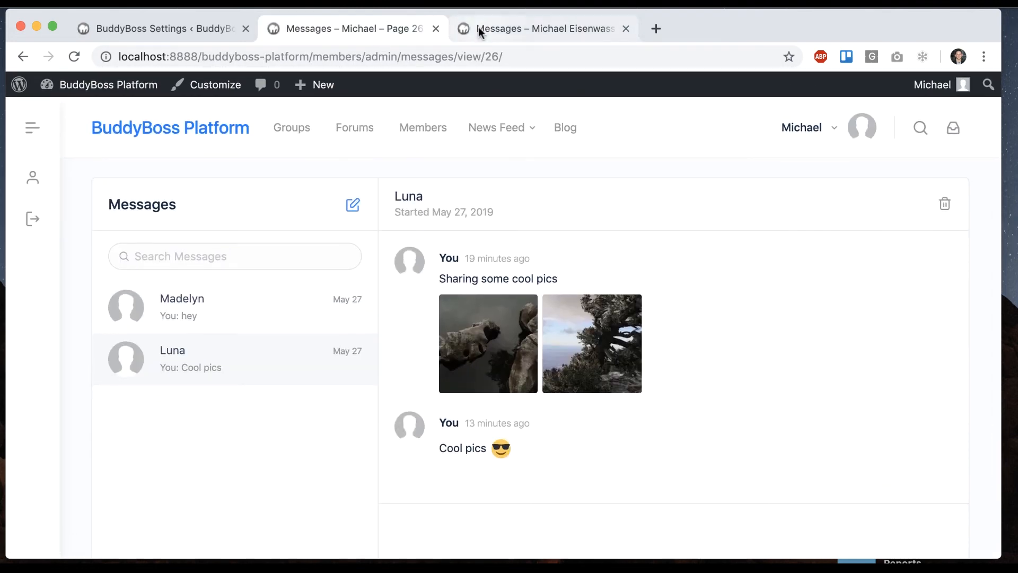
left_click(545, 29)
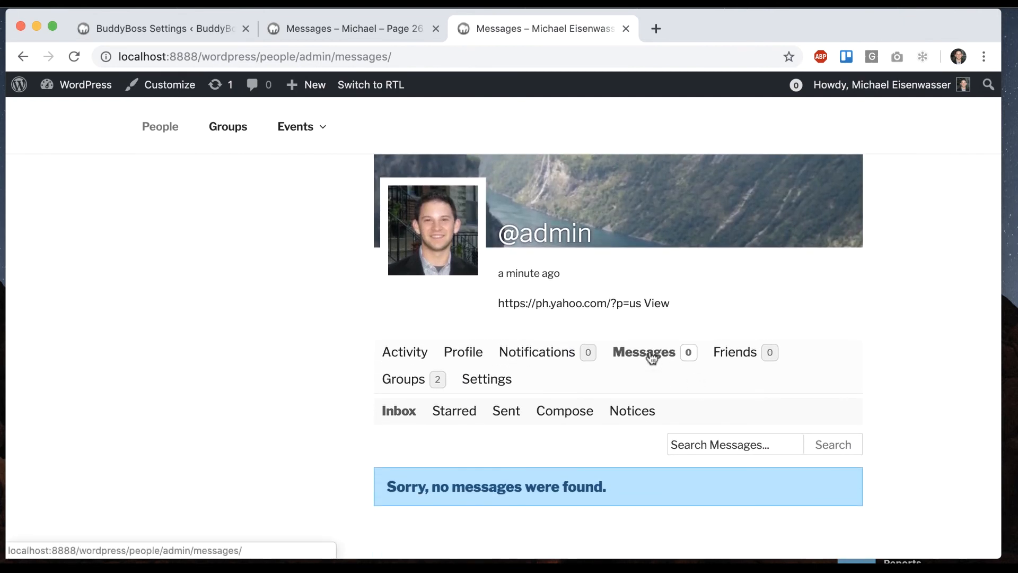
scroll("down", 3)
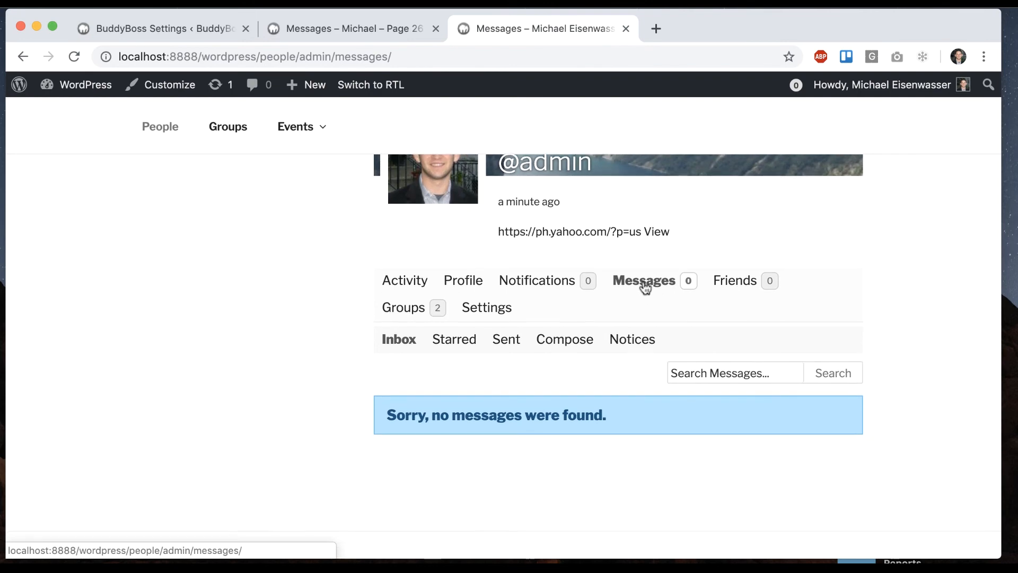
scroll("down", 3)
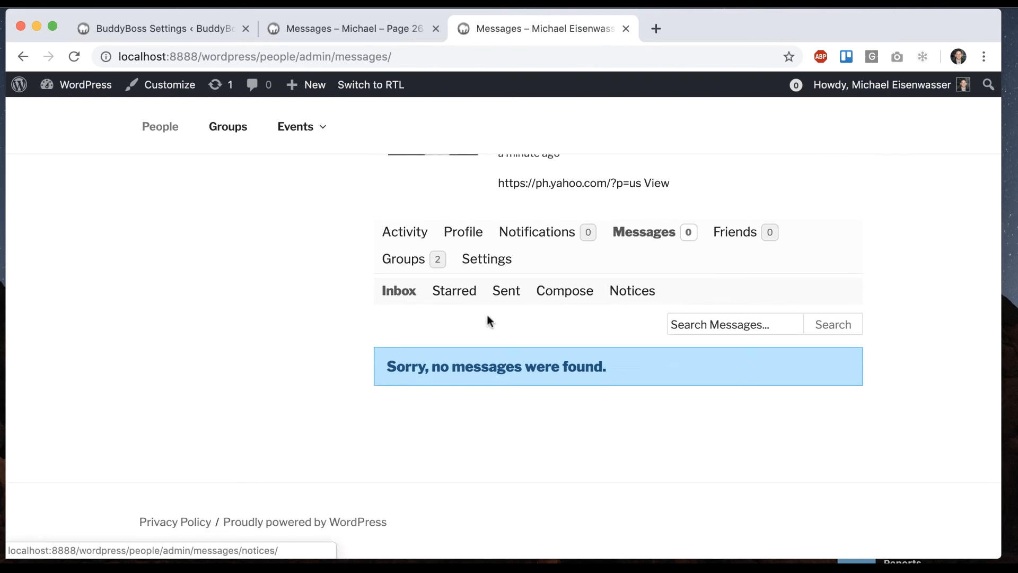
left_click(487, 259)
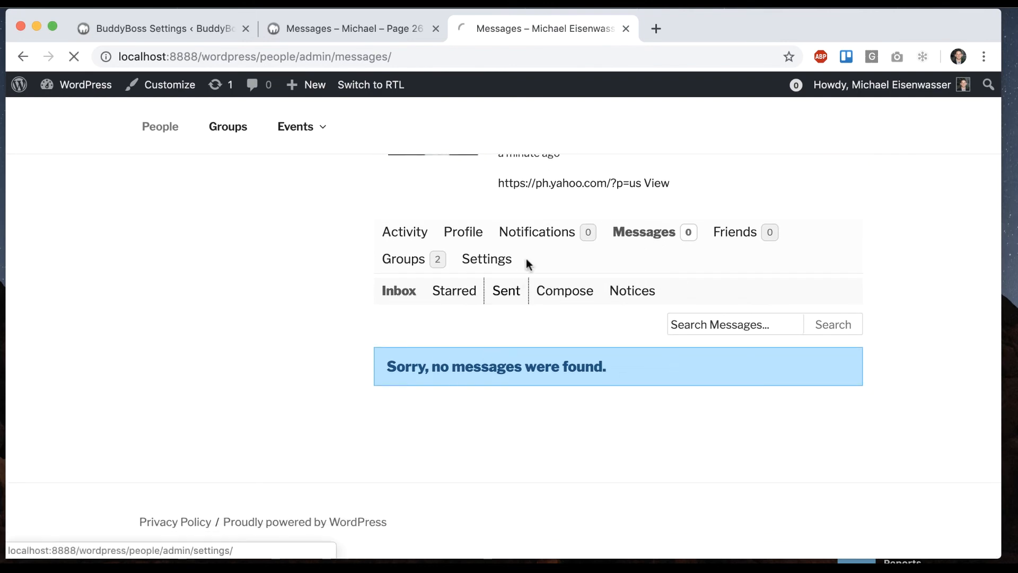
left_click(506, 290)
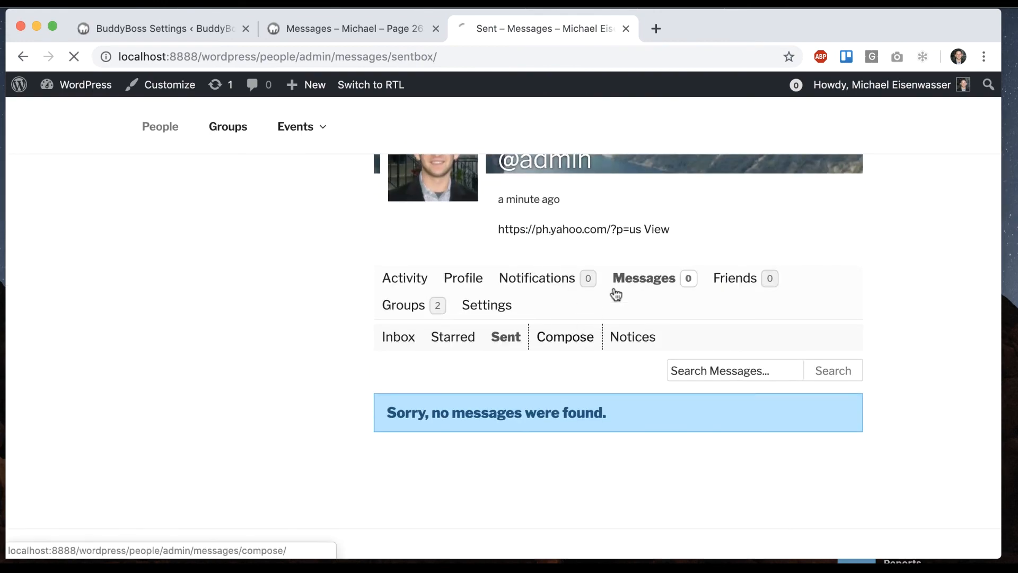
left_click(563, 336)
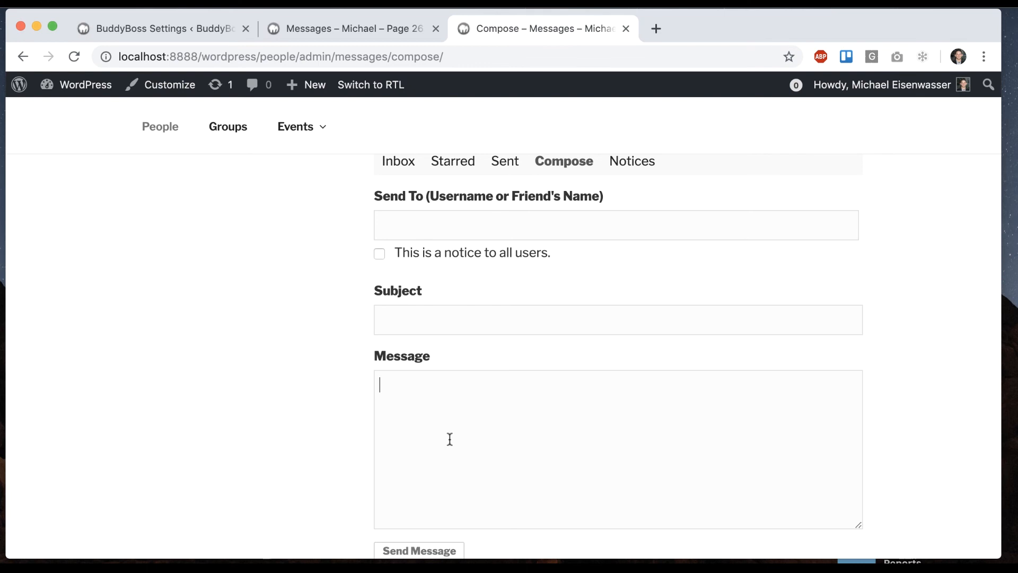
scroll("down", 3)
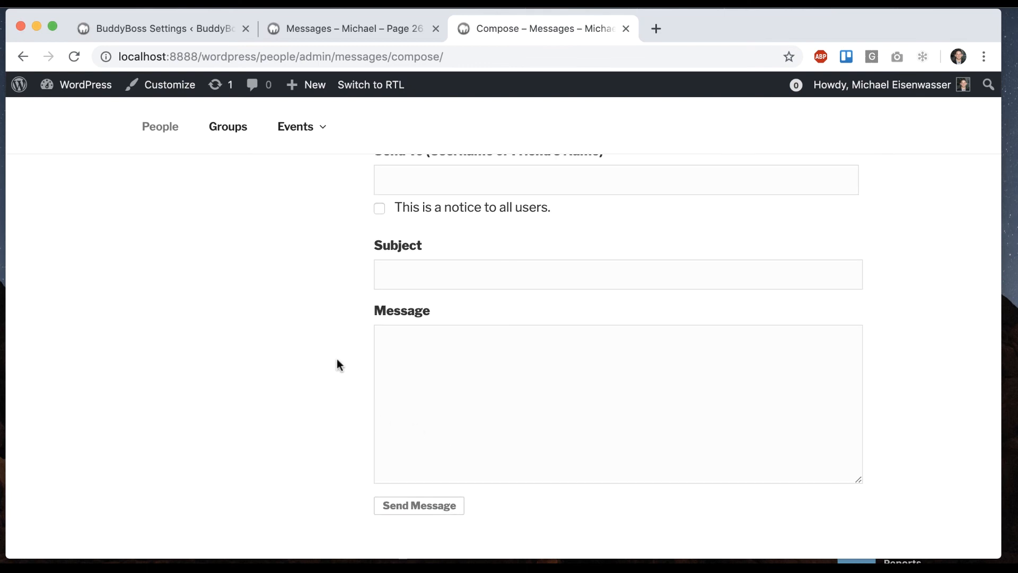
scroll("up", 3)
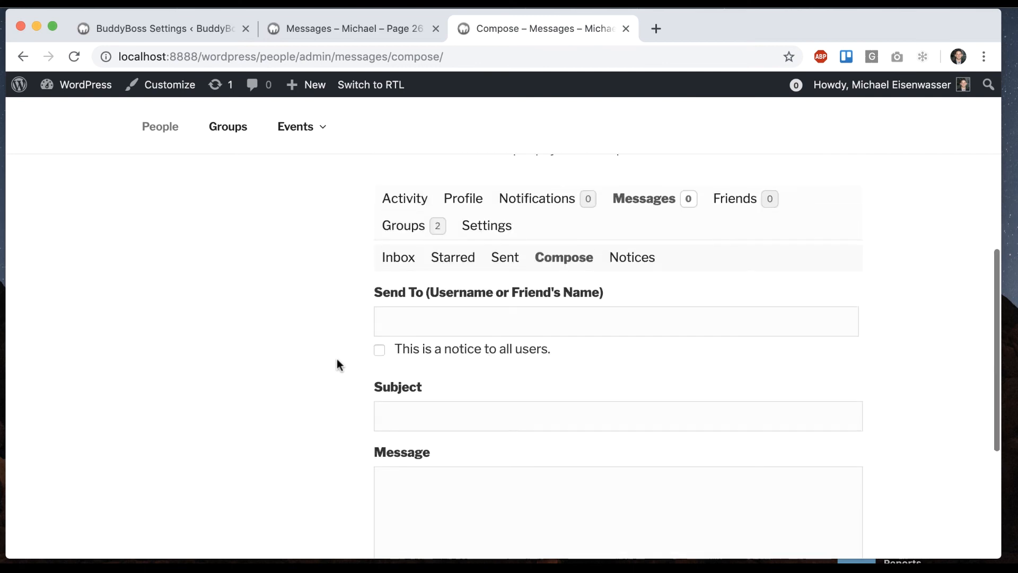
scroll("down", 3)
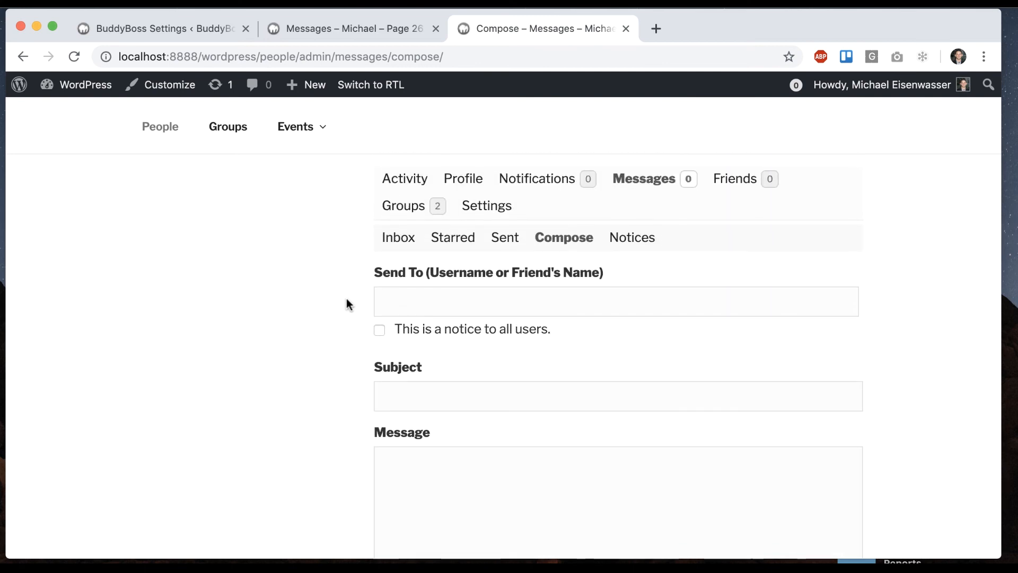
mouse_move(502, 400)
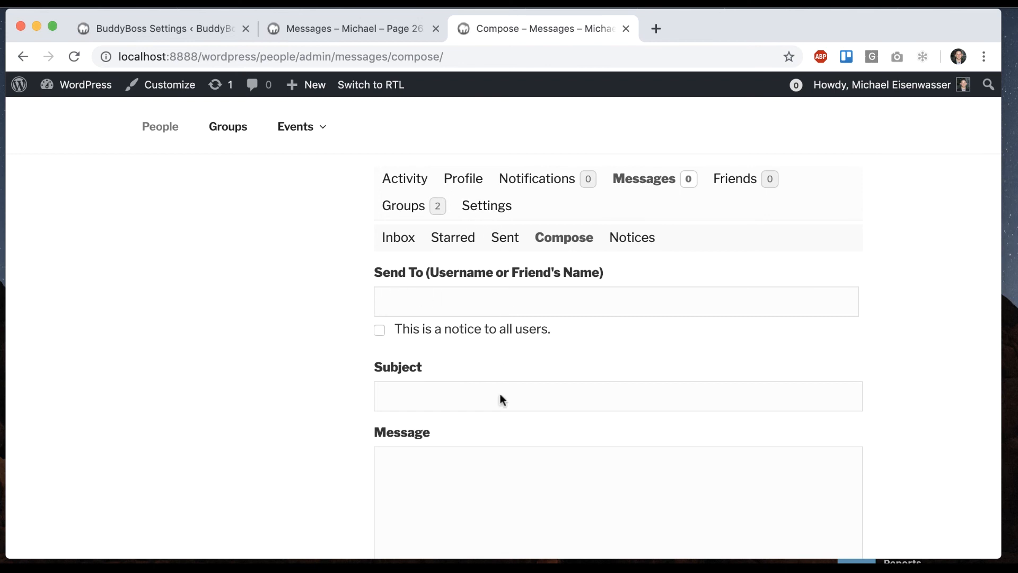
mouse_move(398, 14)
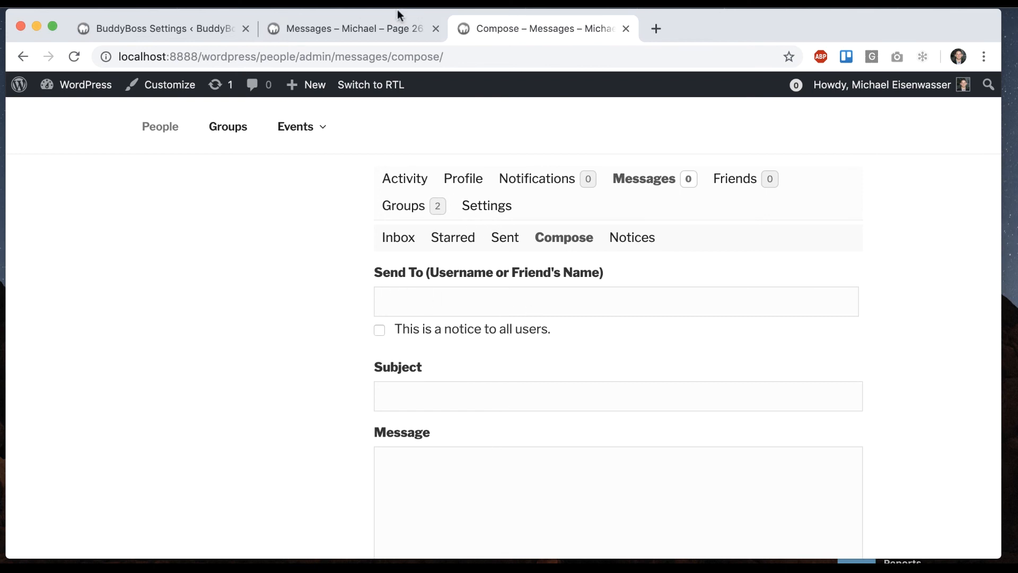
Step: Show the Luna conversation with the two-photo message and the 'Cool pics' sunglasses-emoji reply
left_click(351, 28)
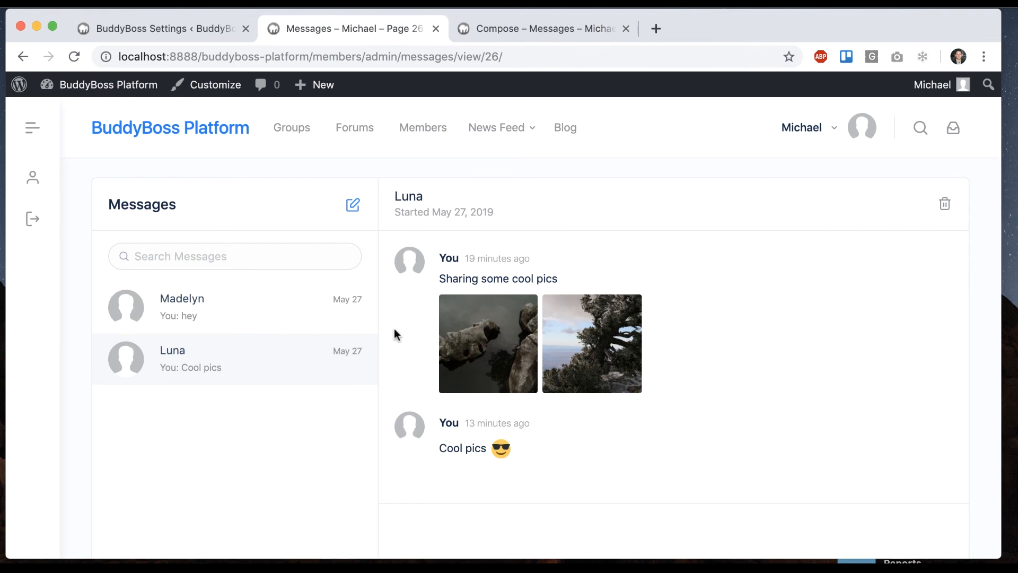
mouse_move(398, 334)
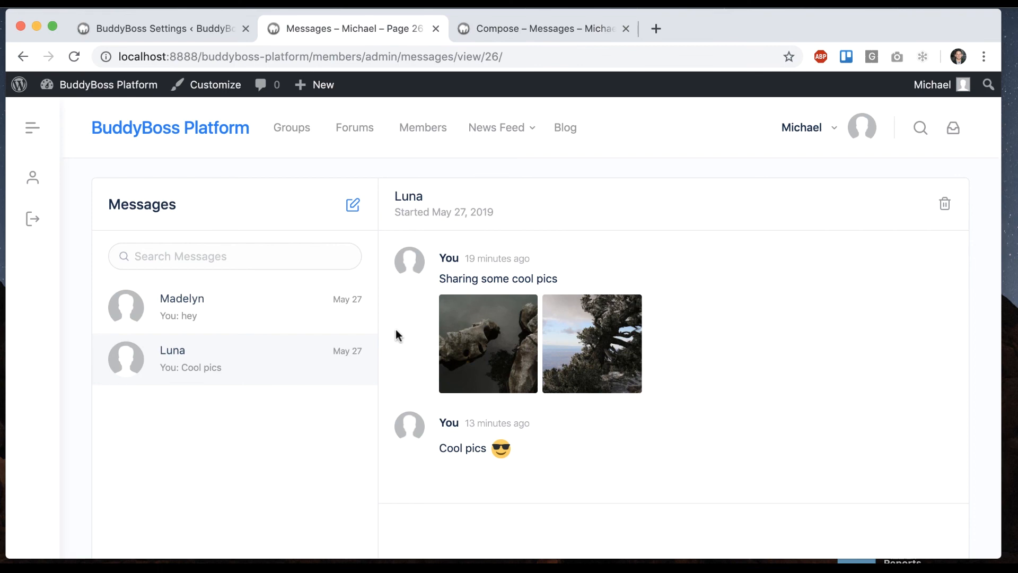
mouse_move(416, 345)
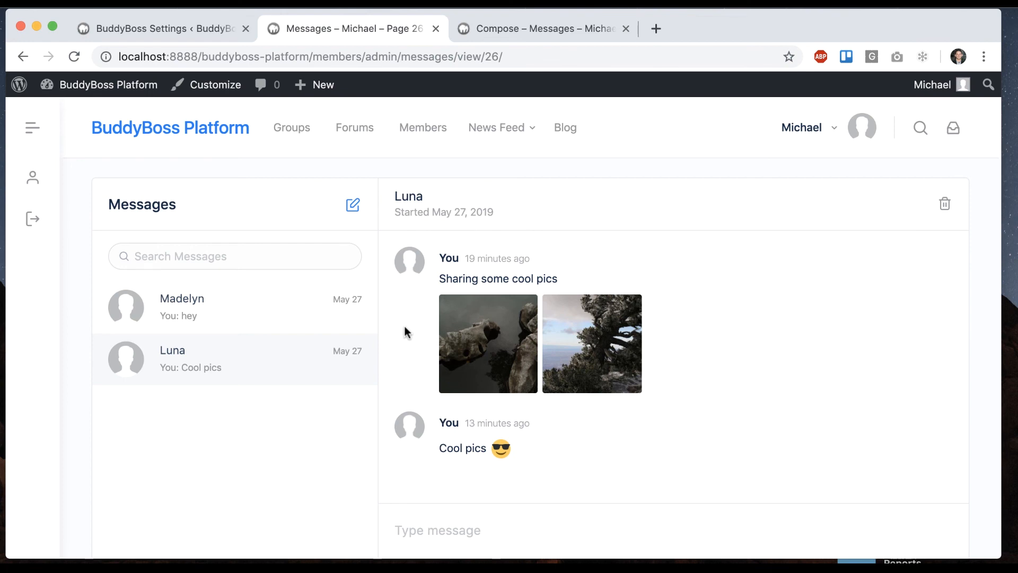
mouse_move(815, 337)
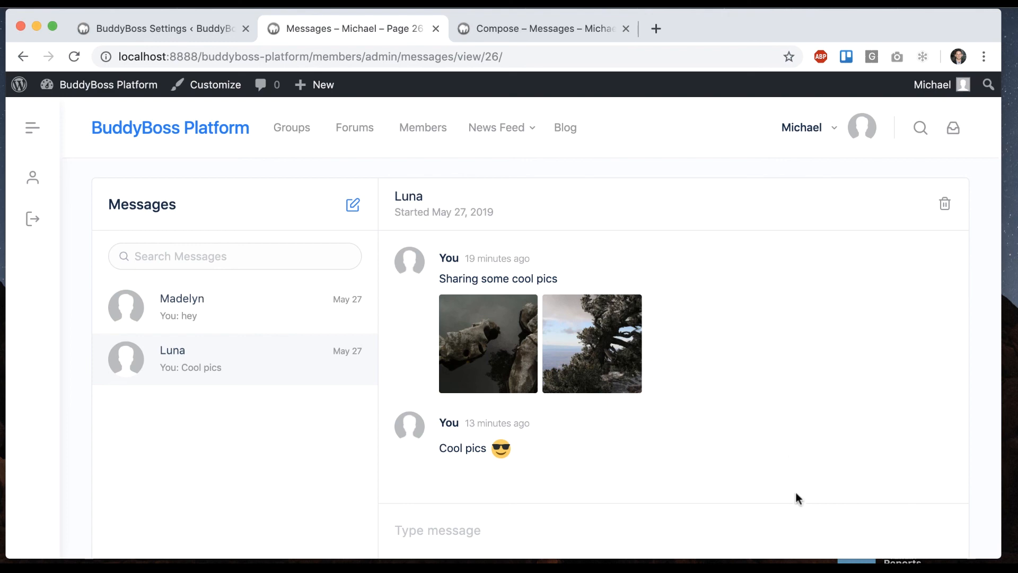
mouse_move(736, 383)
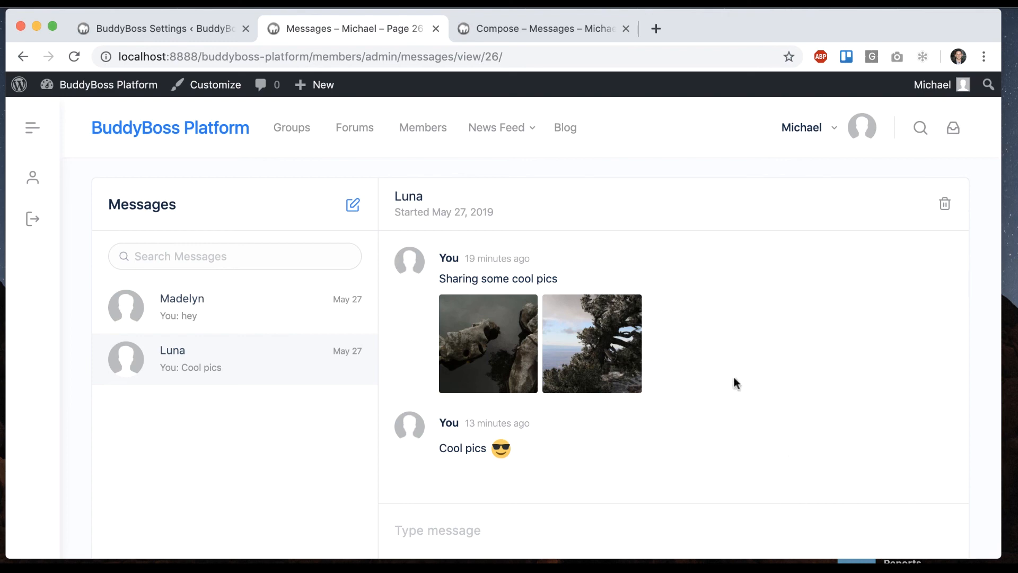
mouse_move(707, 361)
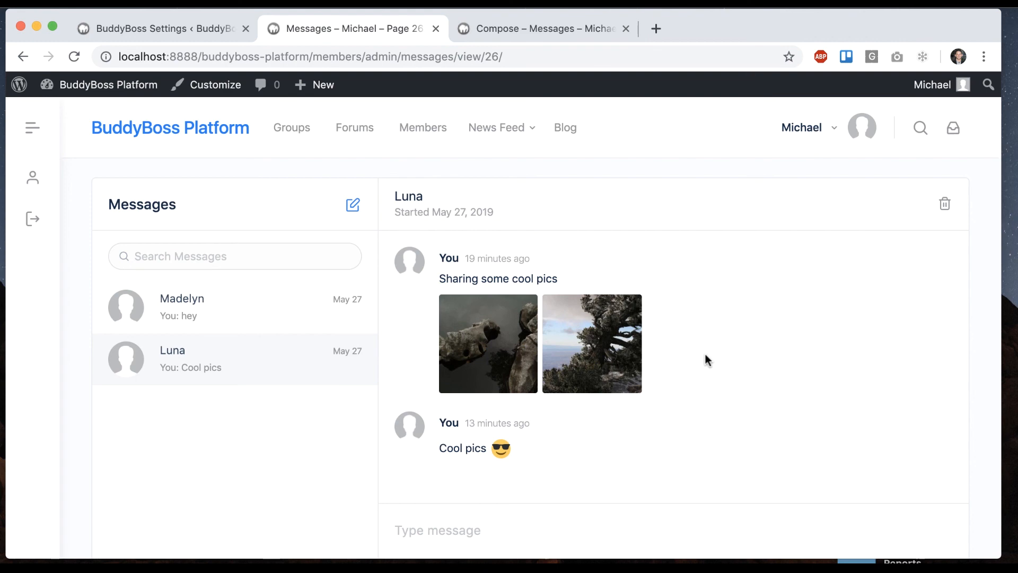
mouse_move(697, 440)
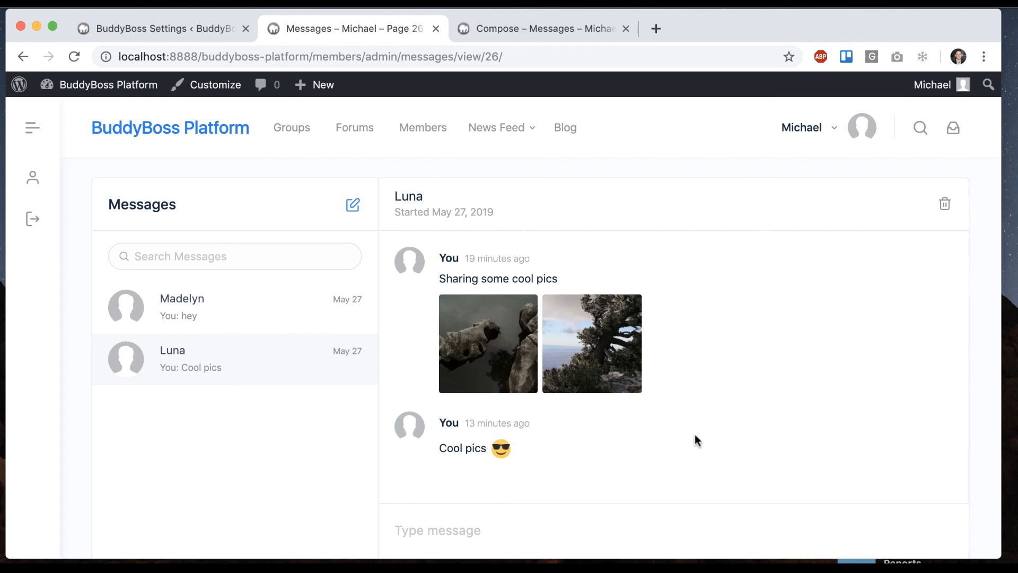
mouse_move(751, 395)
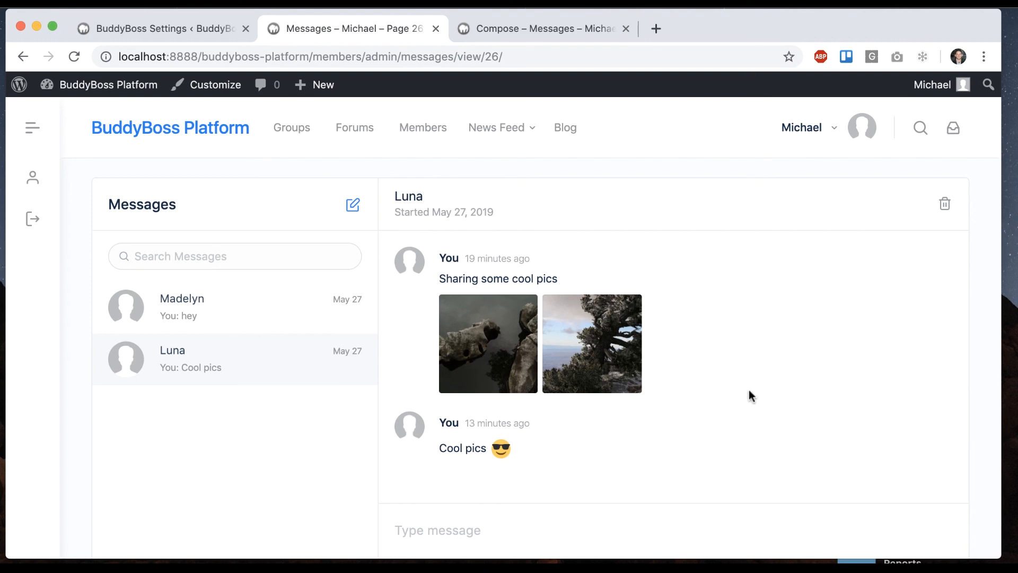
mouse_move(757, 368)
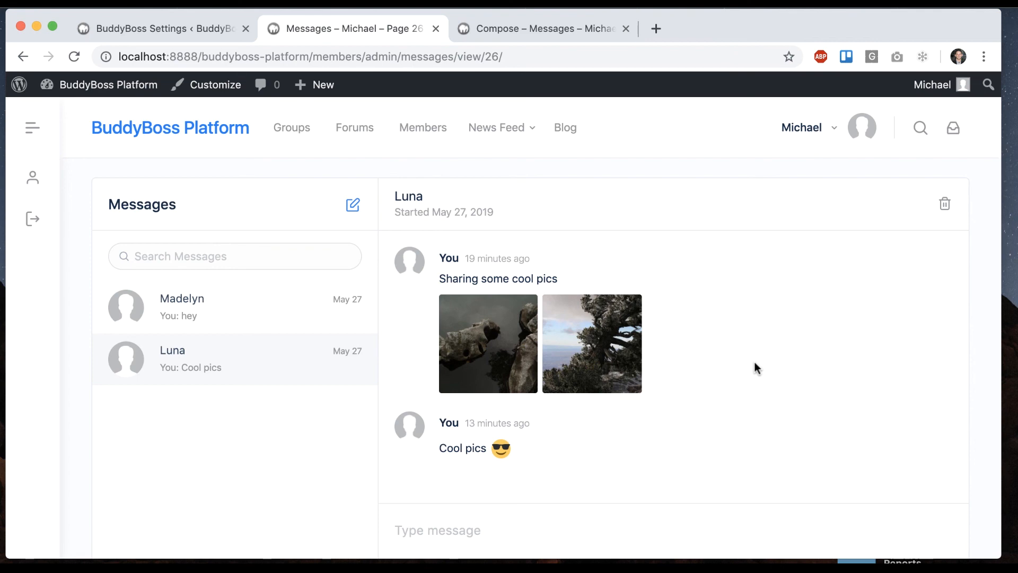
mouse_move(563, 333)
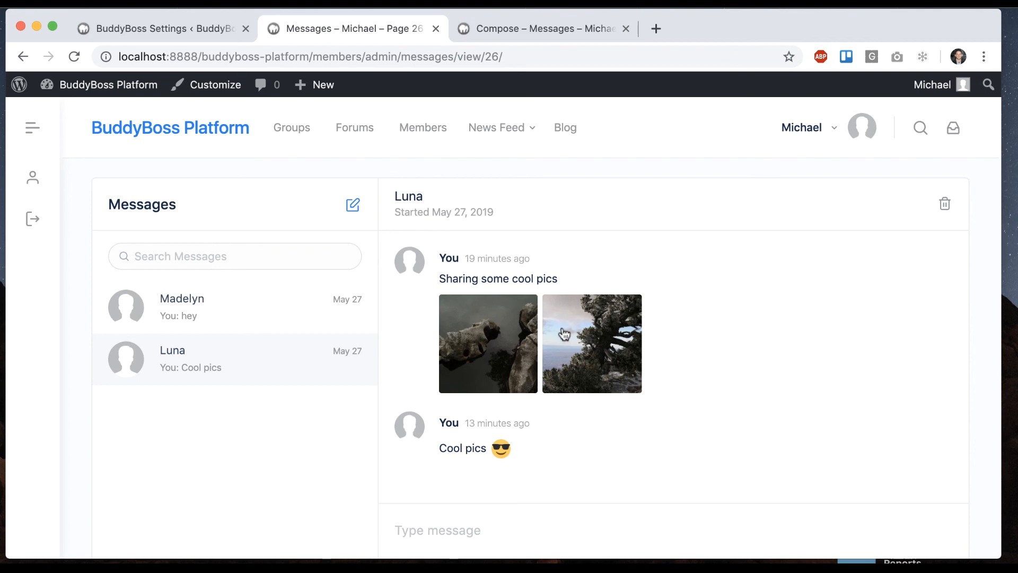
mouse_move(615, 225)
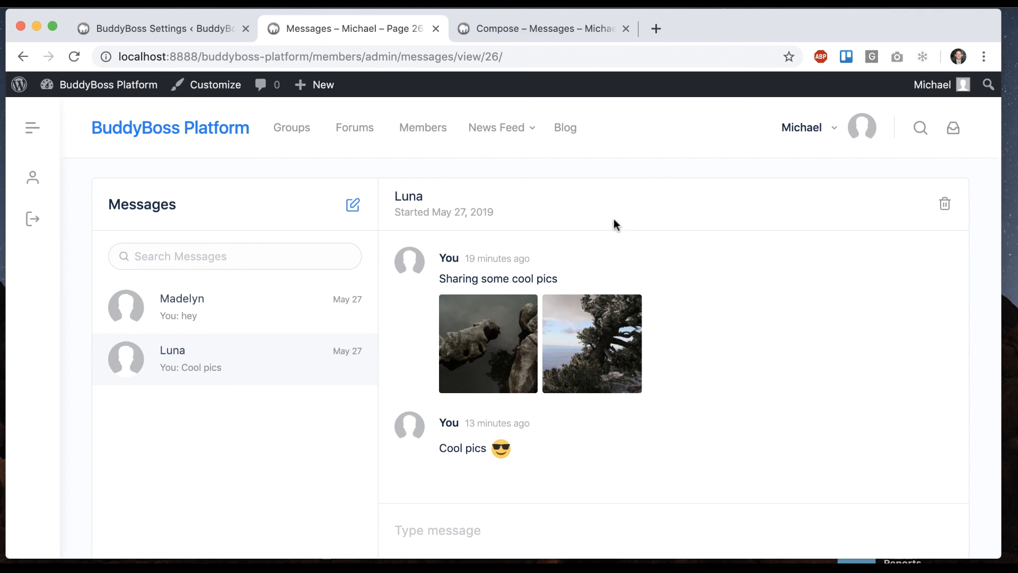
mouse_move(581, 9)
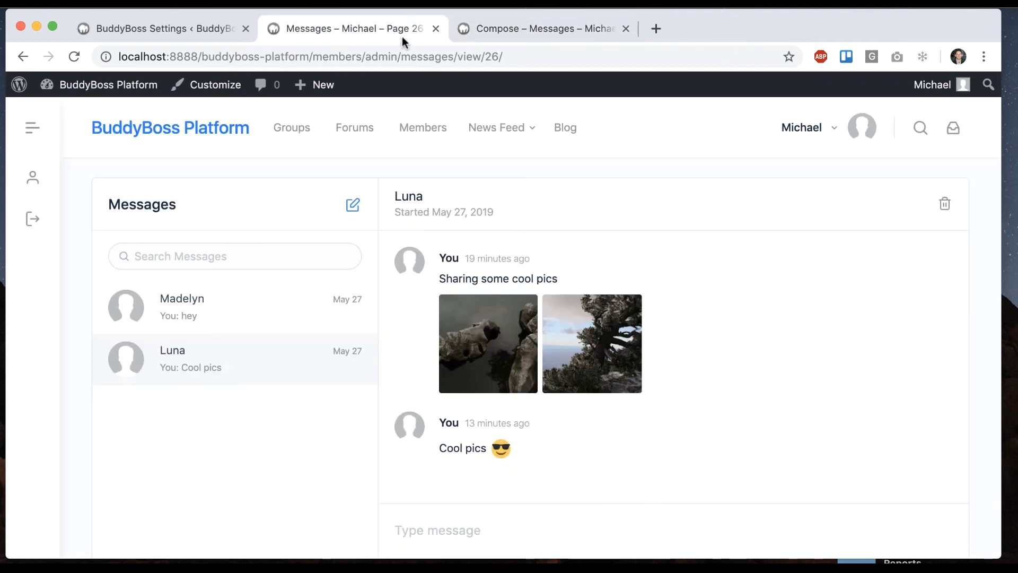
mouse_move(293, 346)
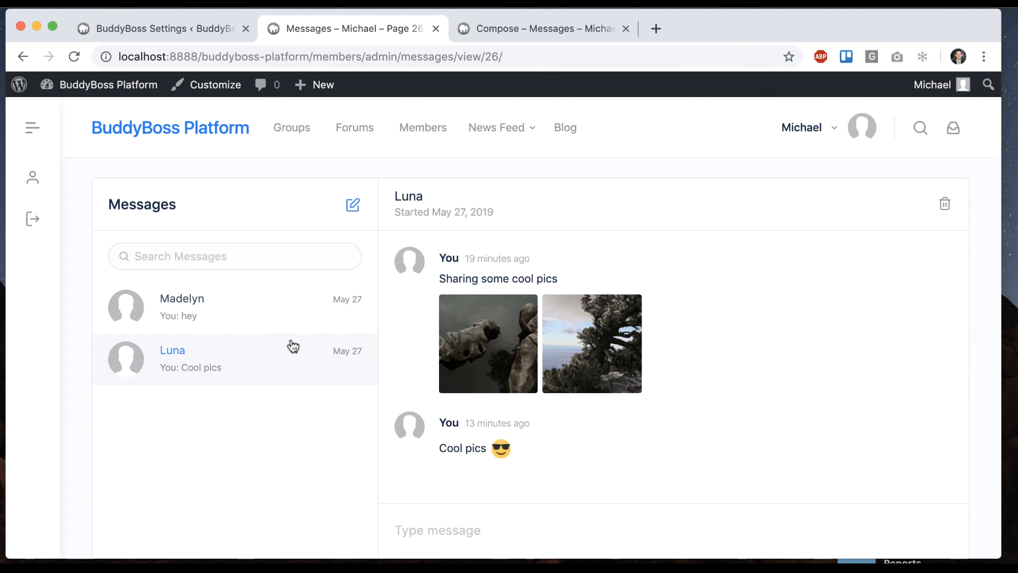
scroll("down", 3)
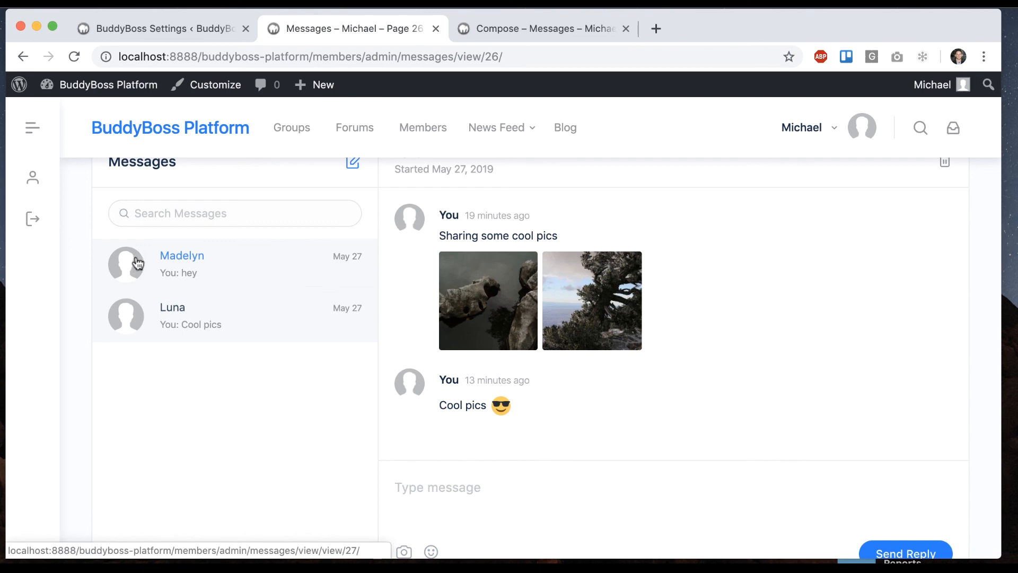
mouse_move(137, 263)
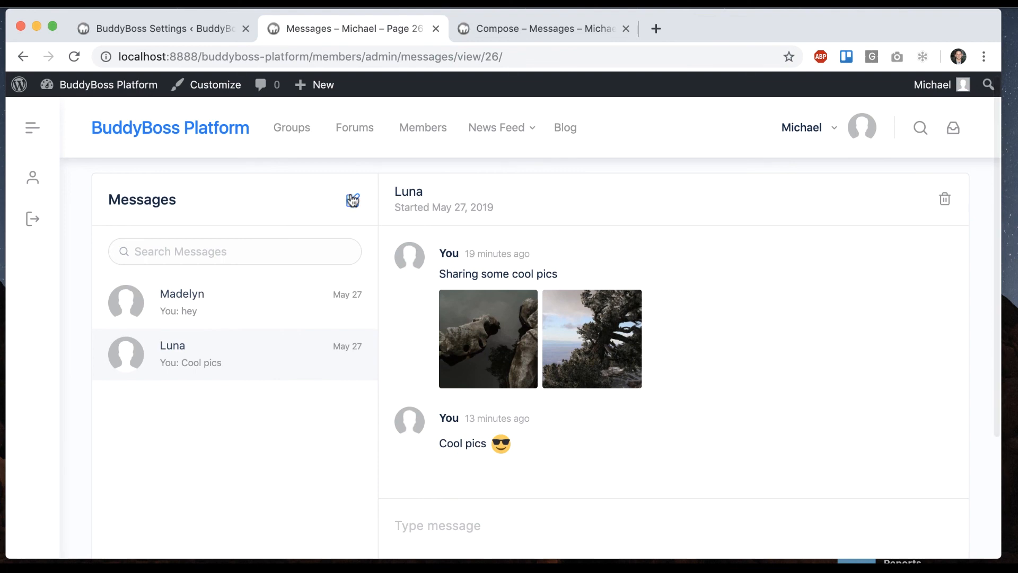
mouse_move(528, 213)
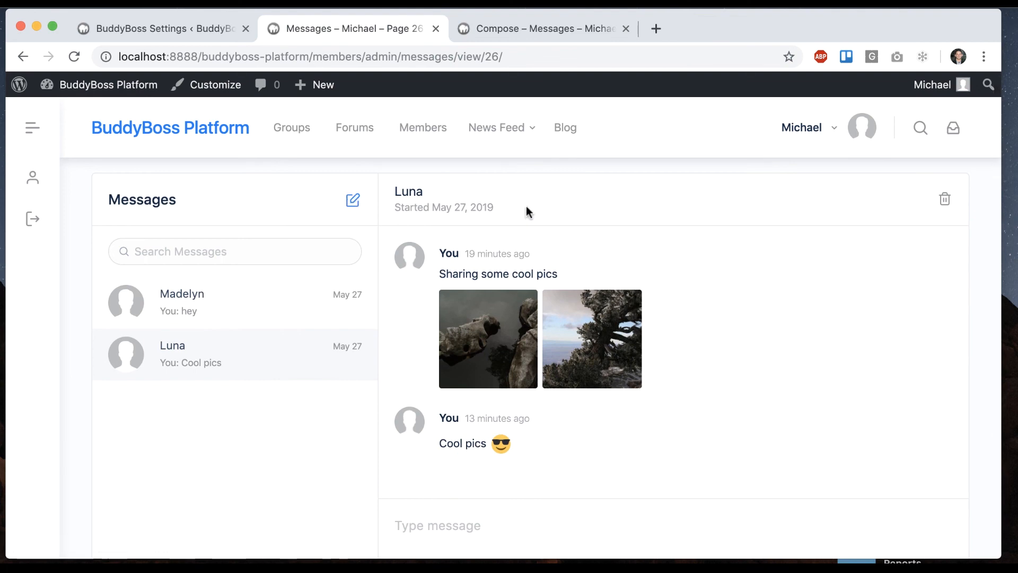
mouse_move(537, 201)
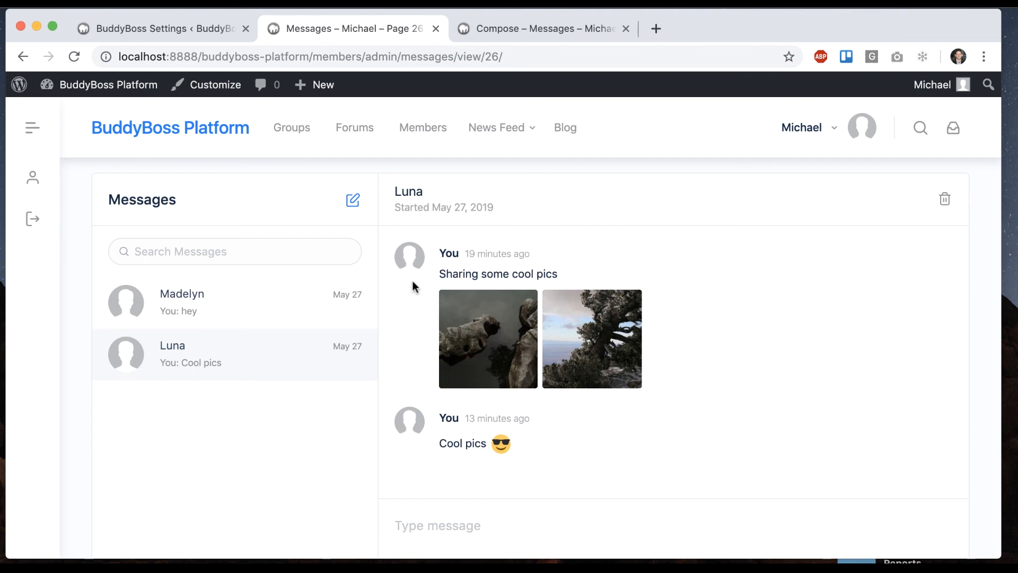
left_click(545, 29)
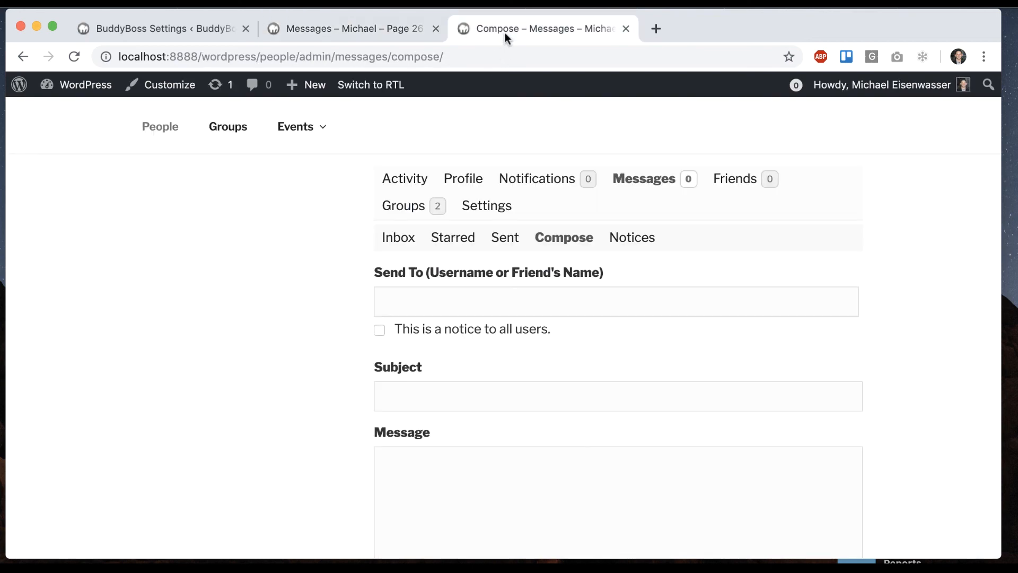
scroll("down", 3)
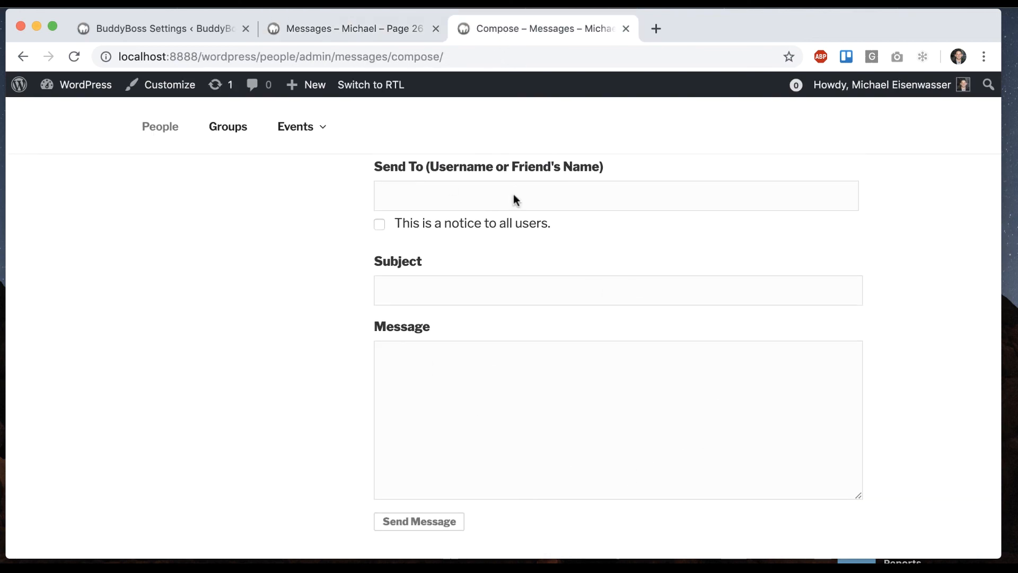
left_click(351, 28)
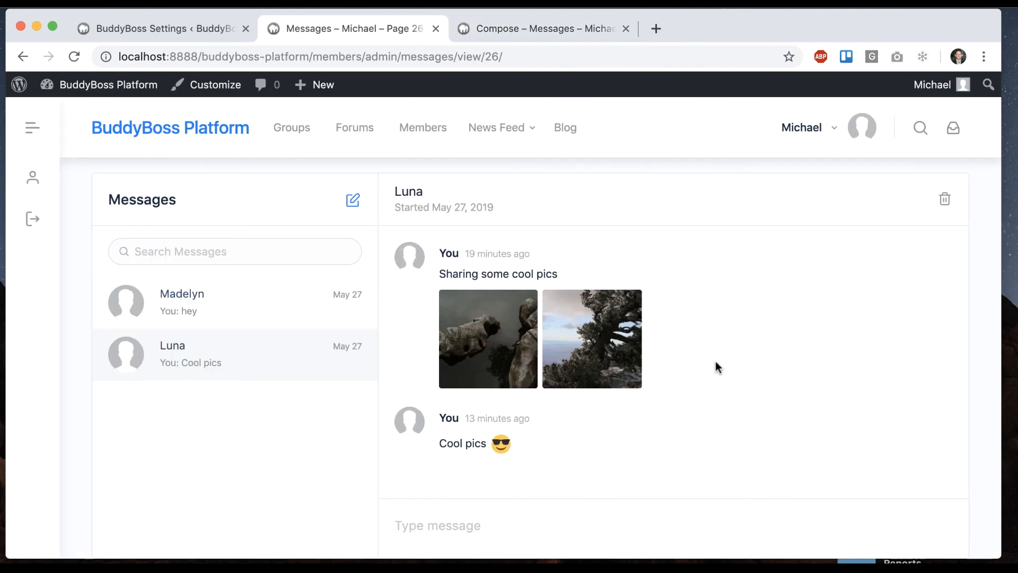